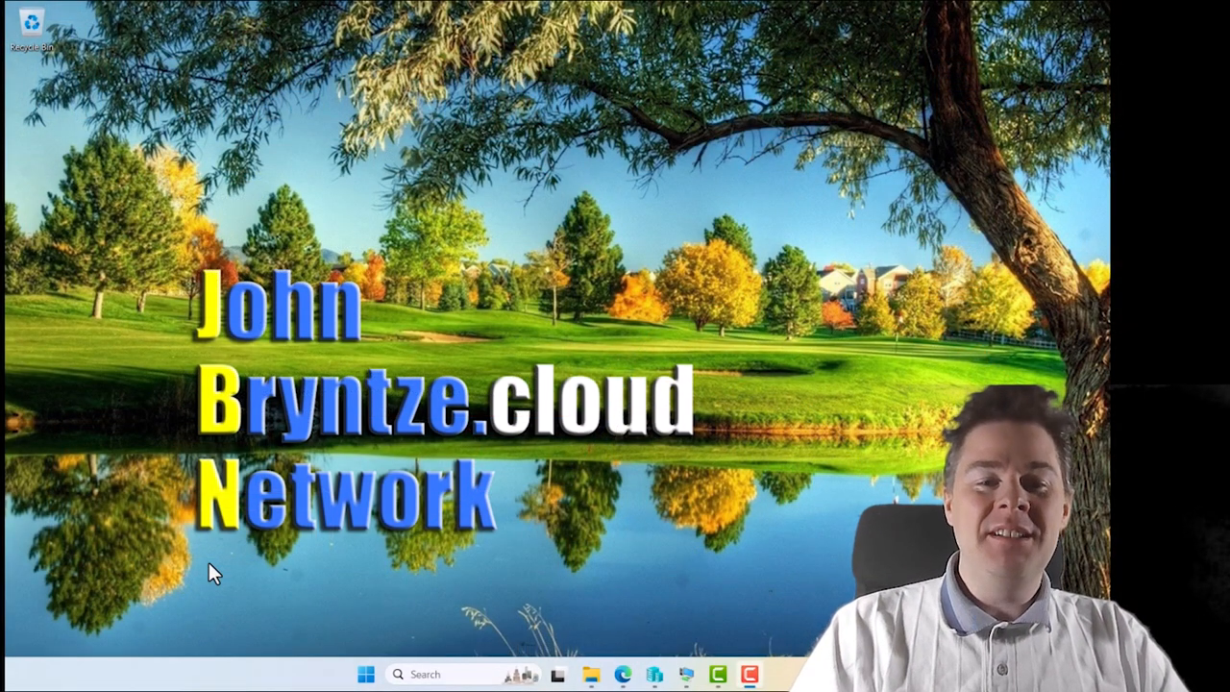
pyautogui.moveTo(285, 603)
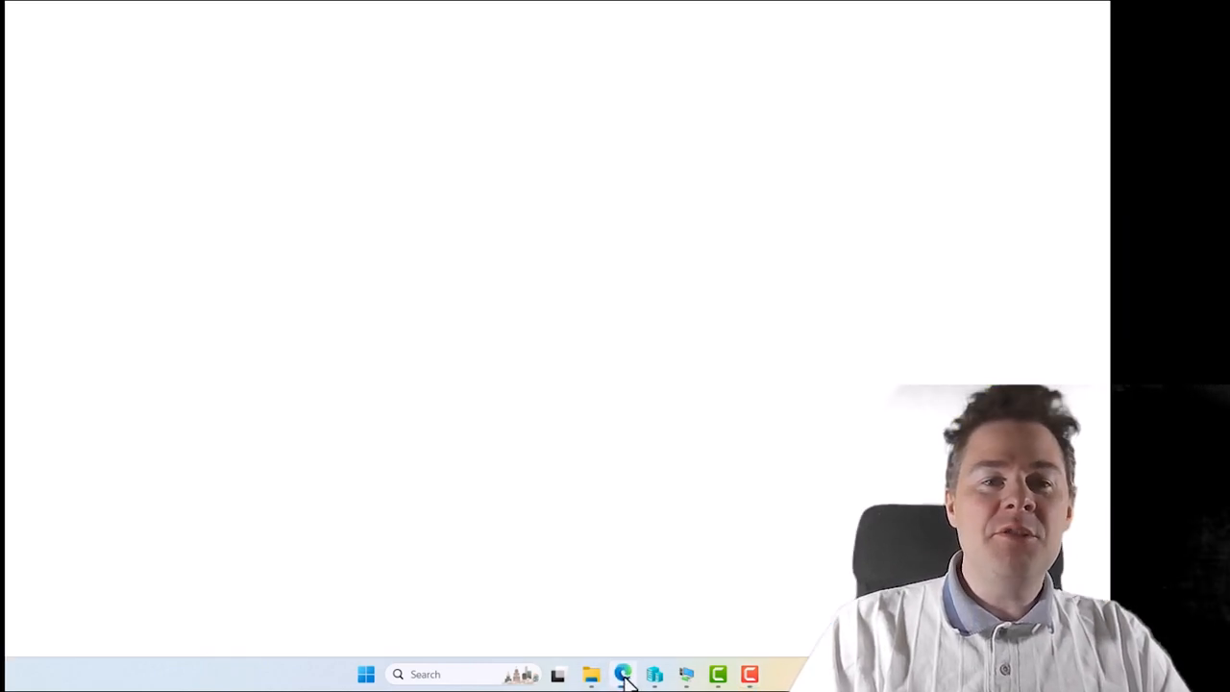
# Launch Edge to reach the Intune admin center home page with tenant status and news.
pyautogui.click(622, 672)
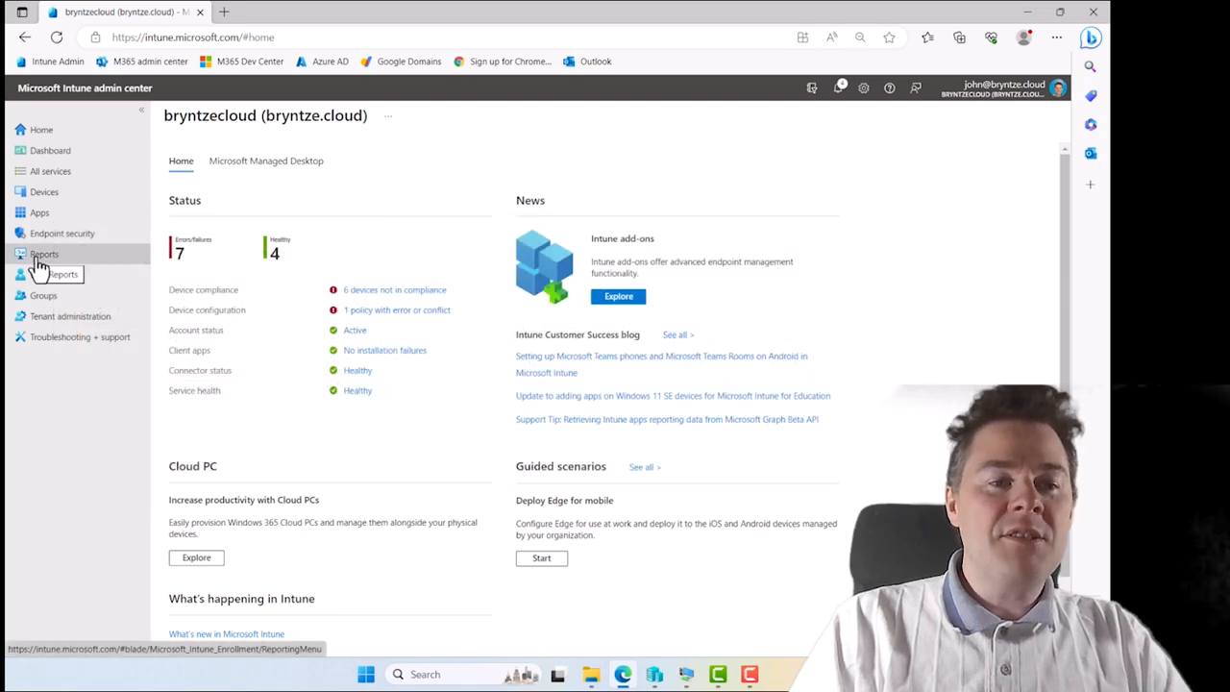
# Navigate Reports > Endpoint analytics > Devices to the Remediations list of script packages.
pyautogui.click(45, 254)
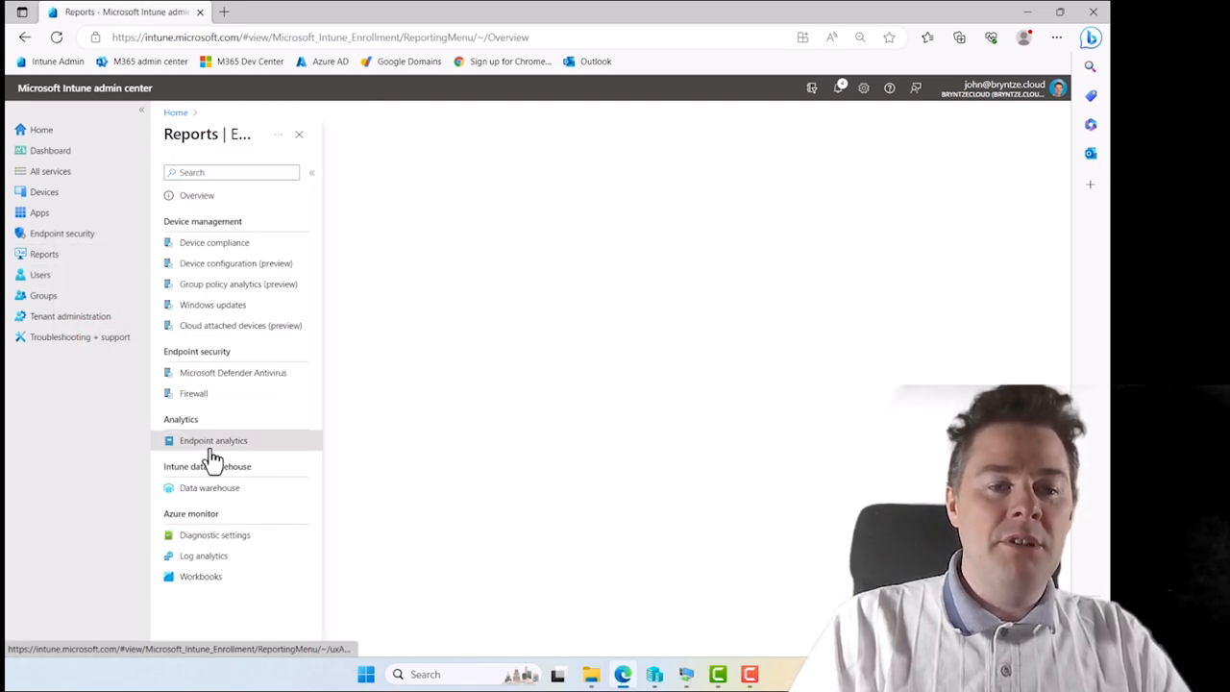
pyautogui.click(211, 440)
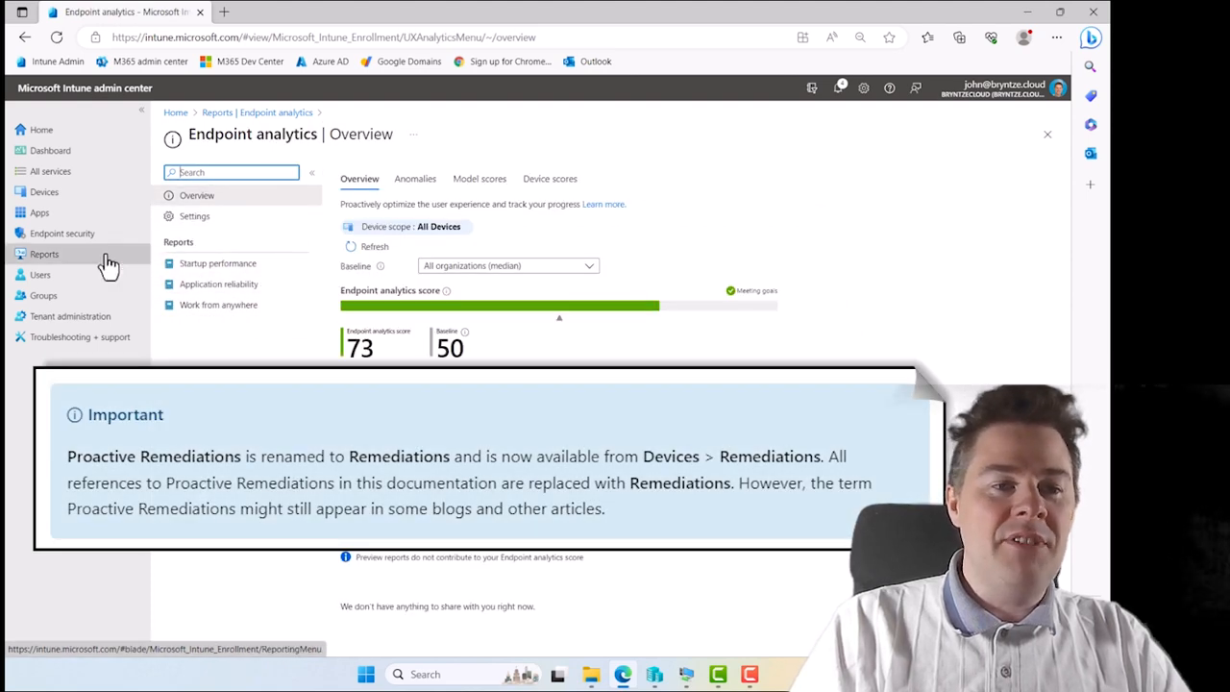
pyautogui.click(44, 192)
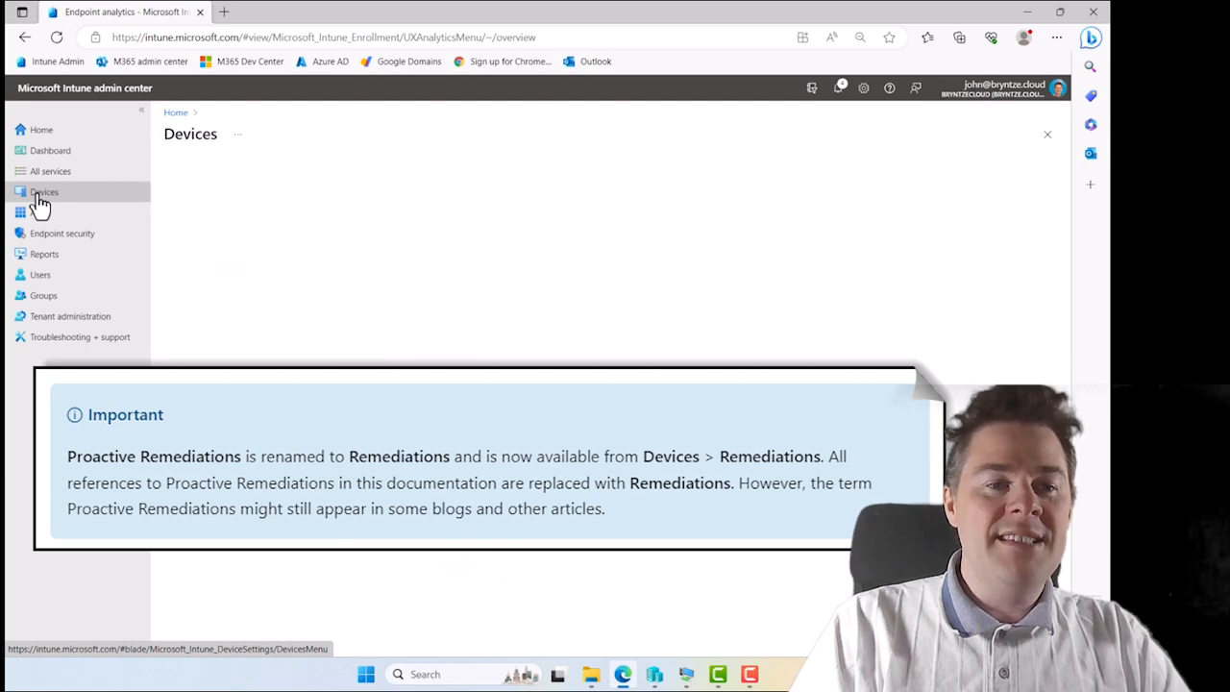
pyautogui.click(45, 192)
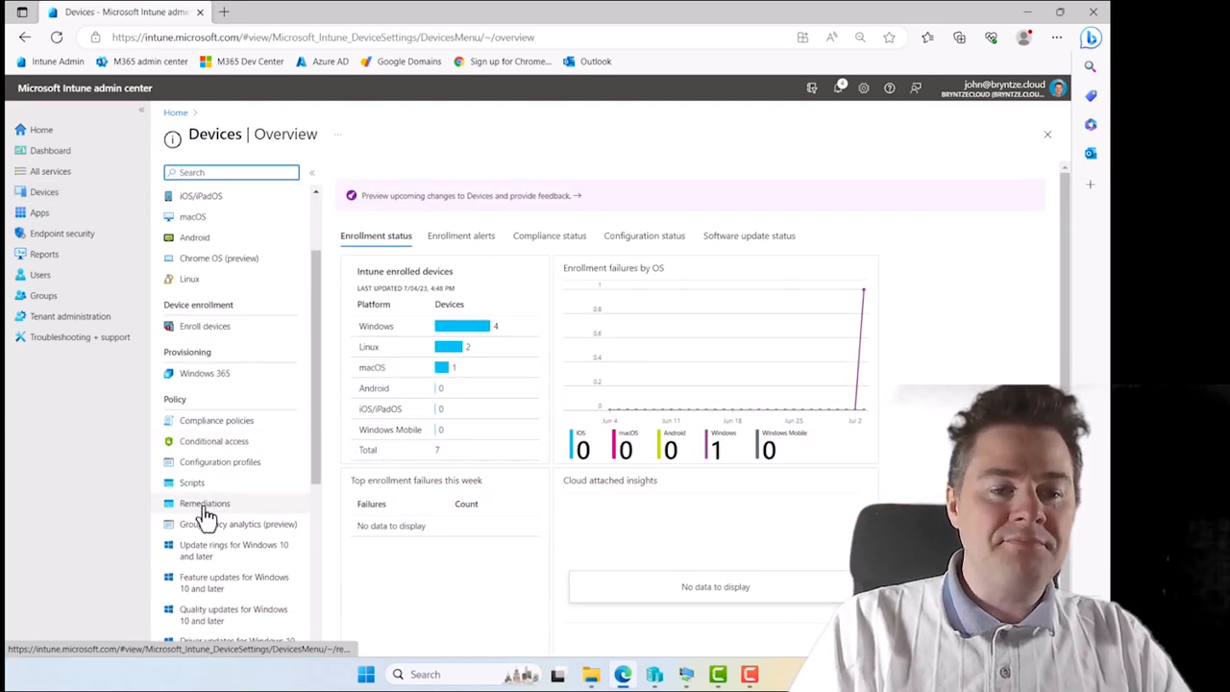
pyautogui.click(203, 504)
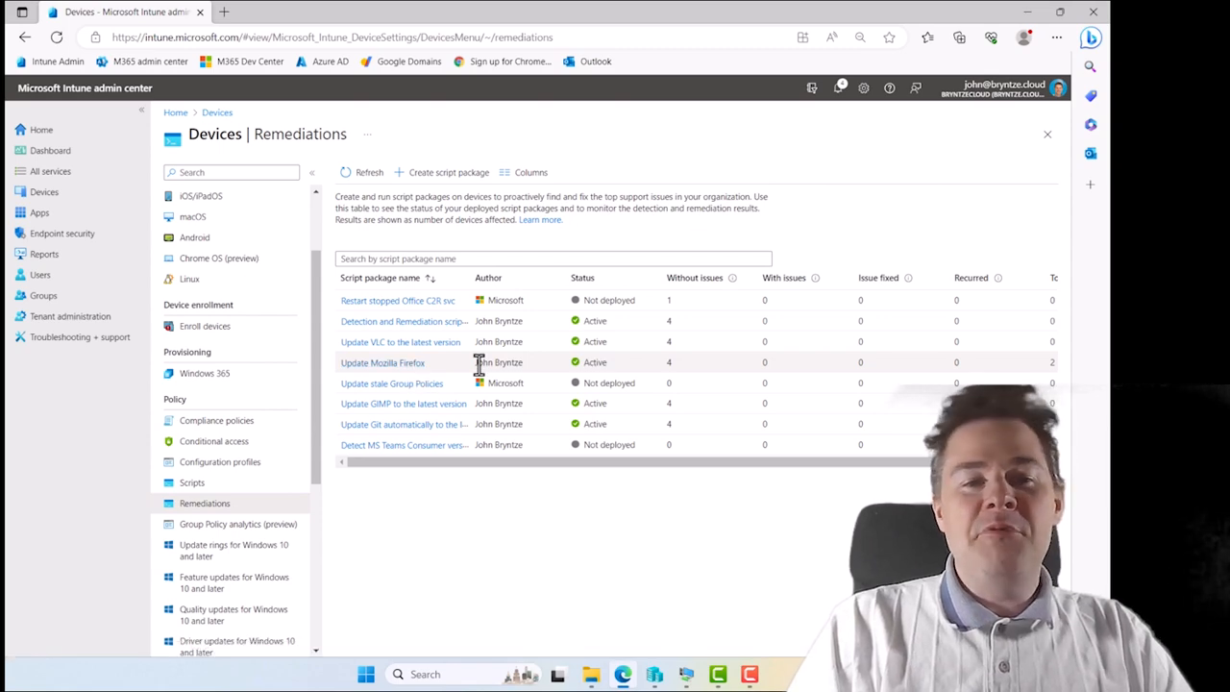
pyautogui.moveTo(680, 534)
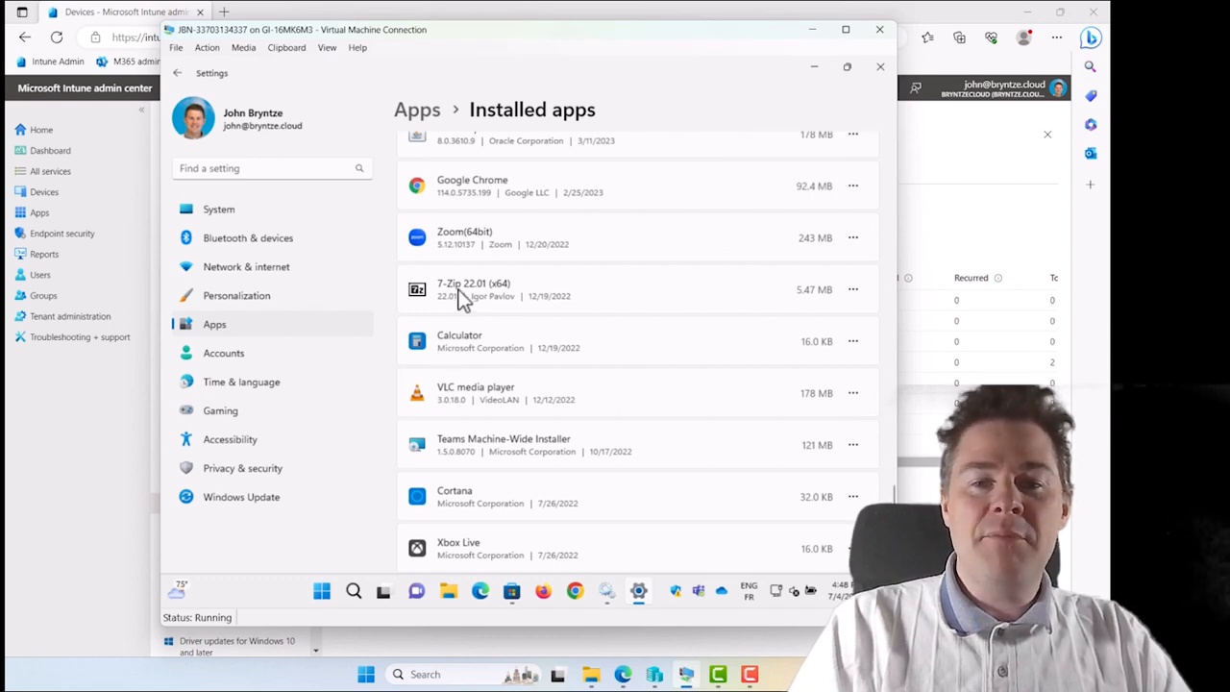
pyautogui.moveTo(465, 296)
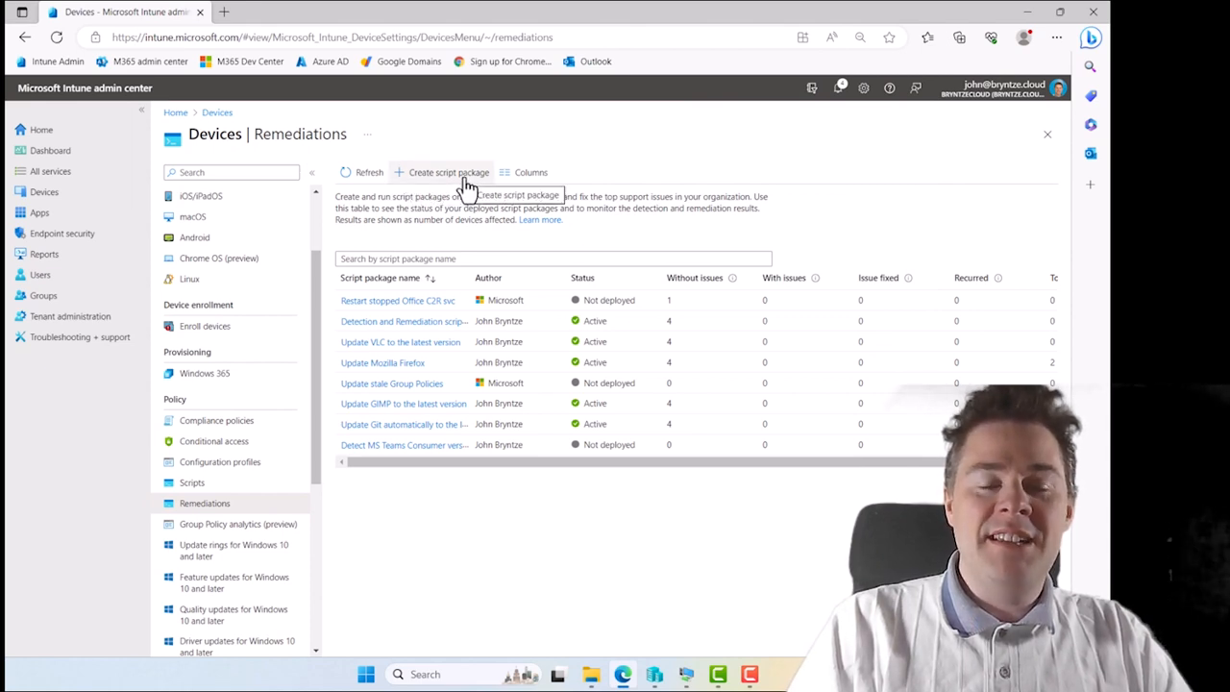
# Create a script package named 'Remove 7-Zip' with a description and continue to Settings.
pyautogui.click(450, 173)
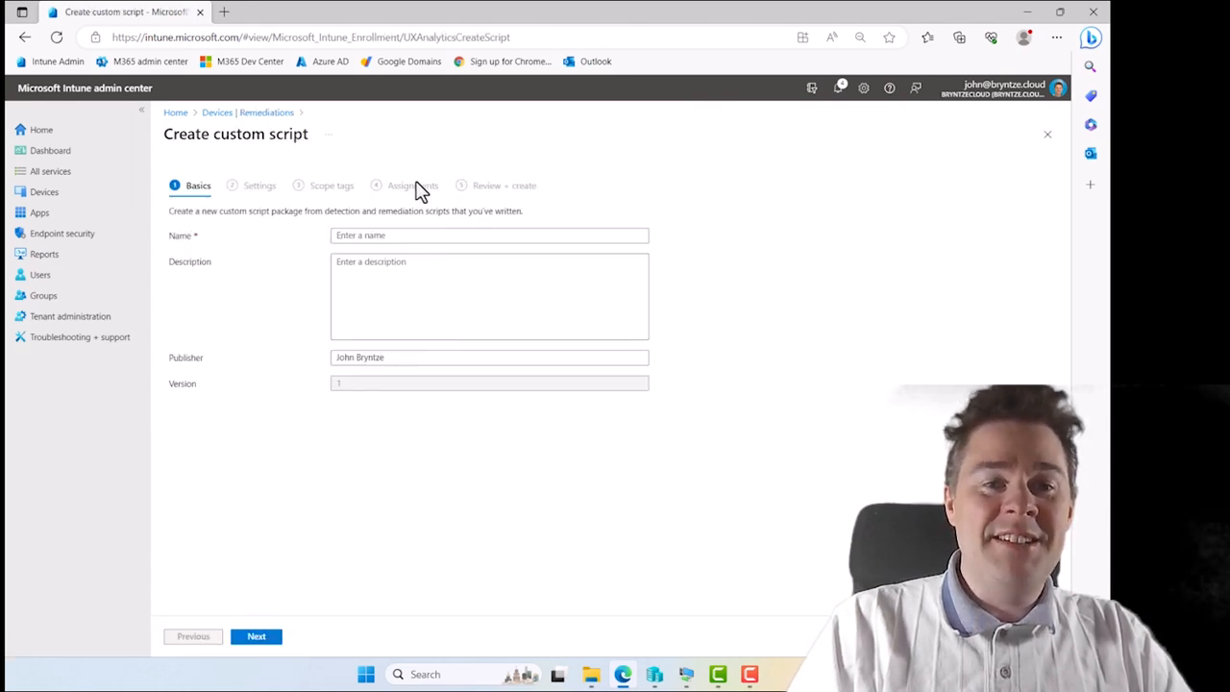
pyautogui.click(488, 234)
pyautogui.write('REmoving any 7-Zip installations')
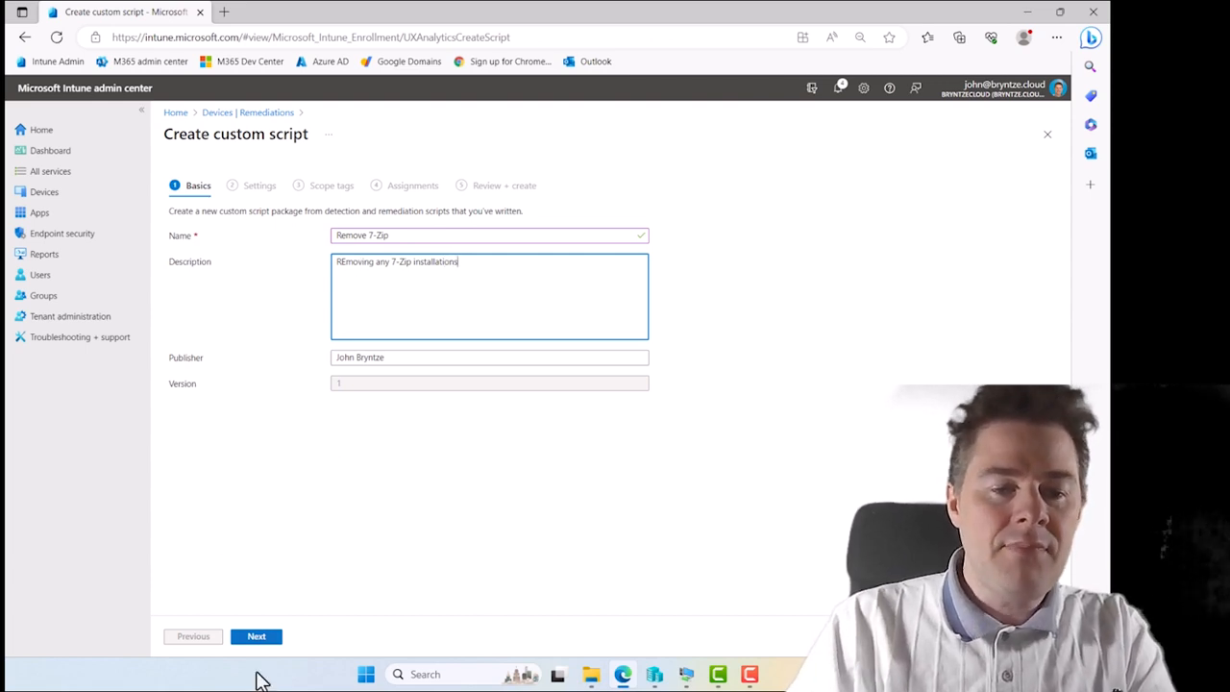
pyautogui.click(257, 636)
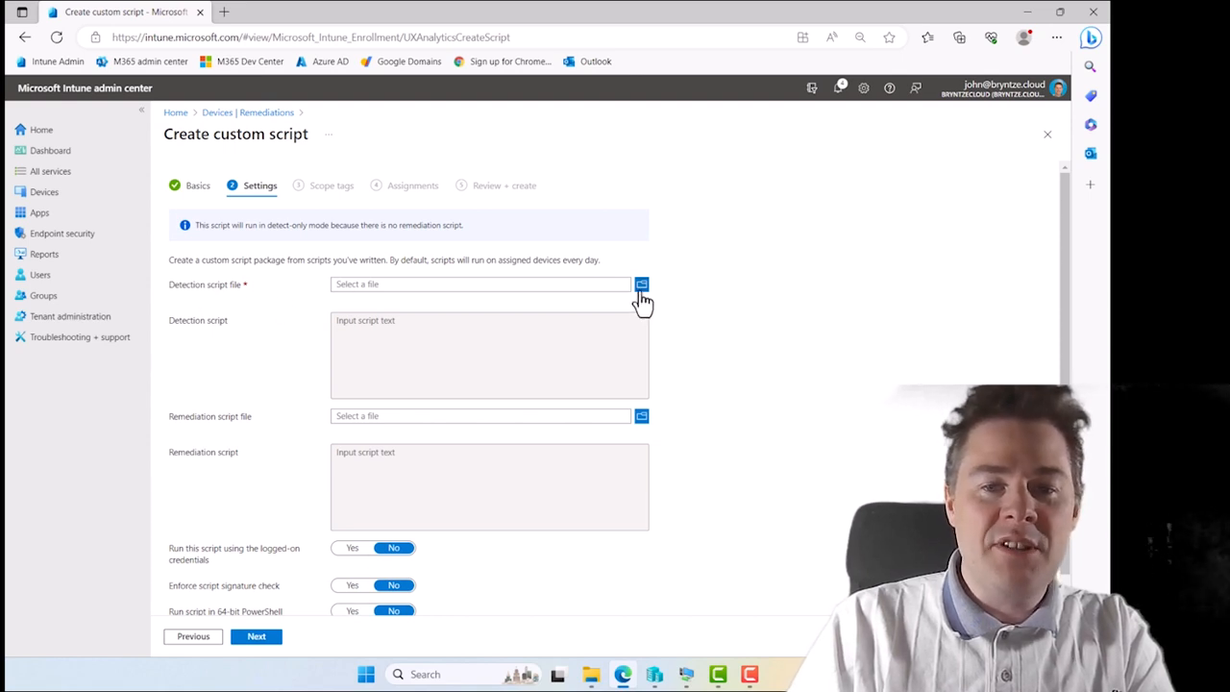
# Load the Remove7Zip detection .ps1 as the detection script and review its code.
pyautogui.click(641, 285)
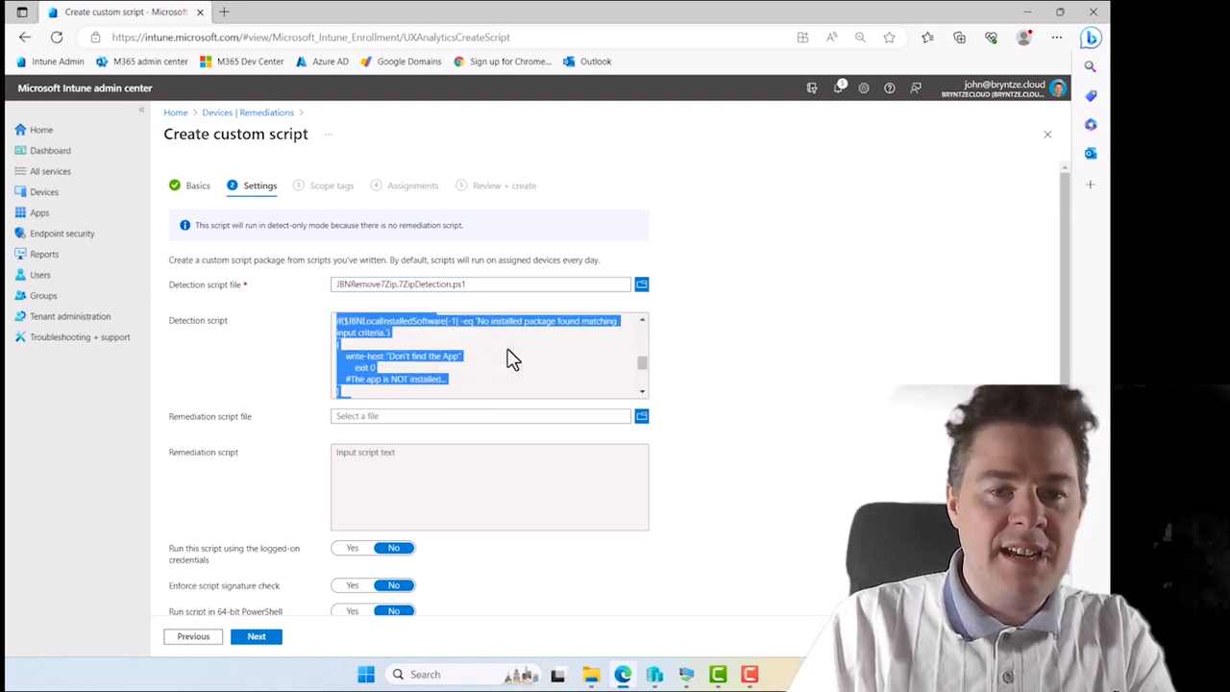
pyautogui.moveTo(469, 374)
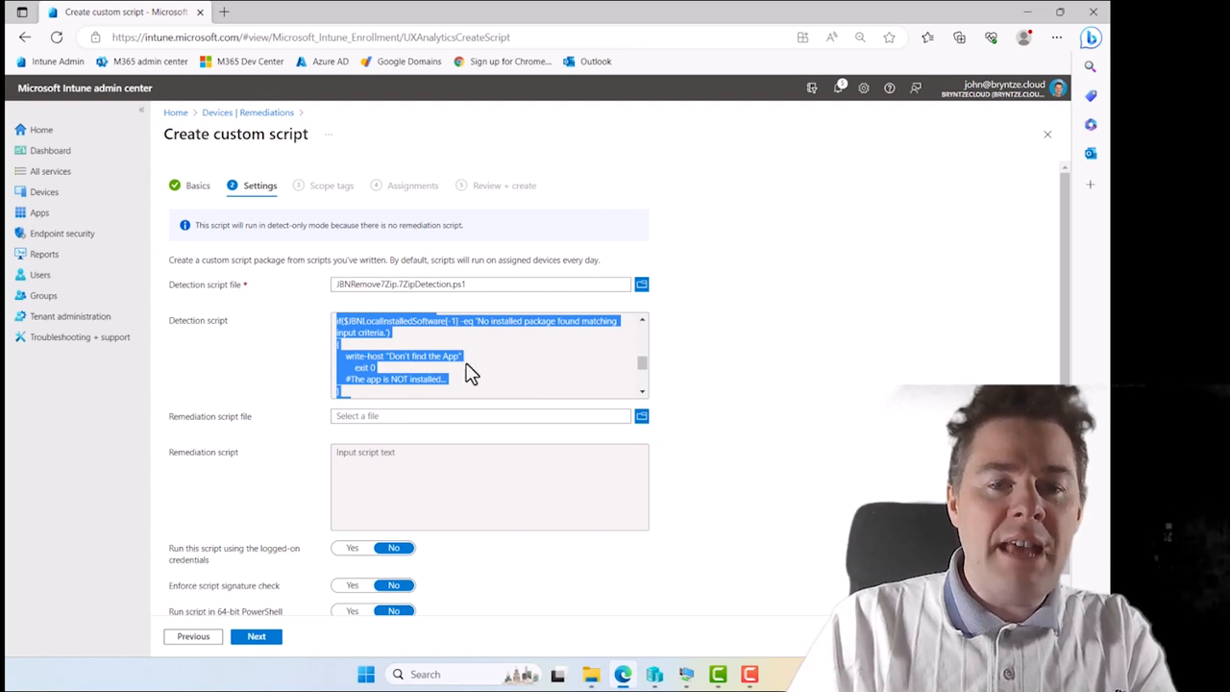
pyautogui.moveTo(384, 380)
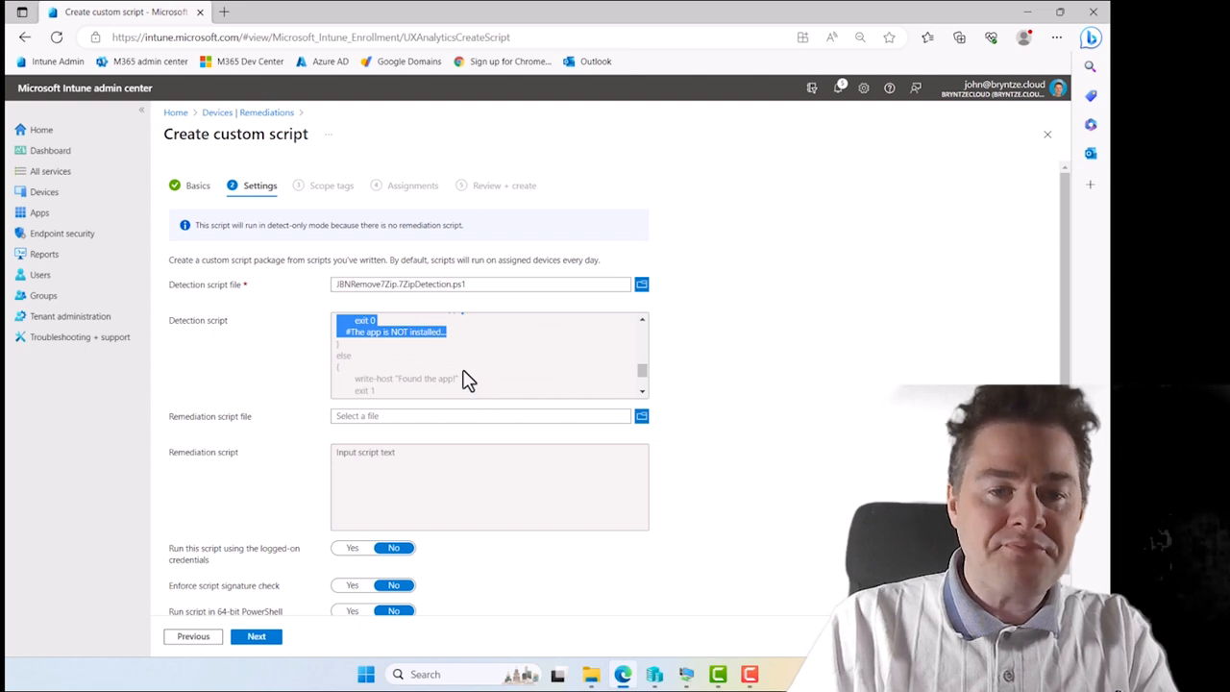
pyautogui.scroll(-3)
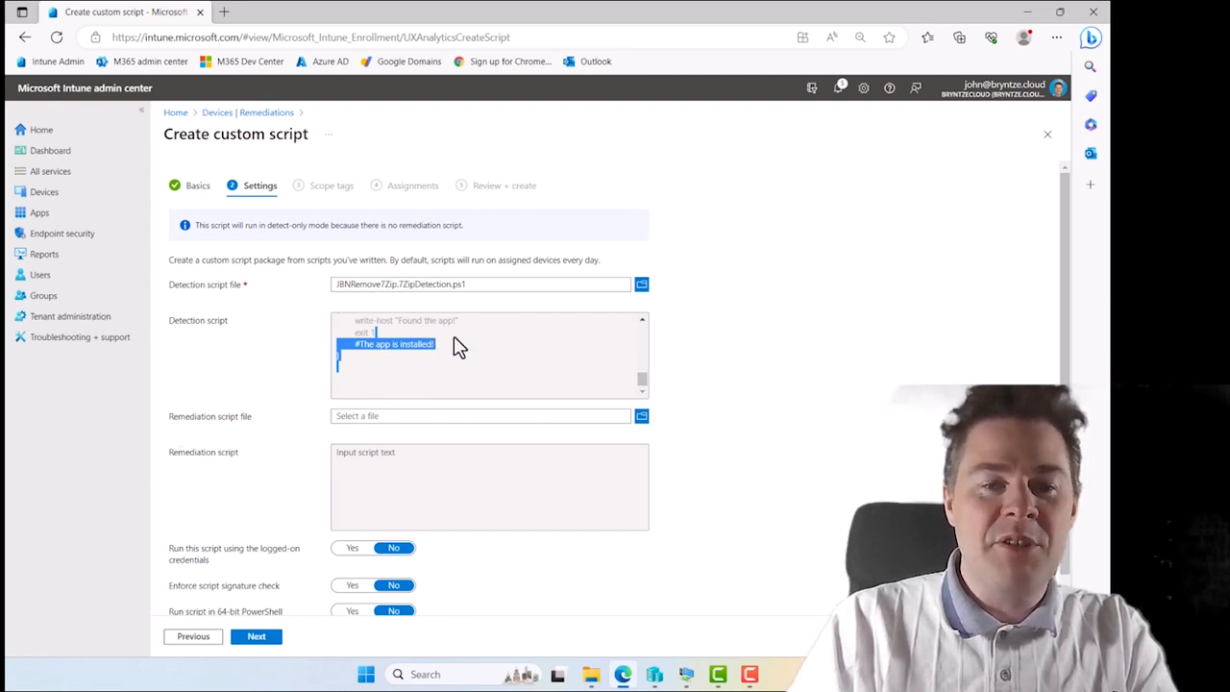
pyautogui.moveTo(346, 319)
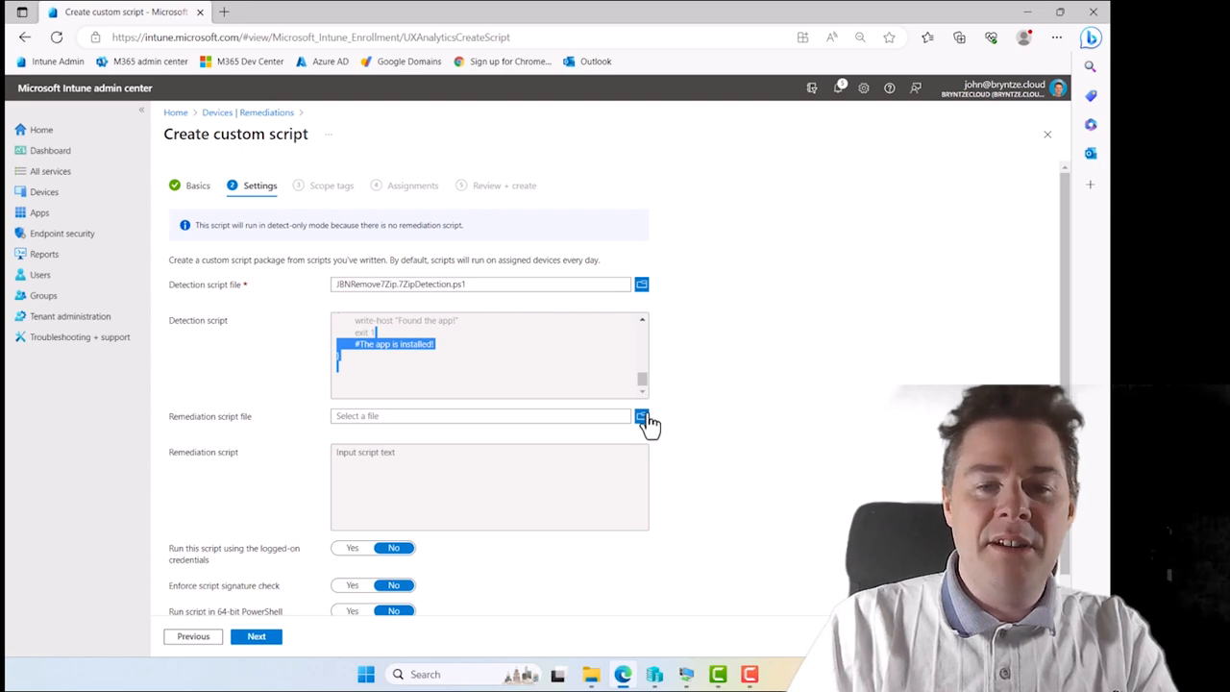
# Load the Remove7Zip remediation .ps1 and set Run script in 64-bit PowerShell to Yes.
pyautogui.click(641, 415)
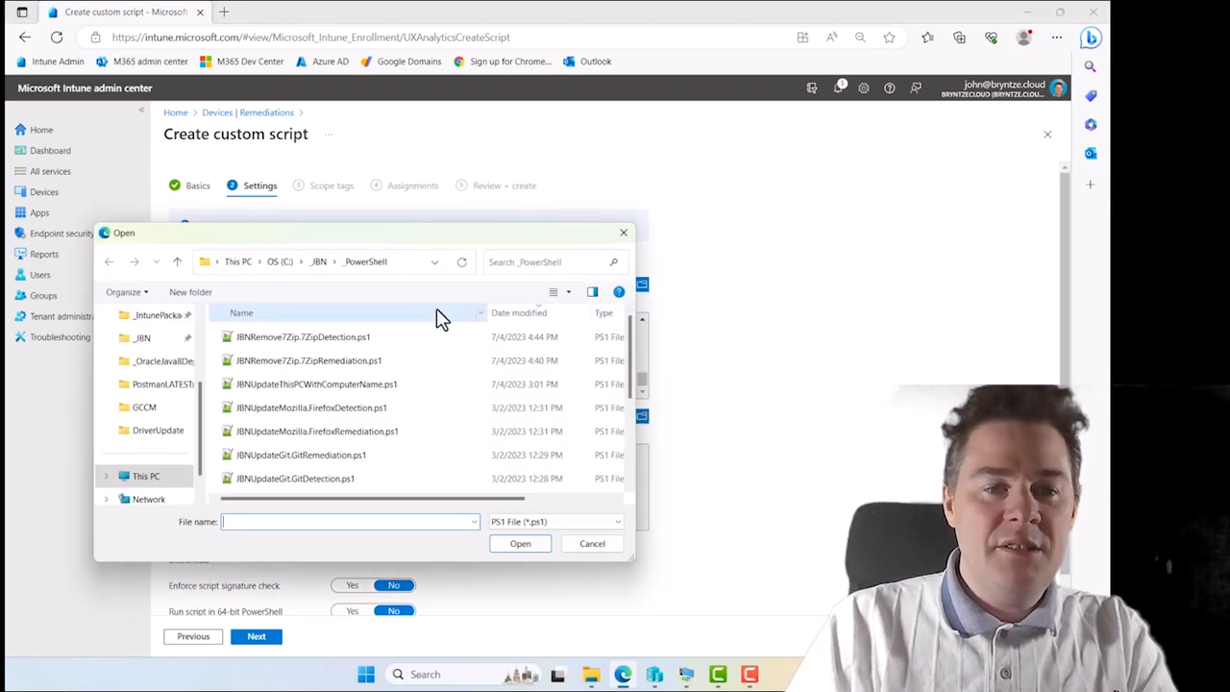
pyautogui.click(519, 542)
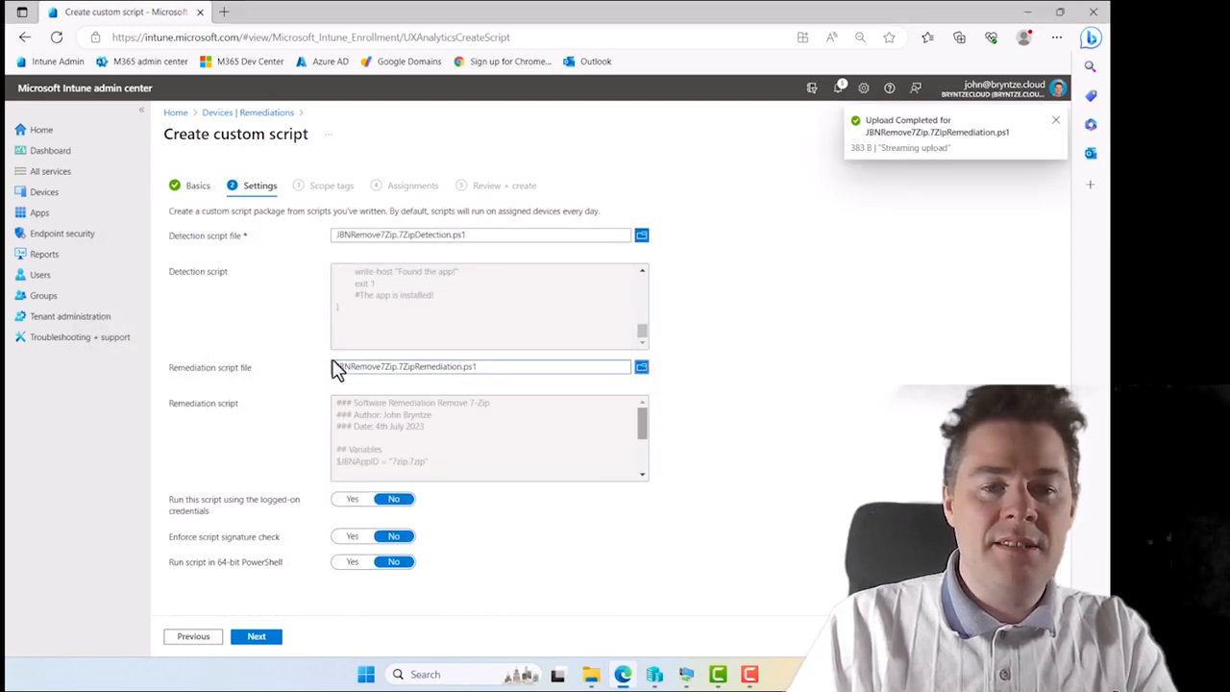
pyautogui.moveTo(603, 396)
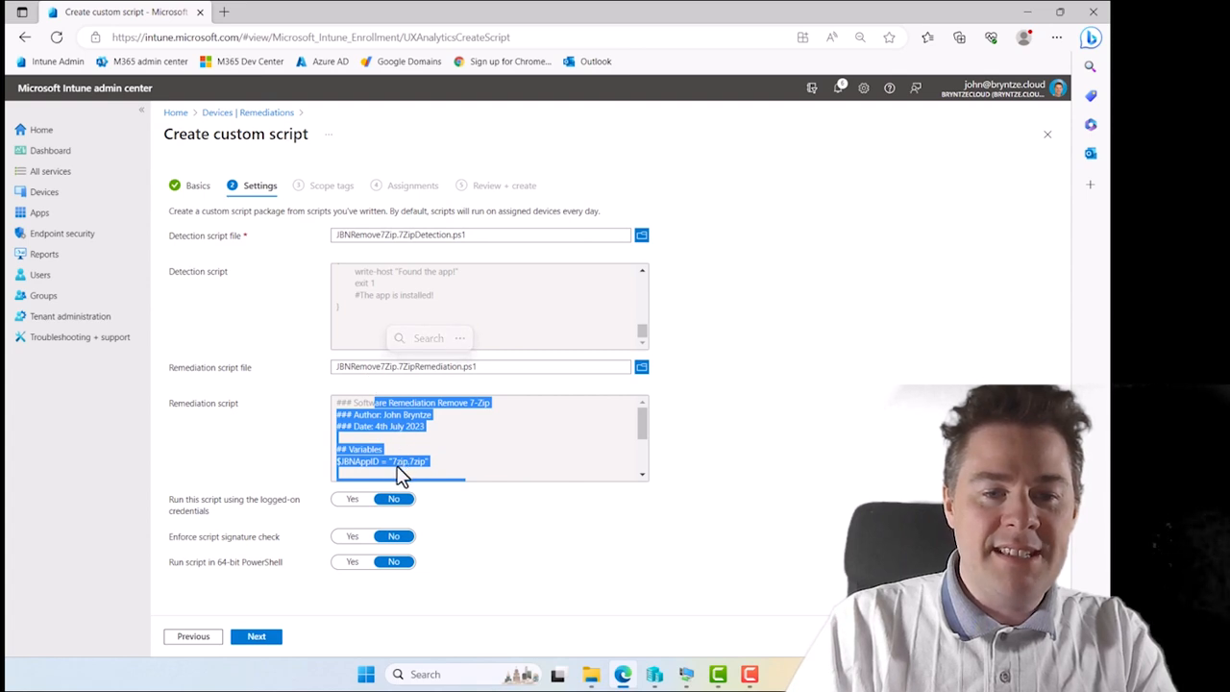
pyautogui.moveTo(451, 476)
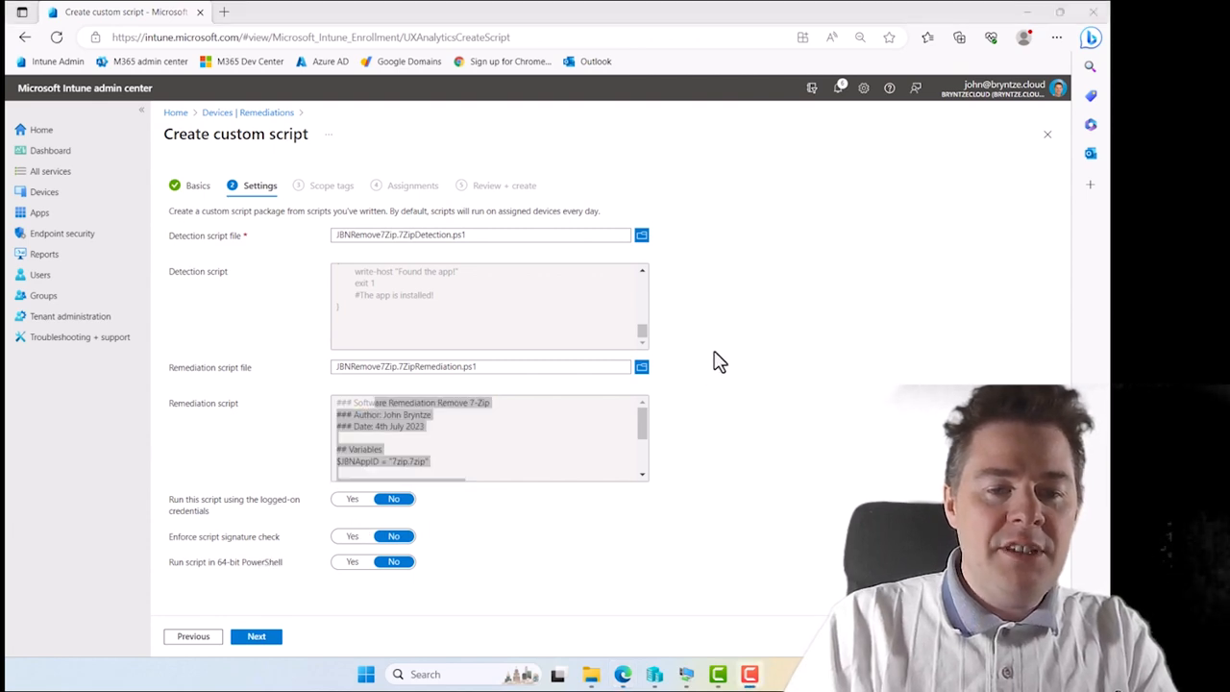
pyautogui.moveTo(317, 523)
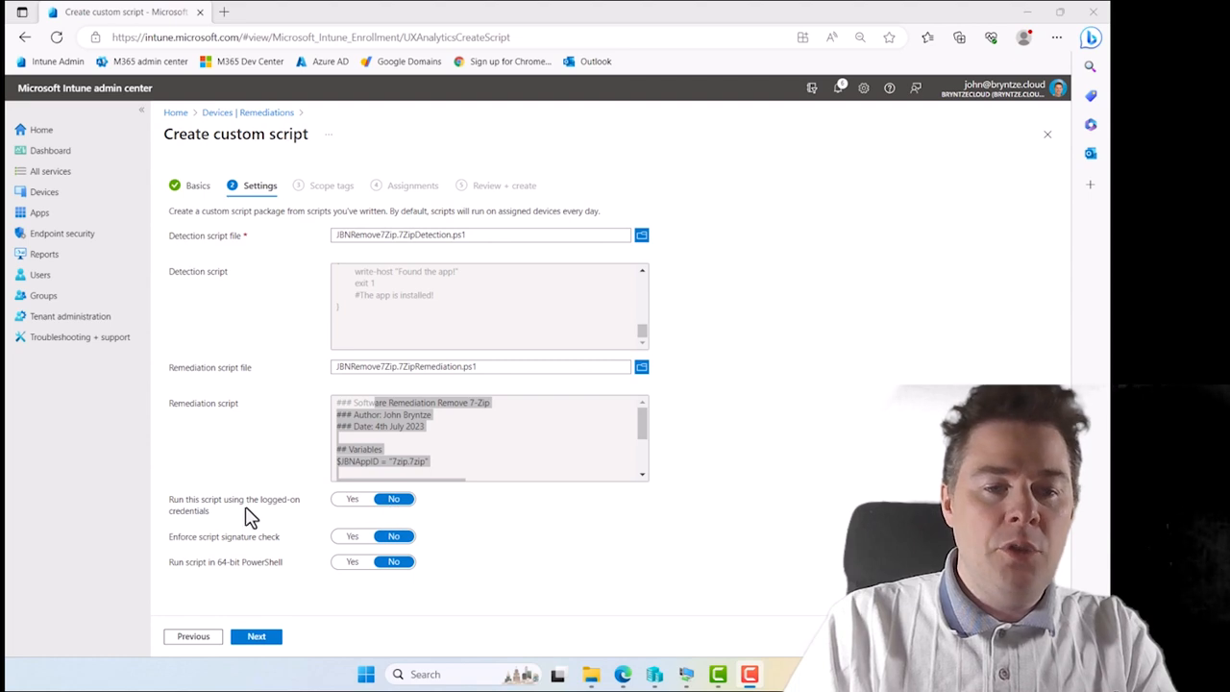
pyautogui.moveTo(419, 503)
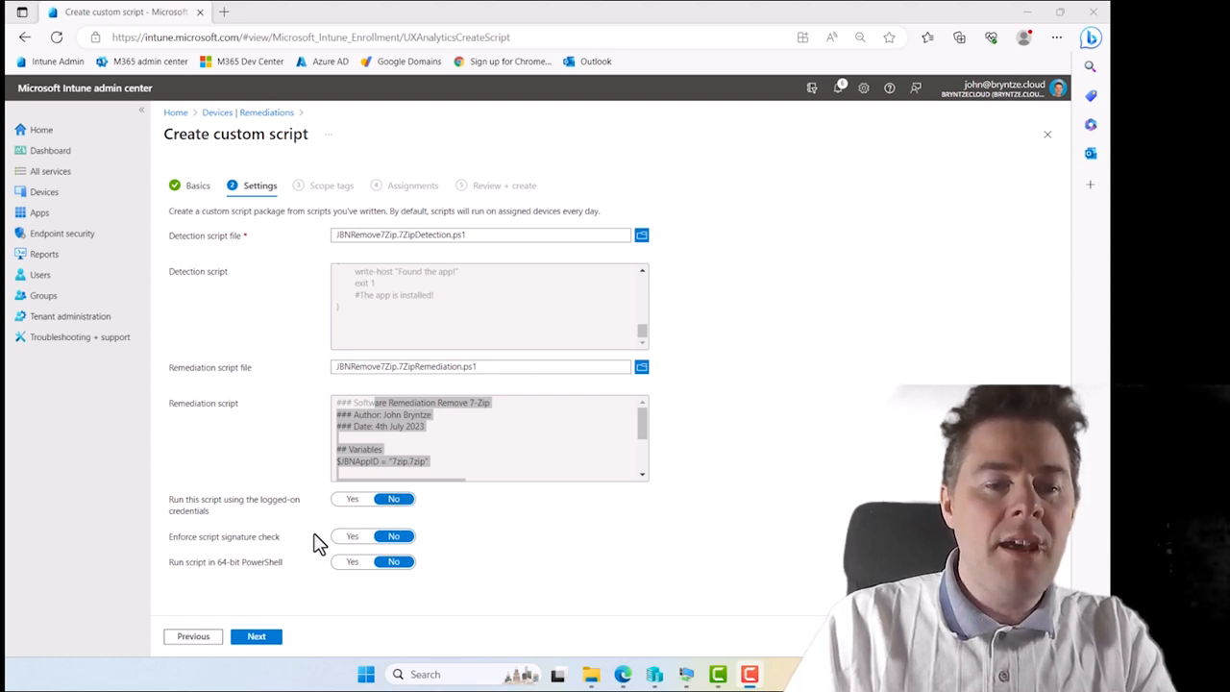
pyautogui.moveTo(267, 550)
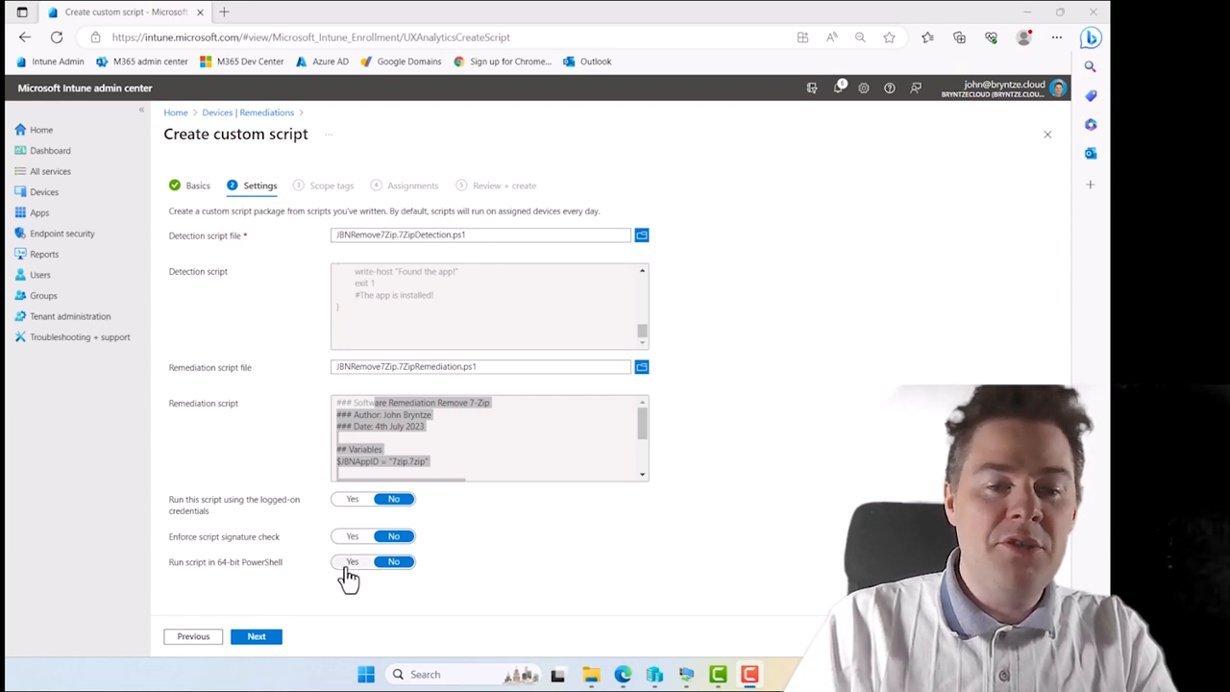
pyautogui.click(352, 561)
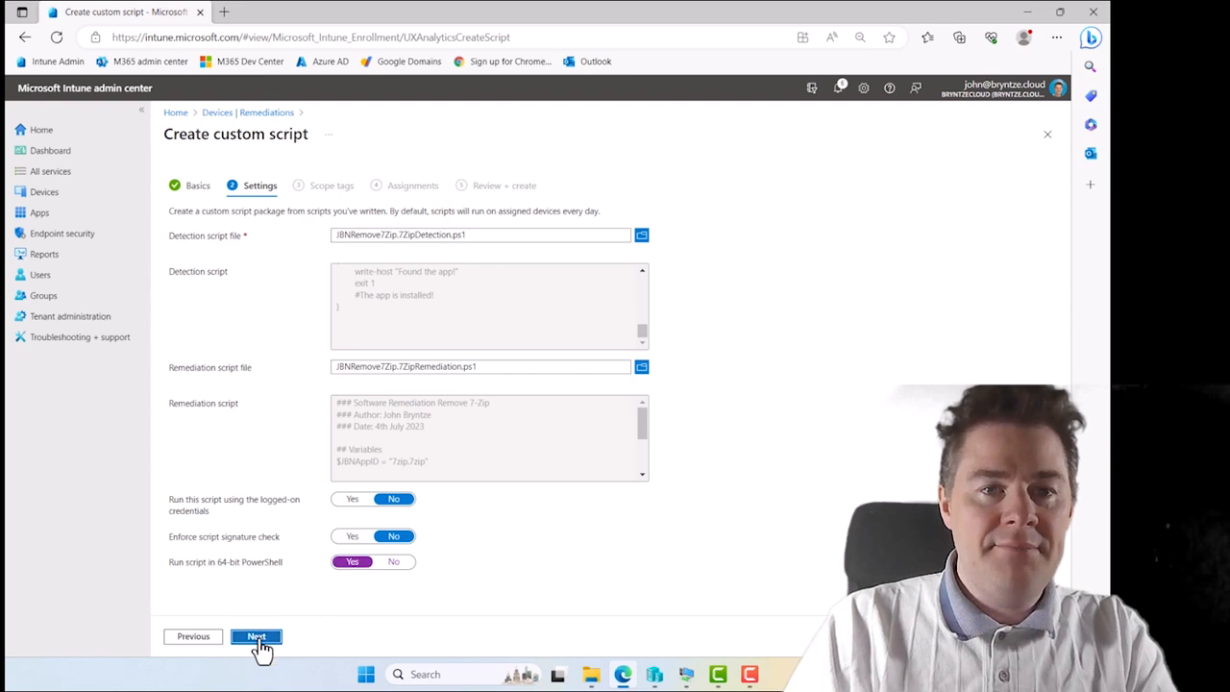
# Advance through Assignments, glancing at the group include list without adding any.
pyautogui.click(256, 636)
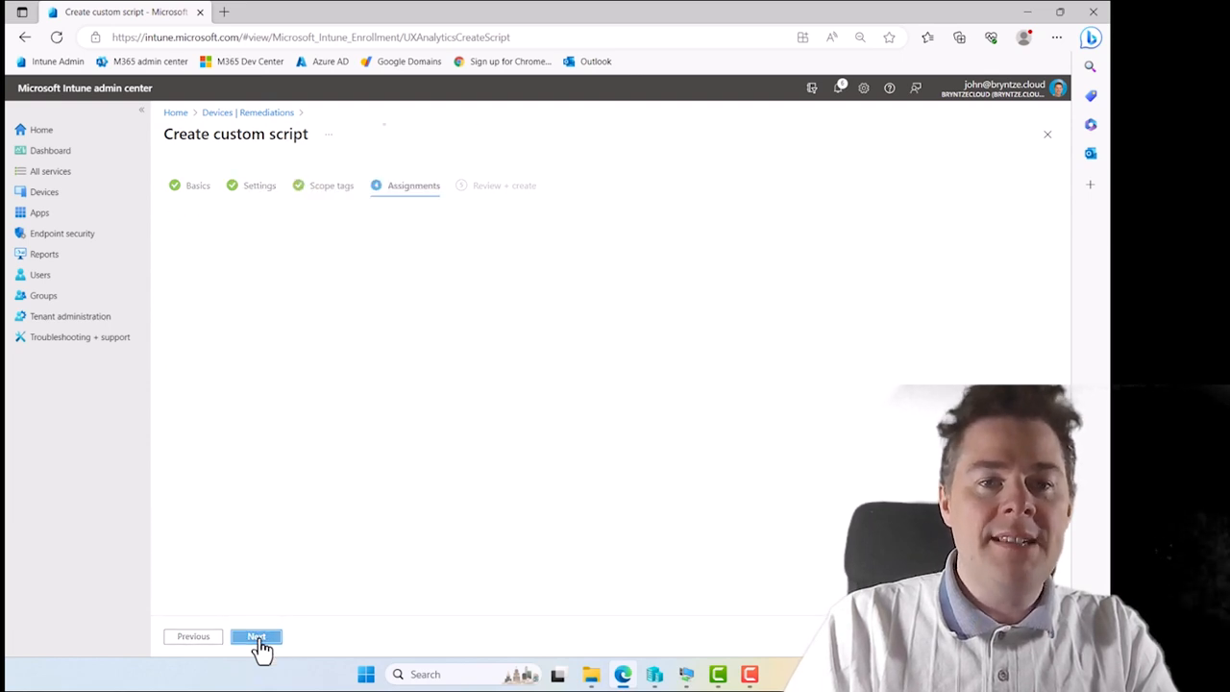
pyautogui.click(255, 636)
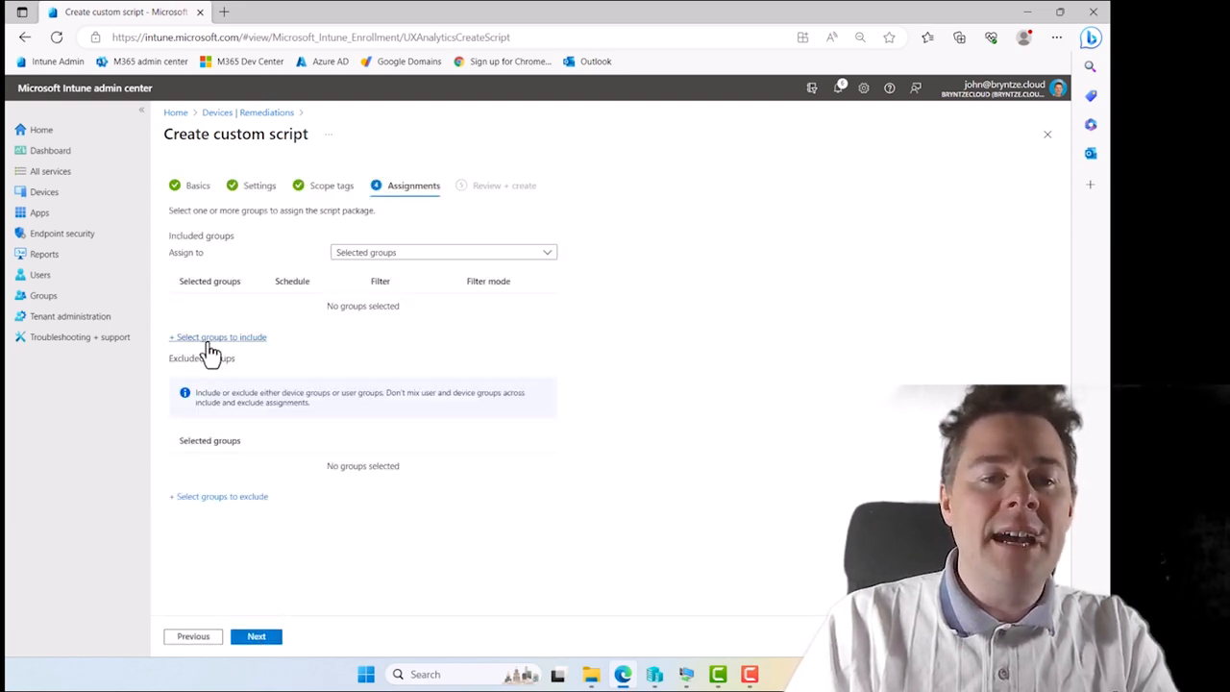
pyautogui.click(219, 336)
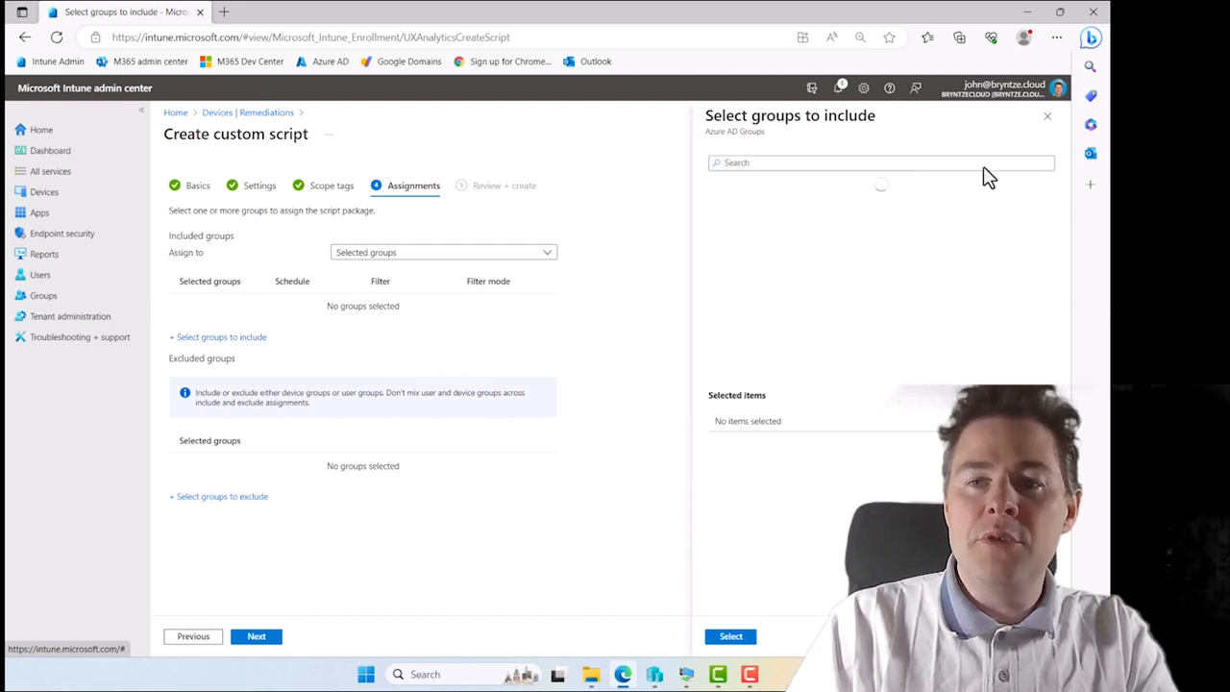
pyautogui.click(1045, 116)
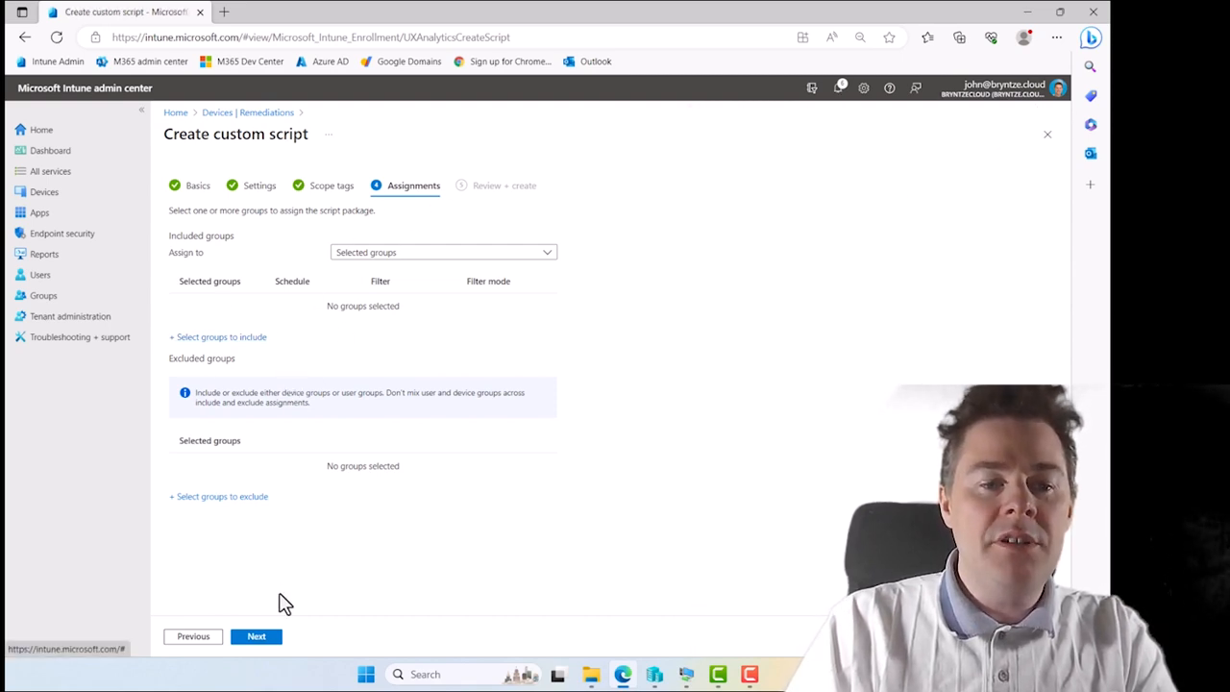
# Finish Review + create so the Remove 7-Zip package appears among remediations.
pyautogui.click(257, 636)
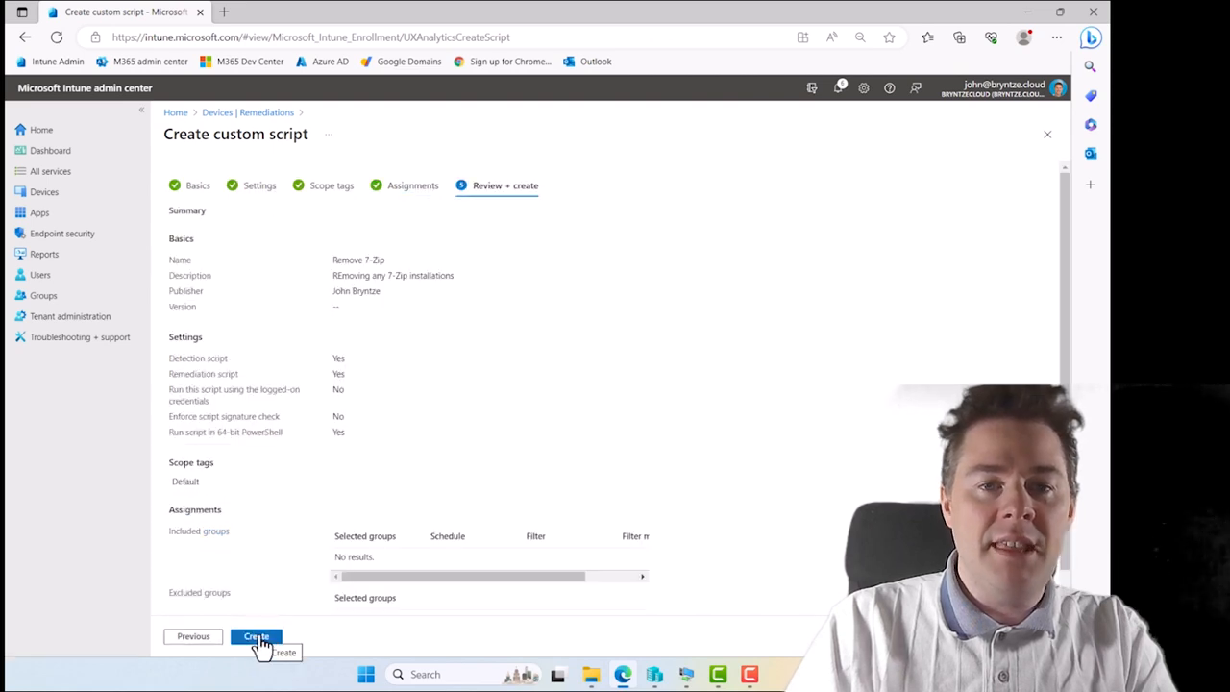
pyautogui.click(256, 636)
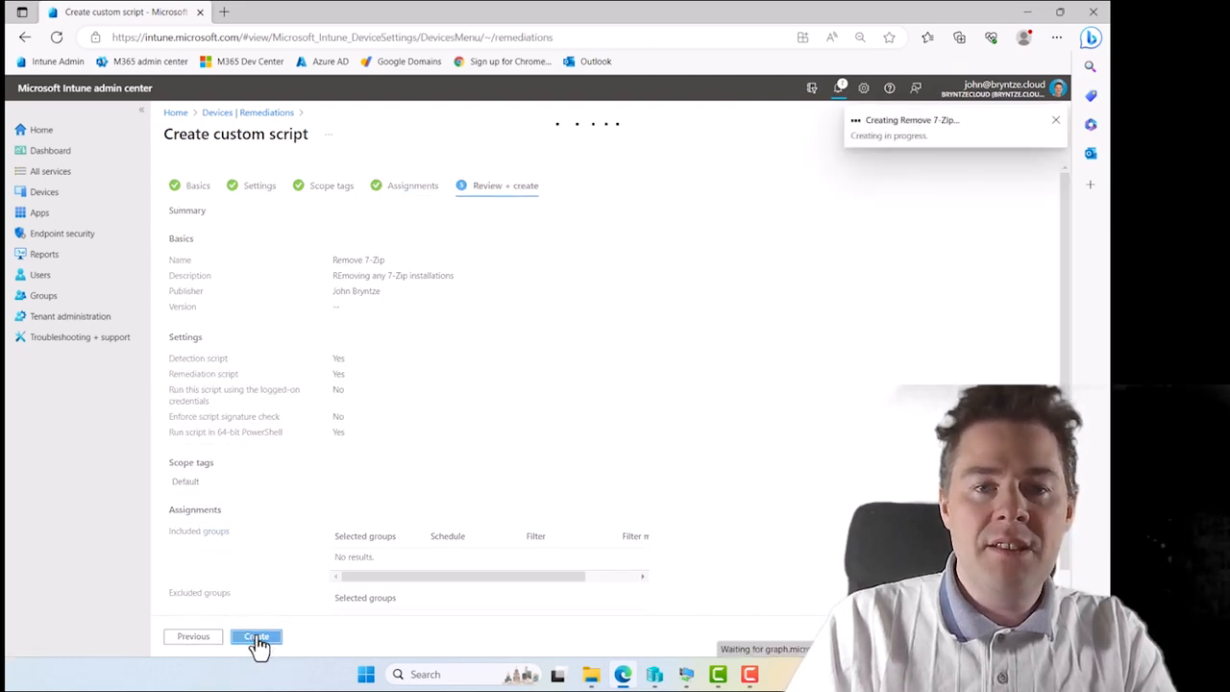
pyautogui.click(255, 635)
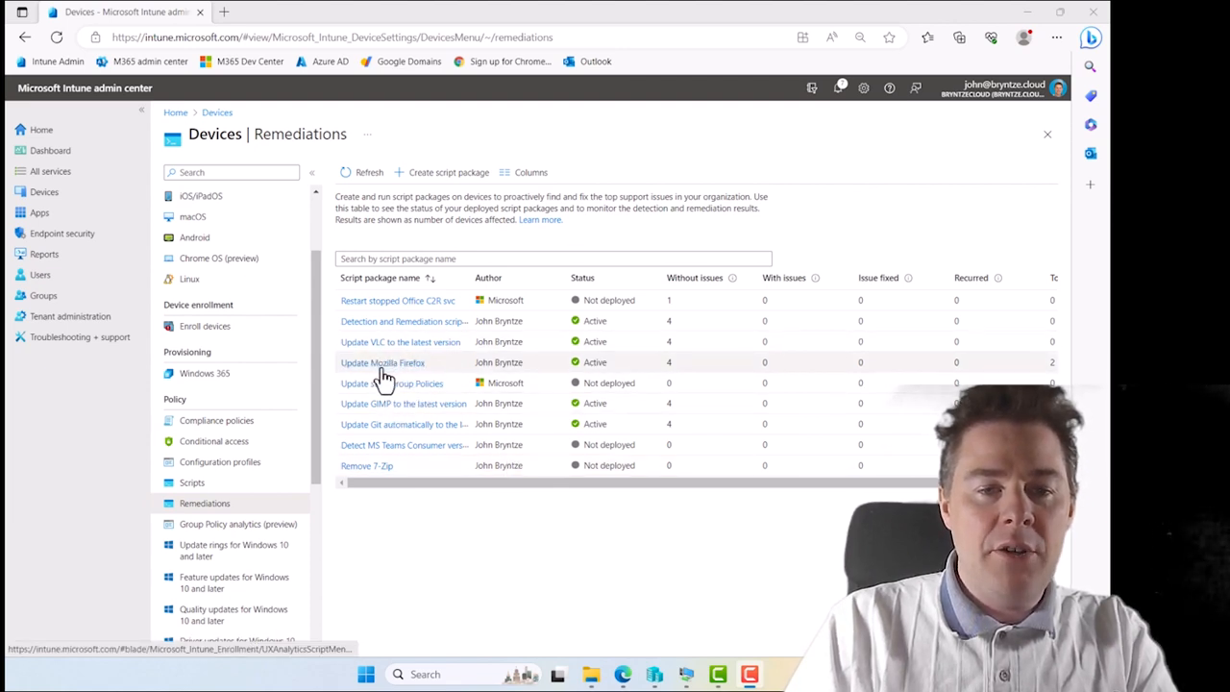
# View the Update GIMP package's all-devices assignment and its Hourly schedule settings.
pyautogui.click(382, 362)
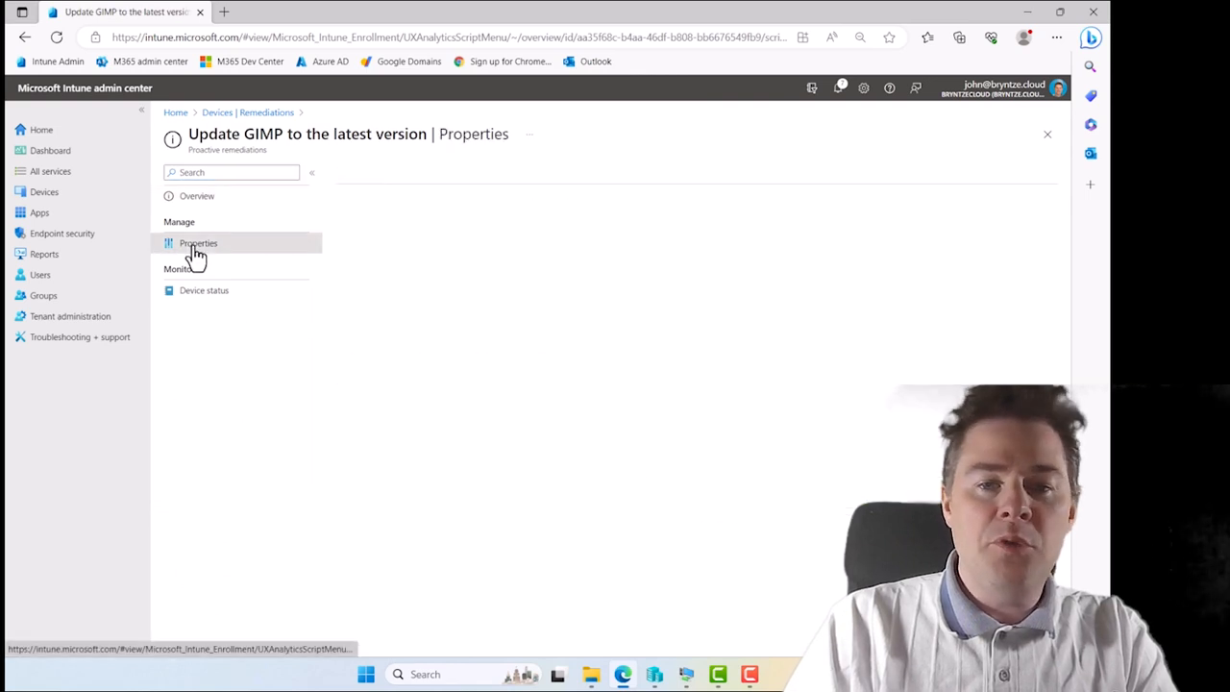
pyautogui.click(198, 242)
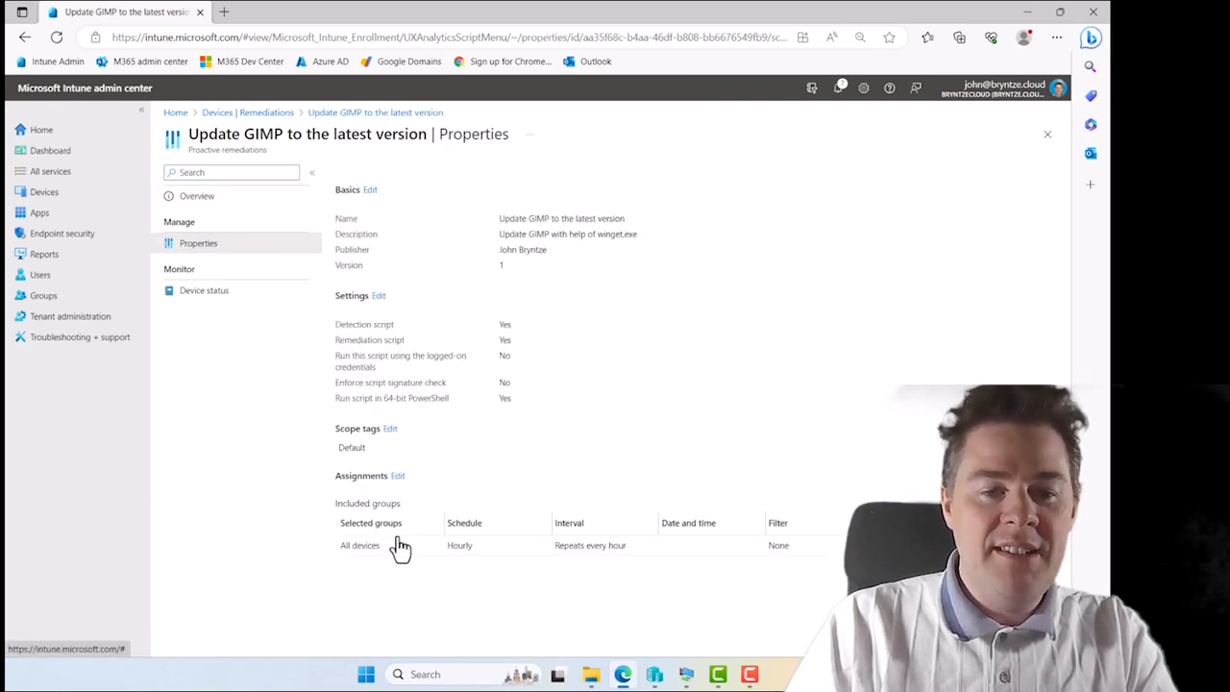
pyautogui.click(396, 475)
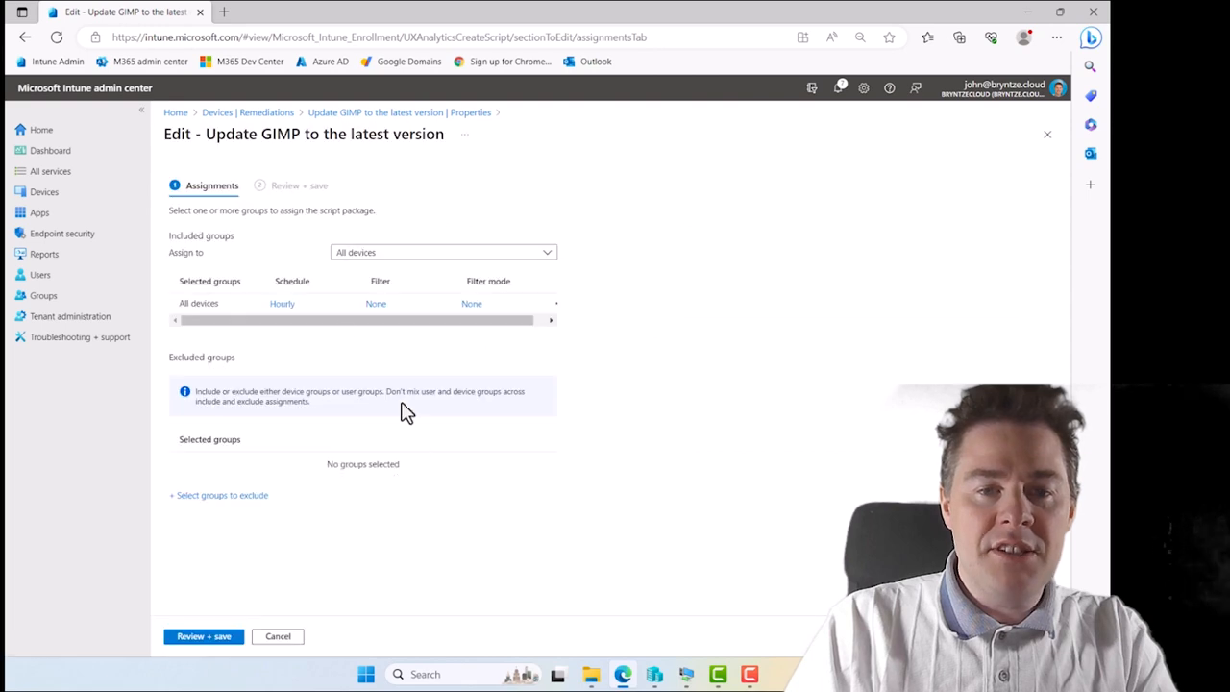
pyautogui.click(281, 303)
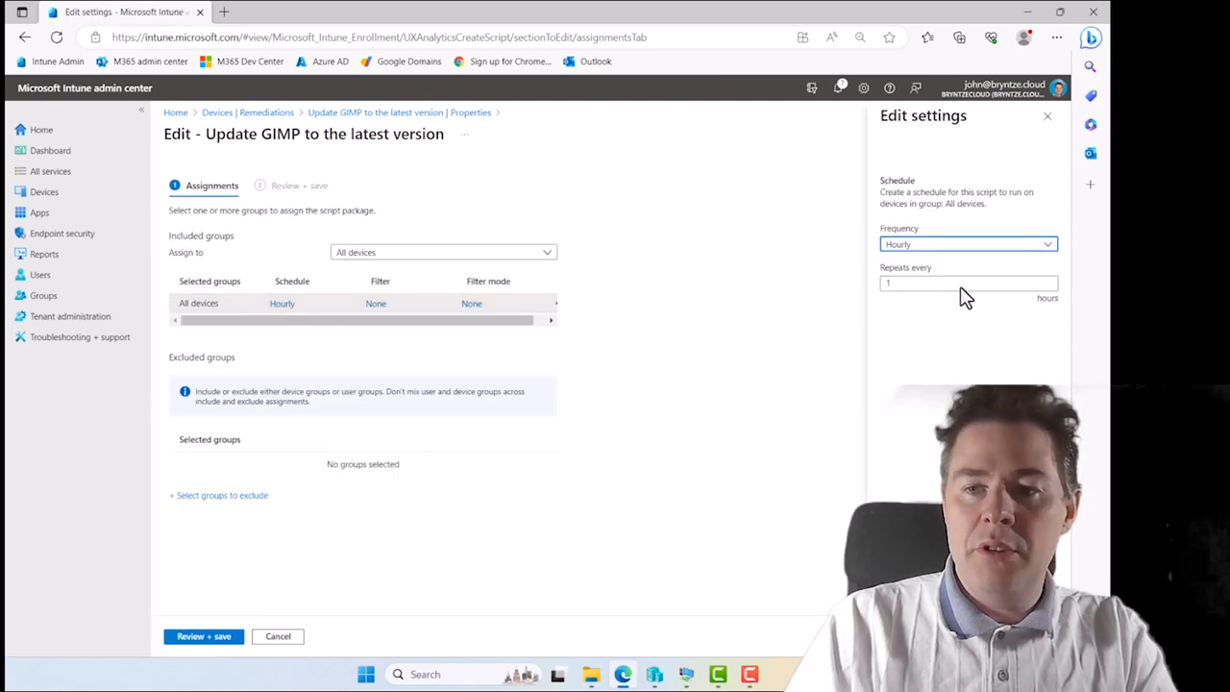
pyautogui.click(1047, 115)
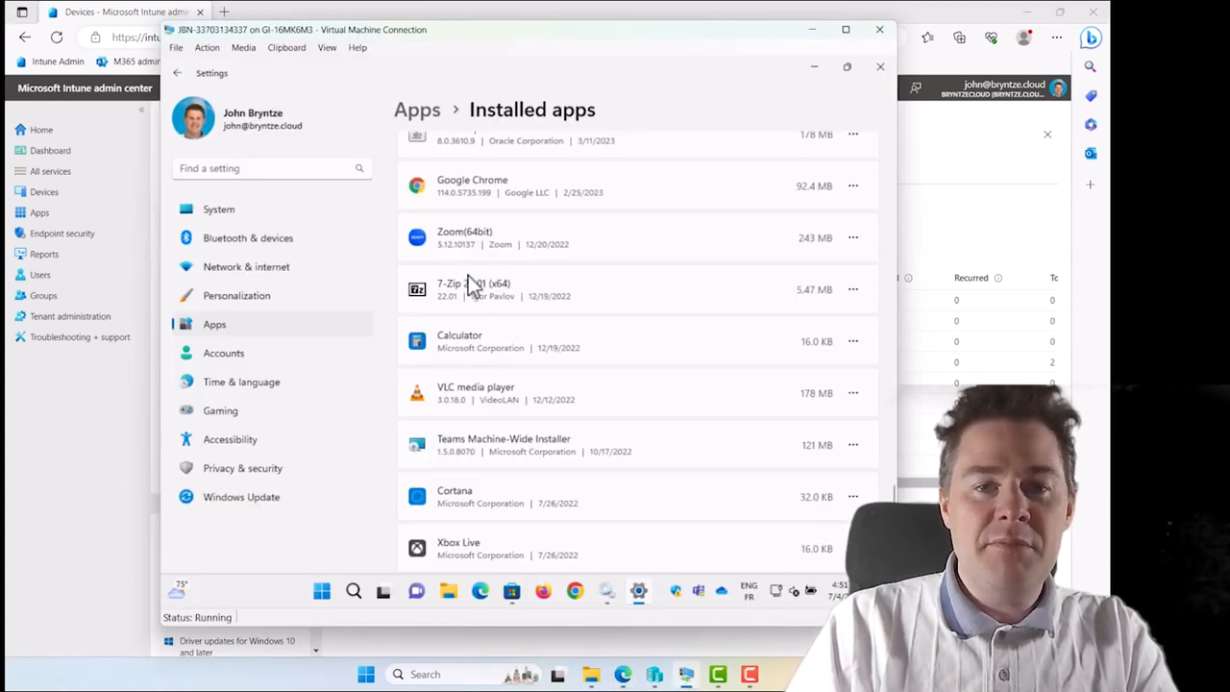
pyautogui.moveTo(500, 298)
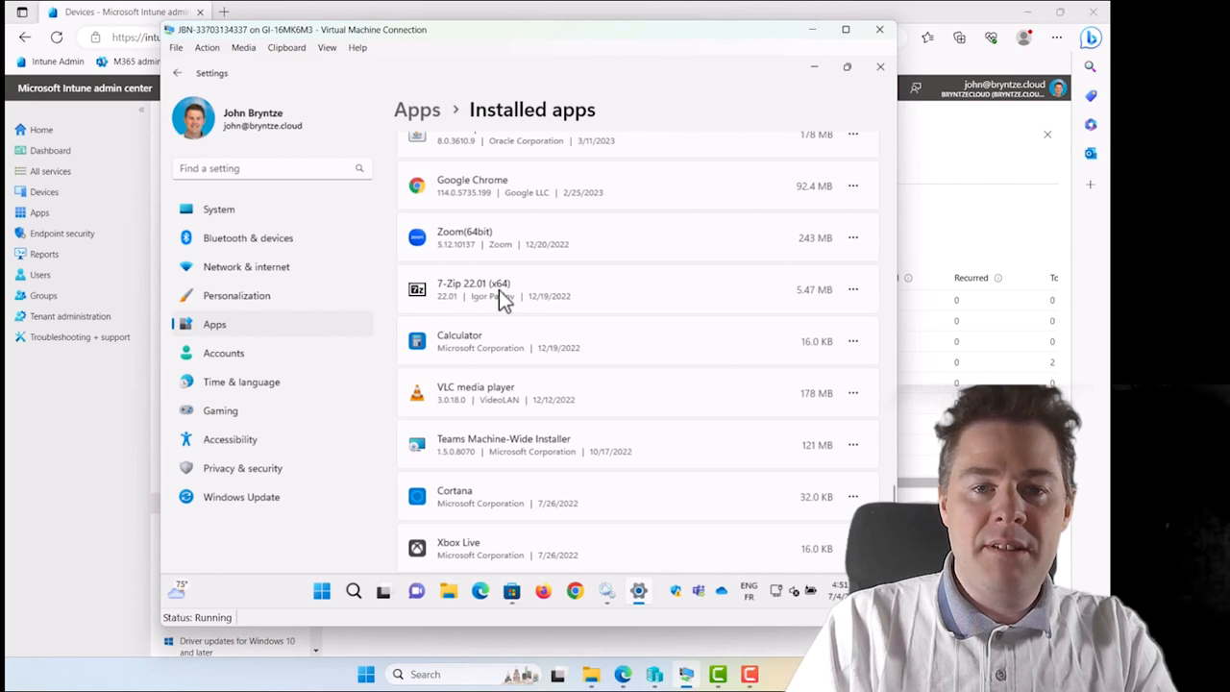
# In the VM's File Explorer, show the full context menu for HealthScripts.log revealing 7-Zip options.
pyautogui.click(449, 592)
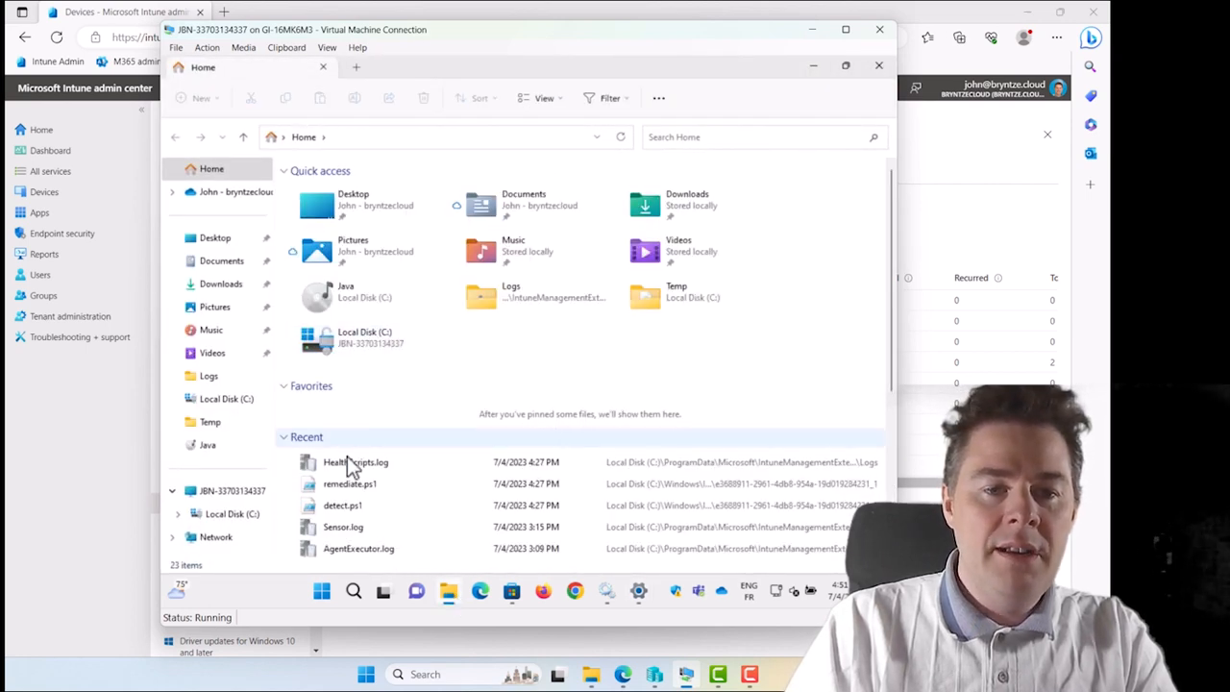
pyautogui.rightClick(346, 461)
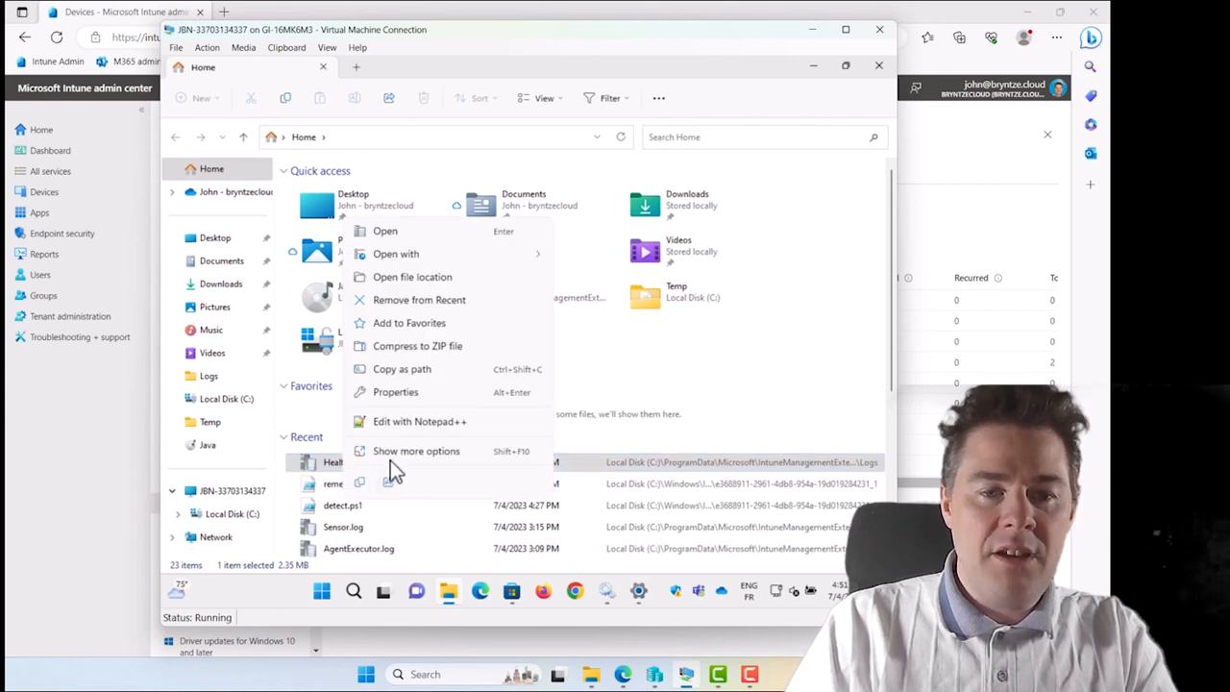
pyautogui.click(415, 450)
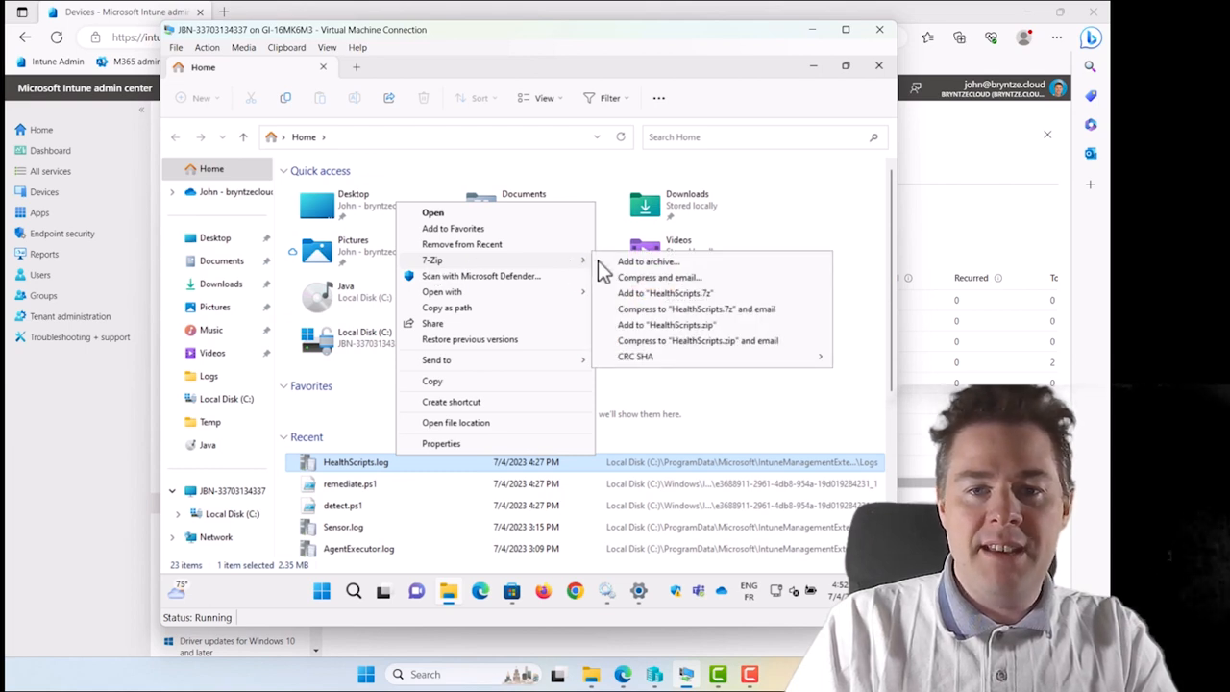
pyautogui.moveTo(676, 305)
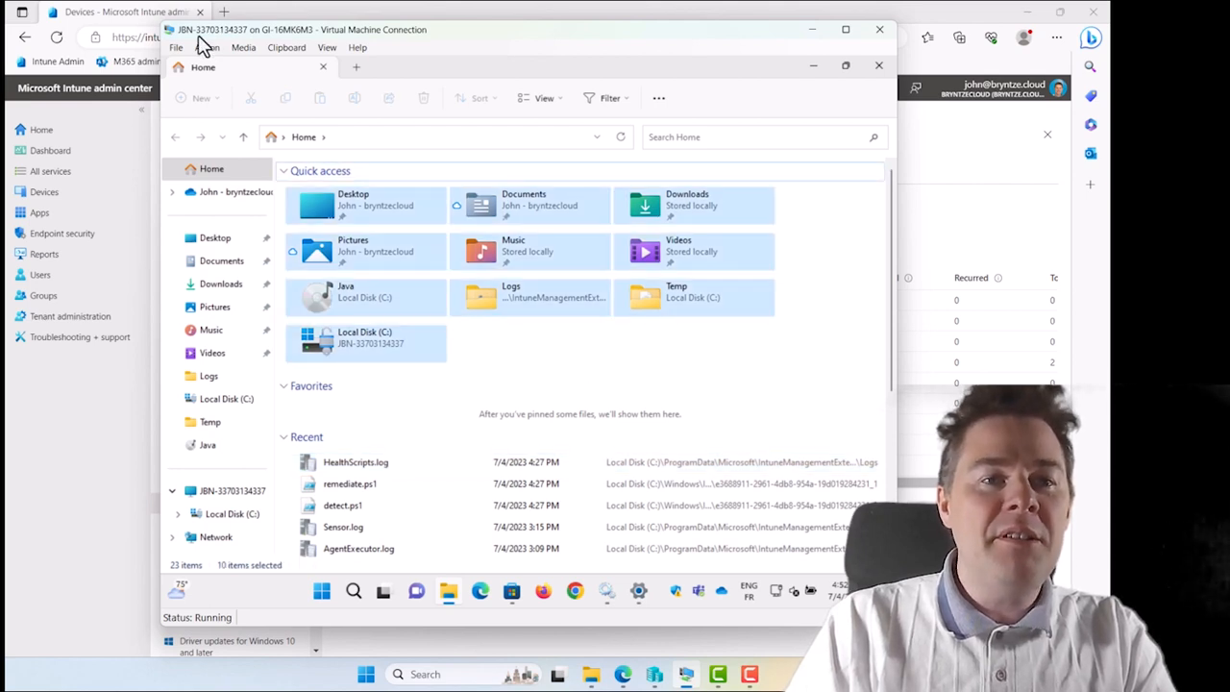
pyautogui.moveTo(269, 50)
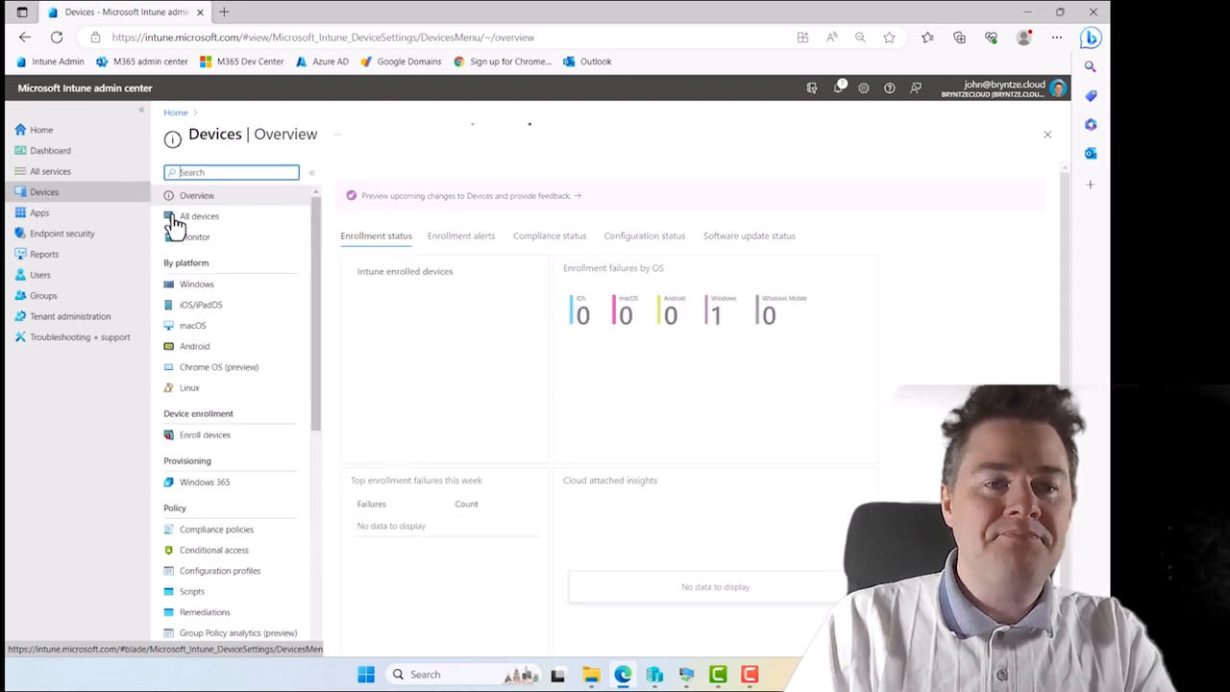
pyautogui.click(200, 215)
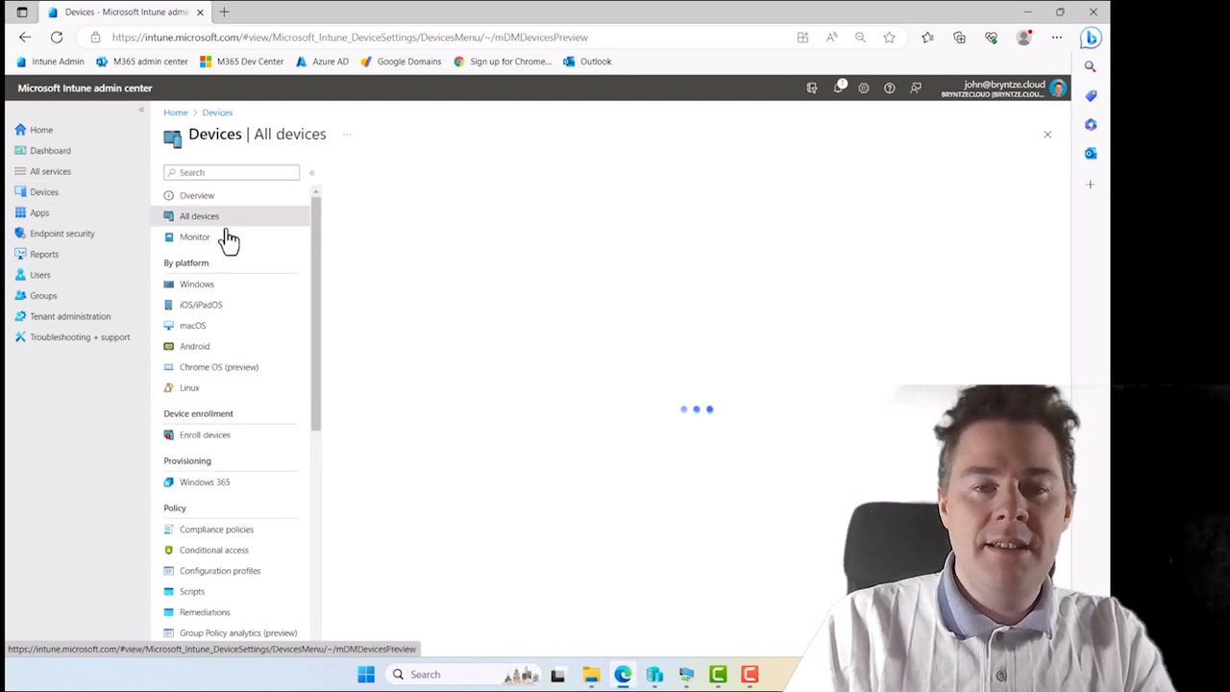
pyautogui.click(200, 215)
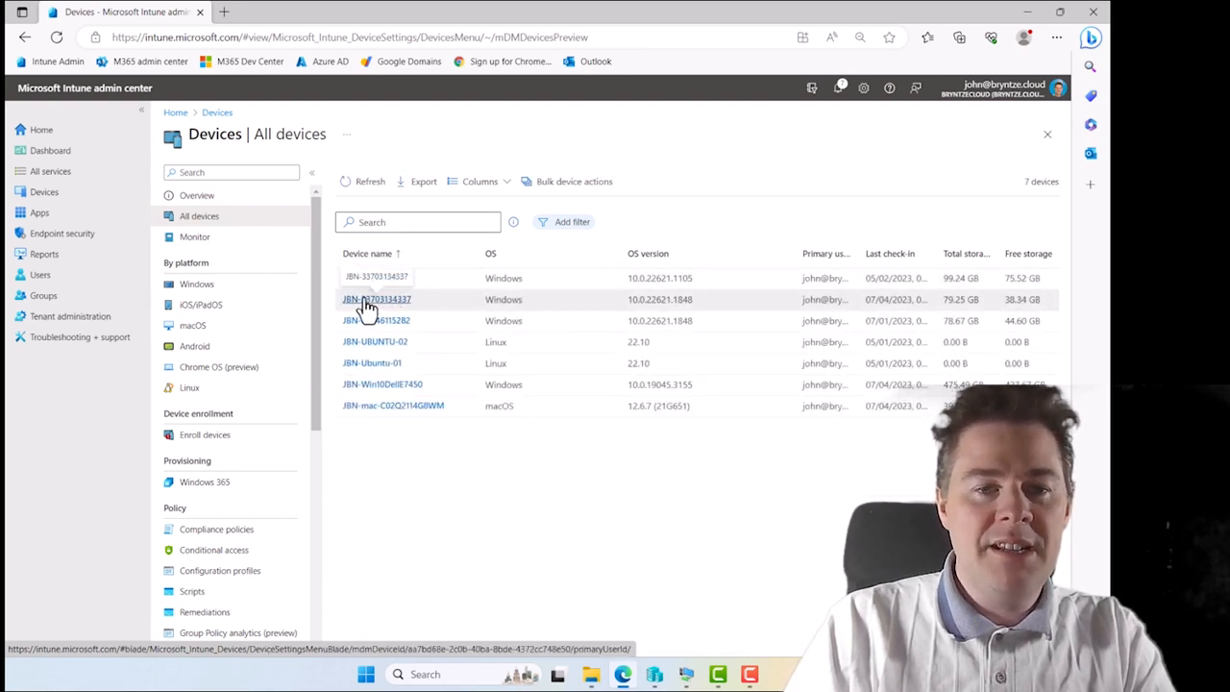
pyautogui.click(376, 299)
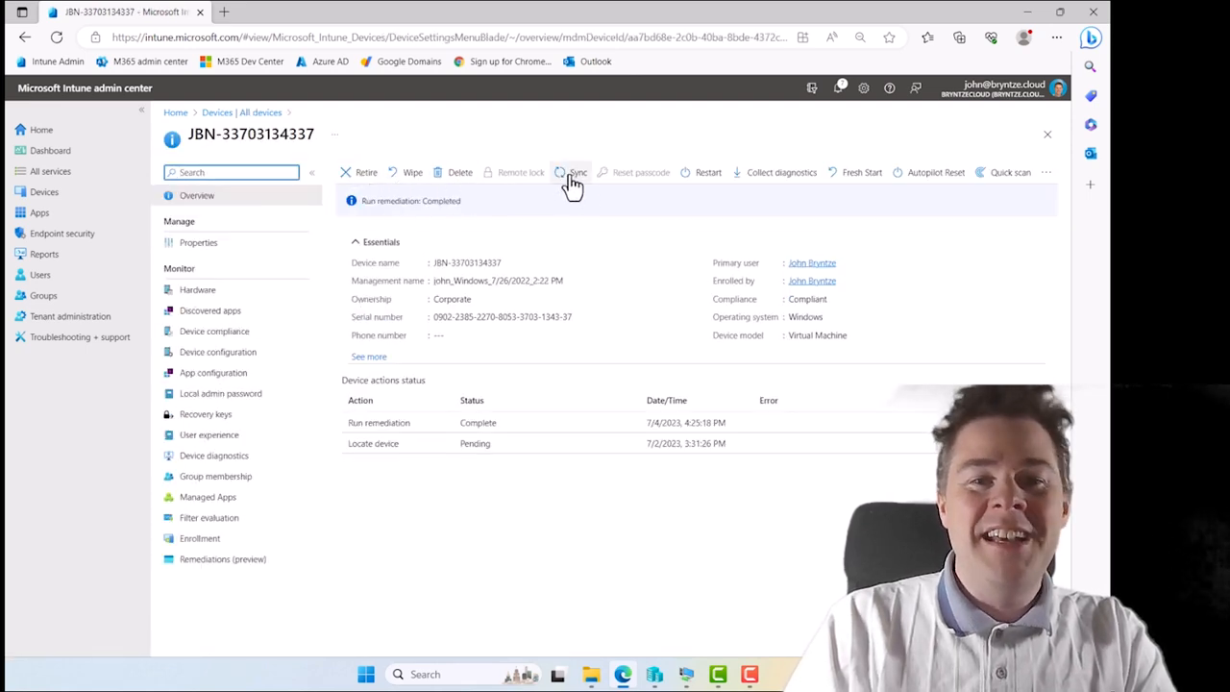
pyautogui.moveTo(951, 183)
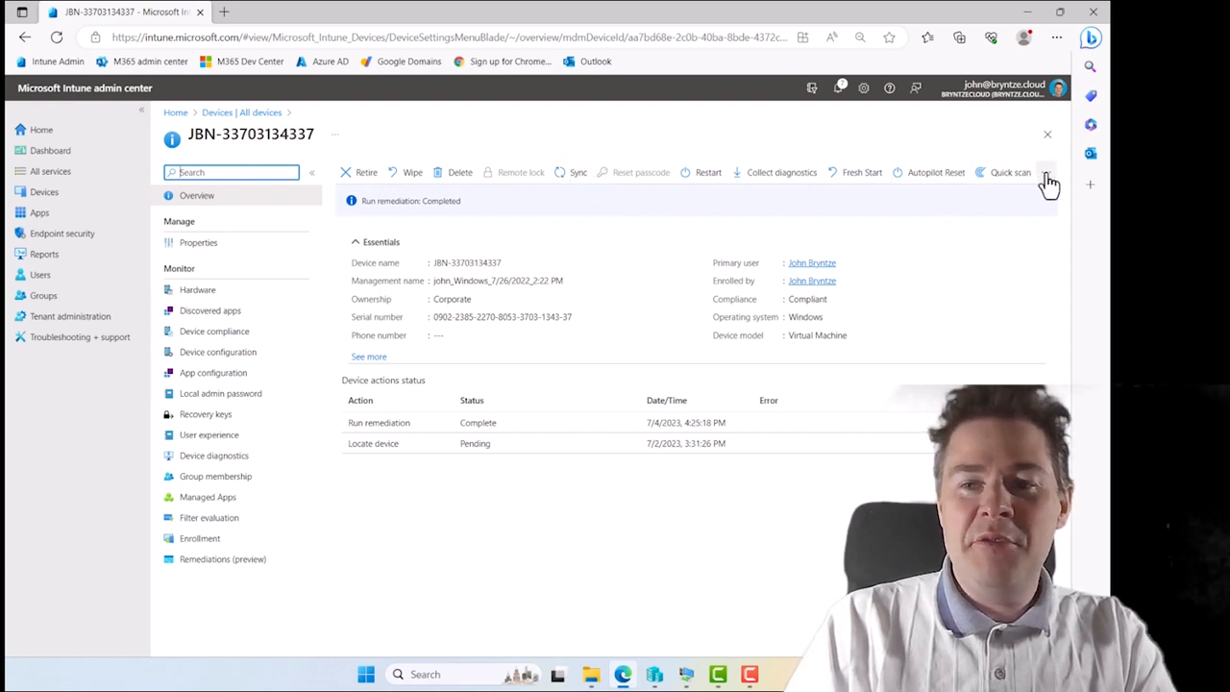
# Choose Run remediation (preview) from the device's overflow menu to list script packages.
pyautogui.click(1045, 173)
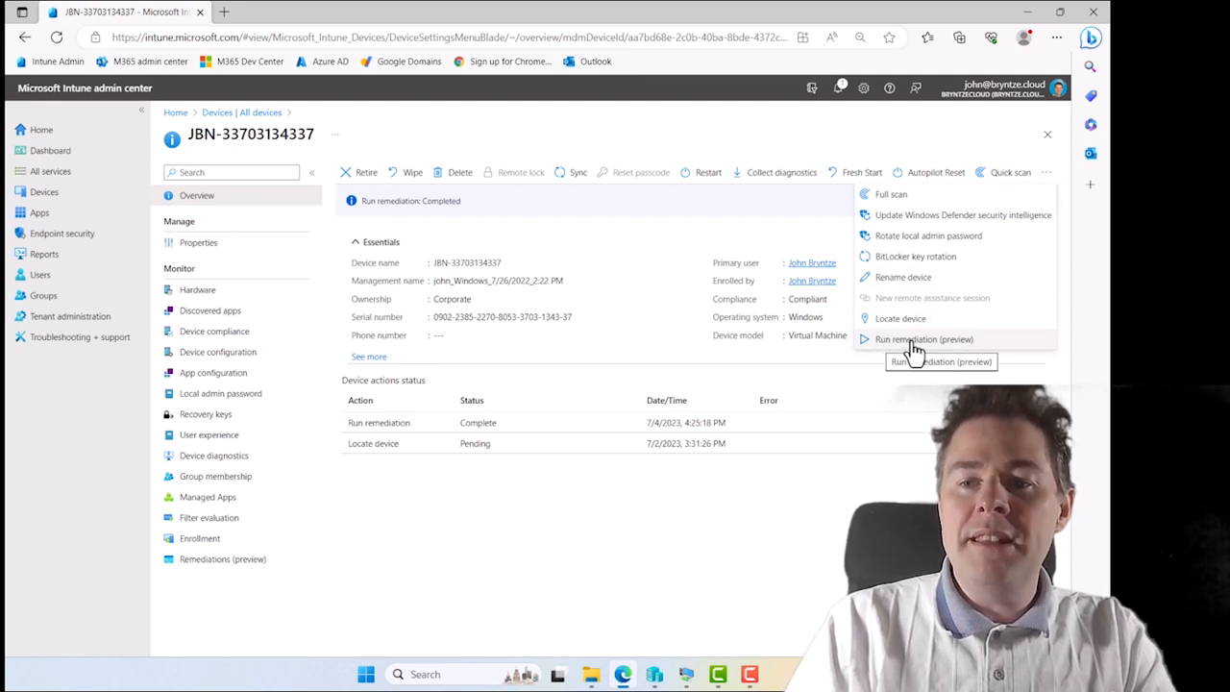
pyautogui.moveTo(913, 343)
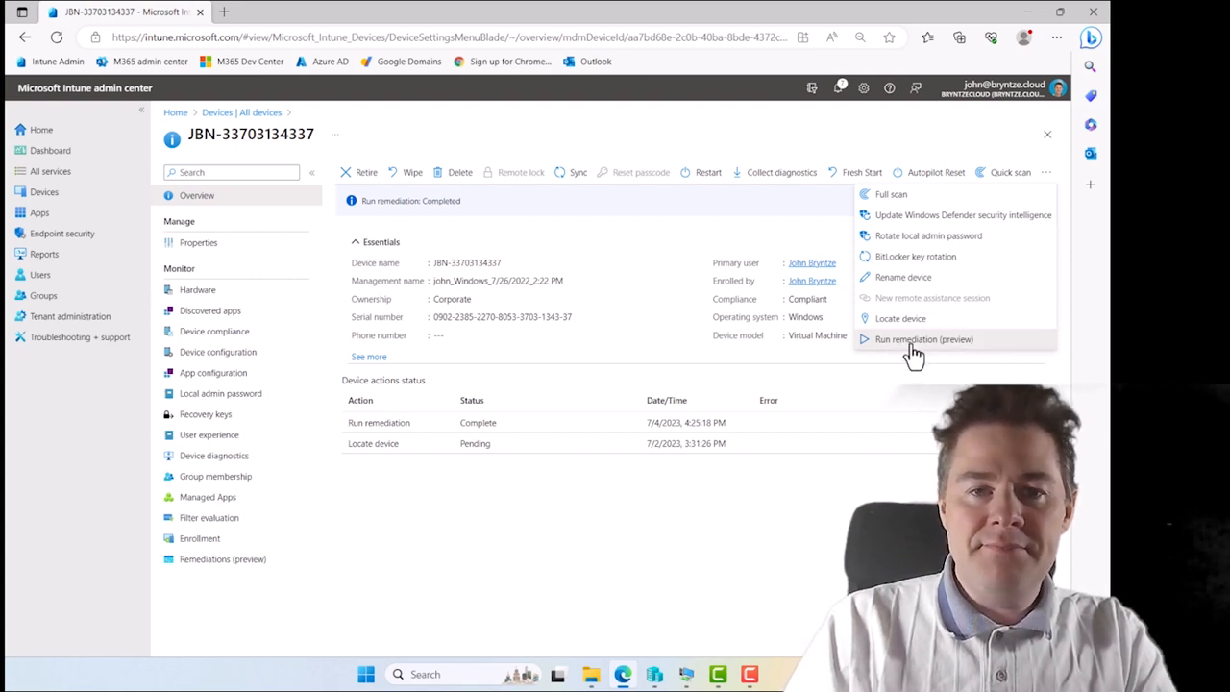
pyautogui.click(922, 338)
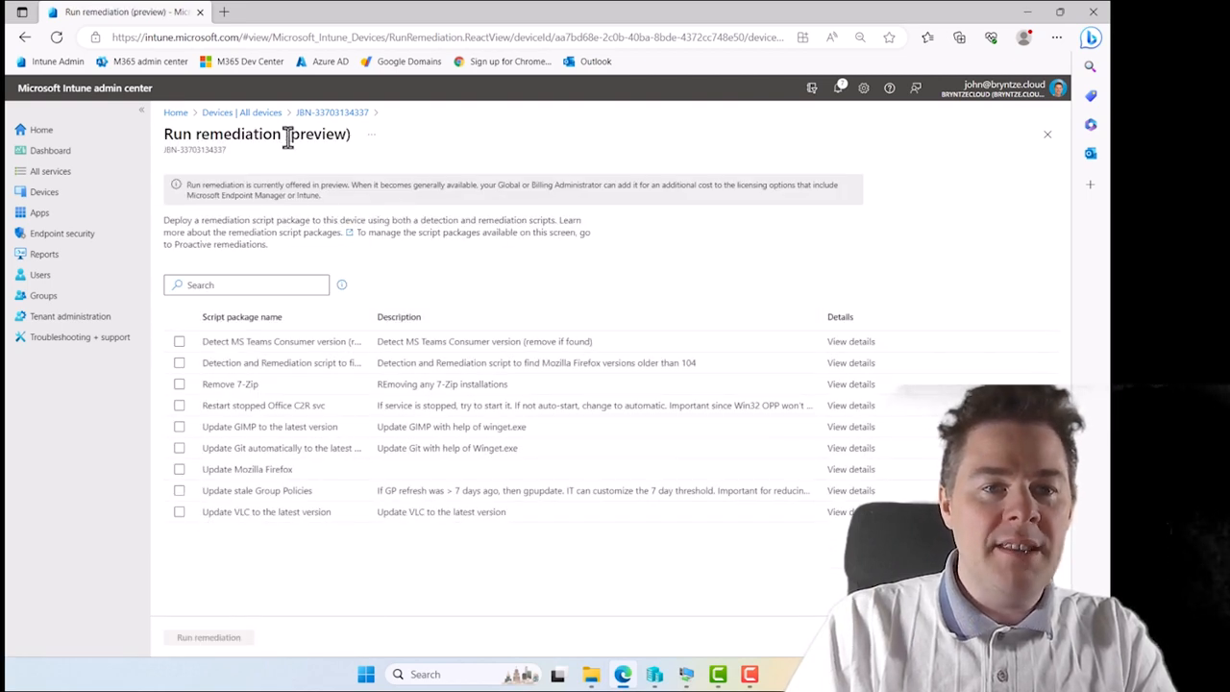
pyautogui.doubleClick(319, 134)
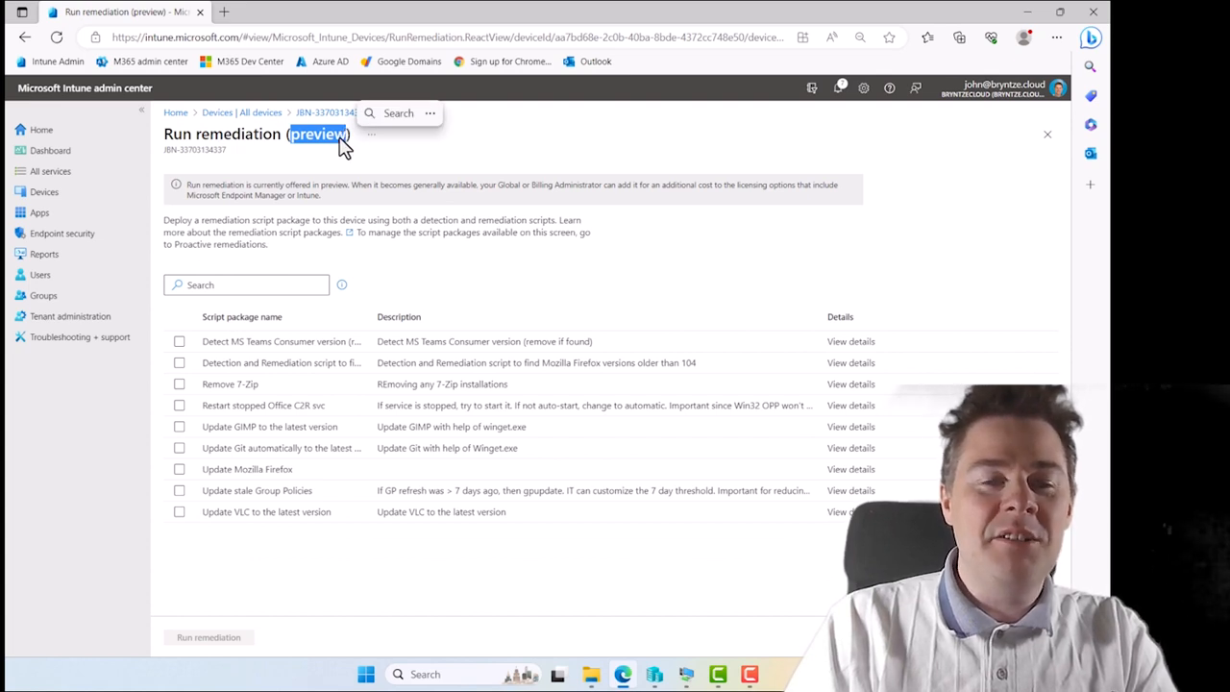
pyautogui.moveTo(330, 146)
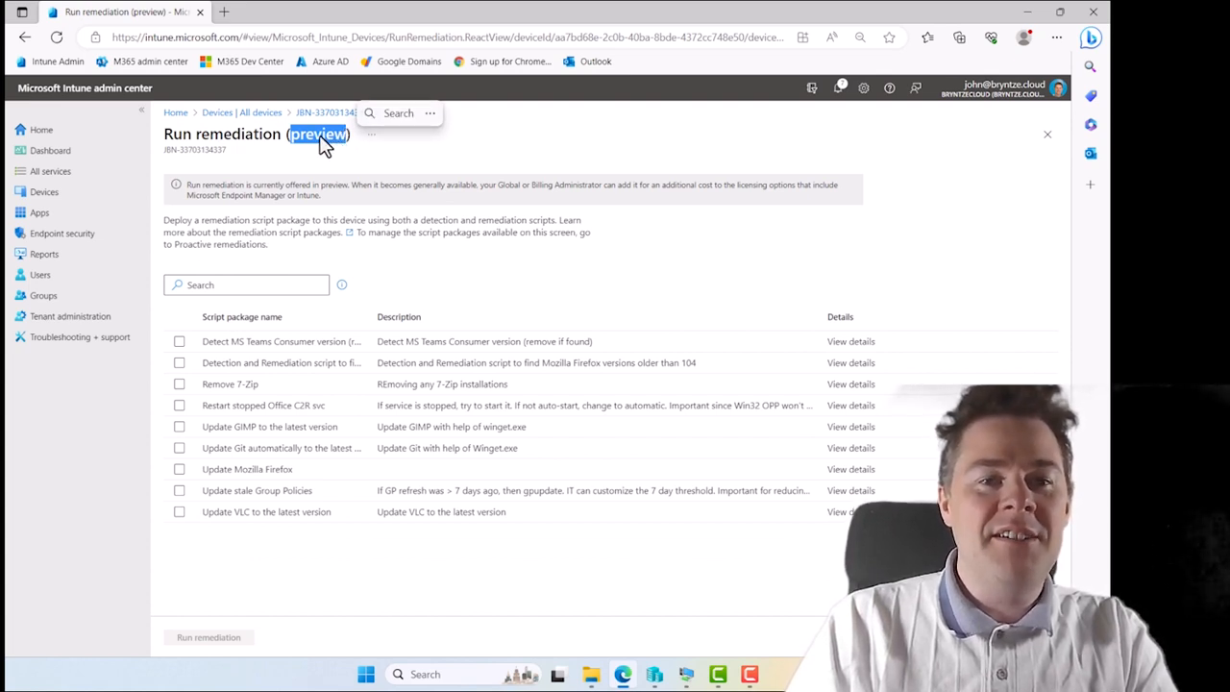
pyautogui.click(370, 134)
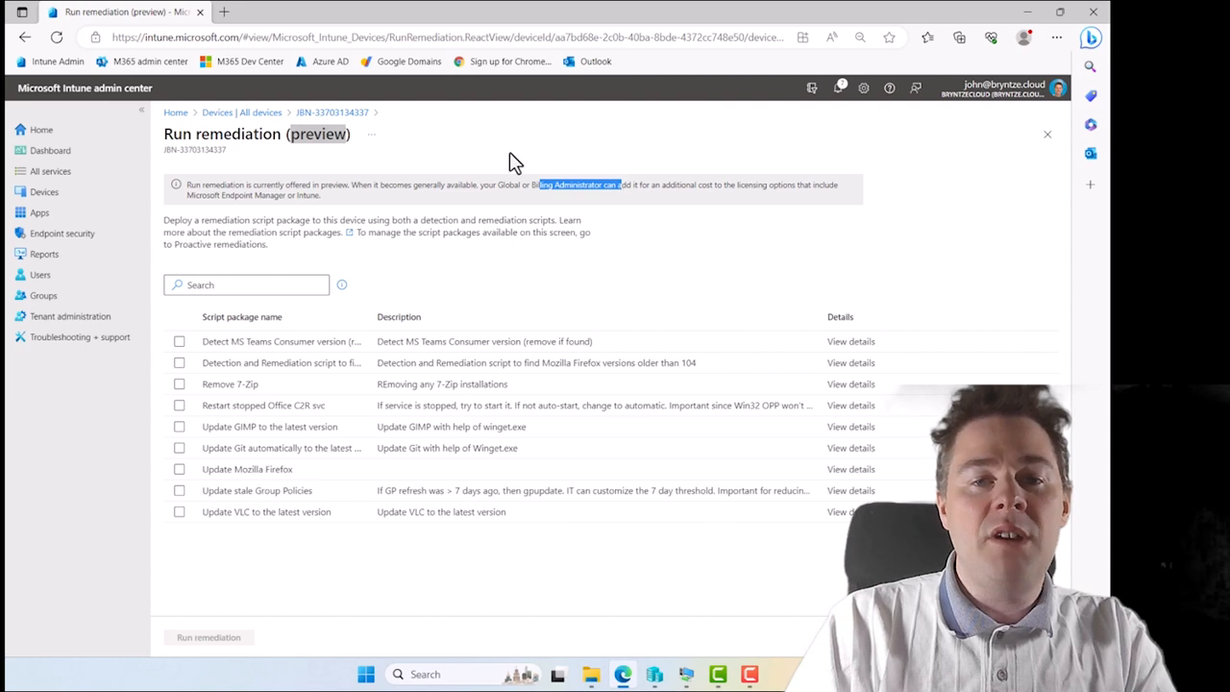
pyautogui.doubleClick(319, 134)
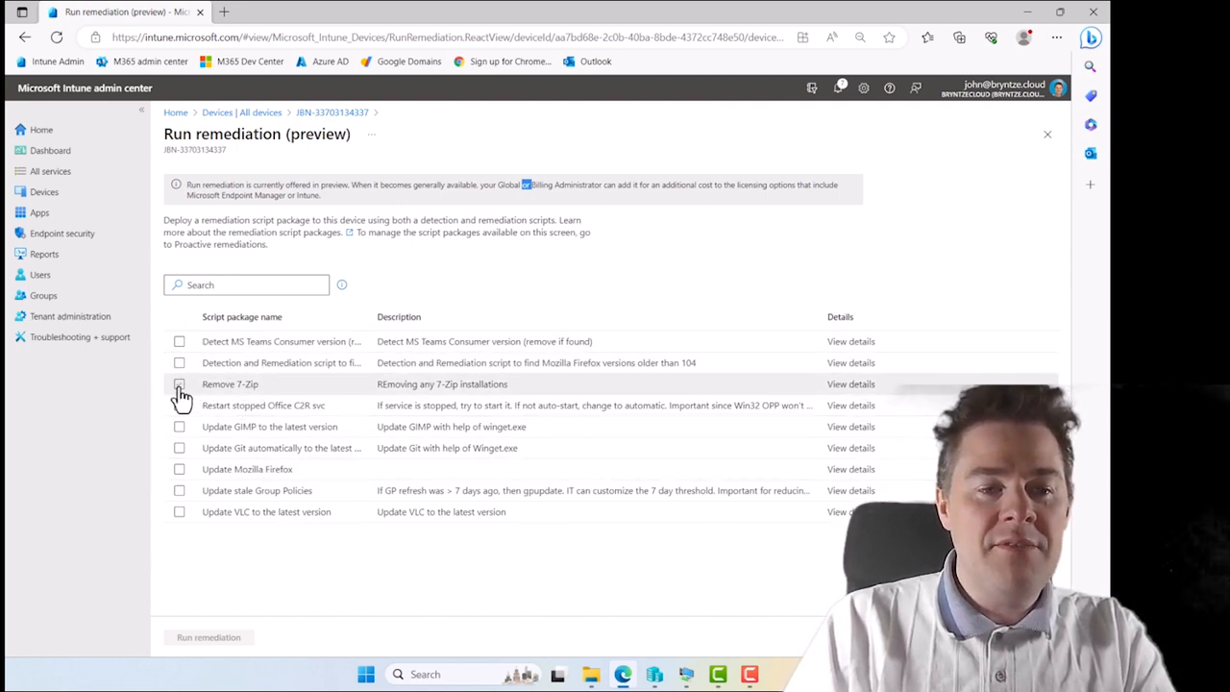
pyautogui.click(179, 384)
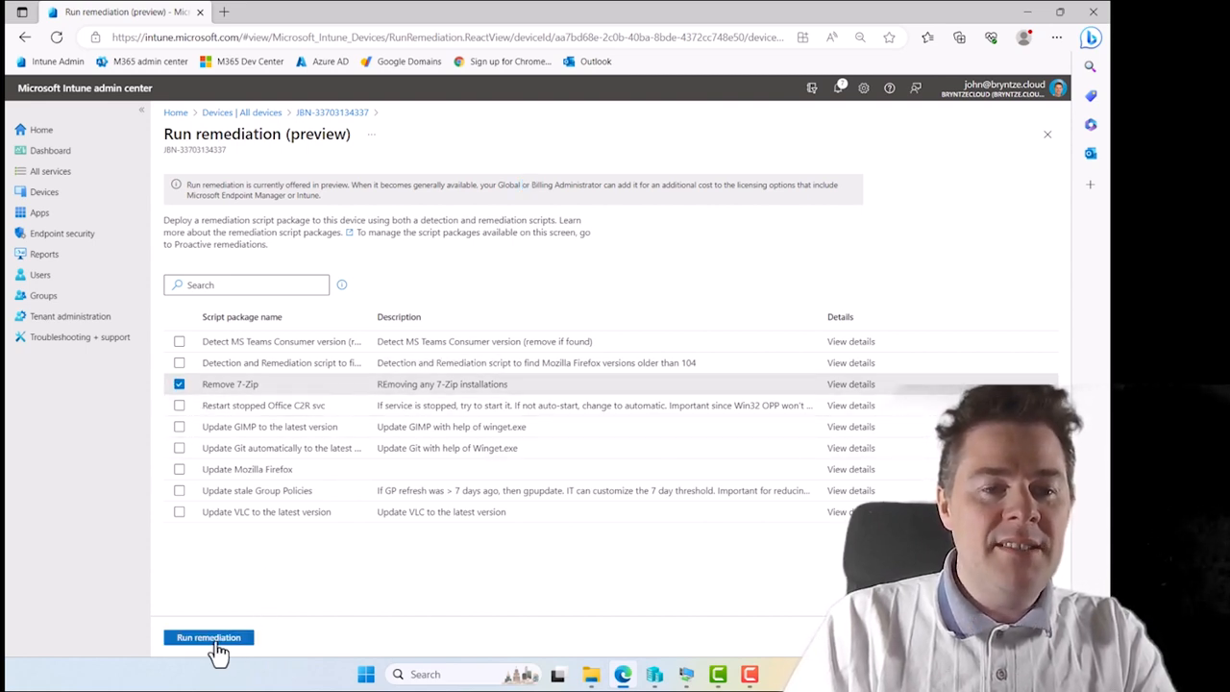
pyautogui.click(208, 638)
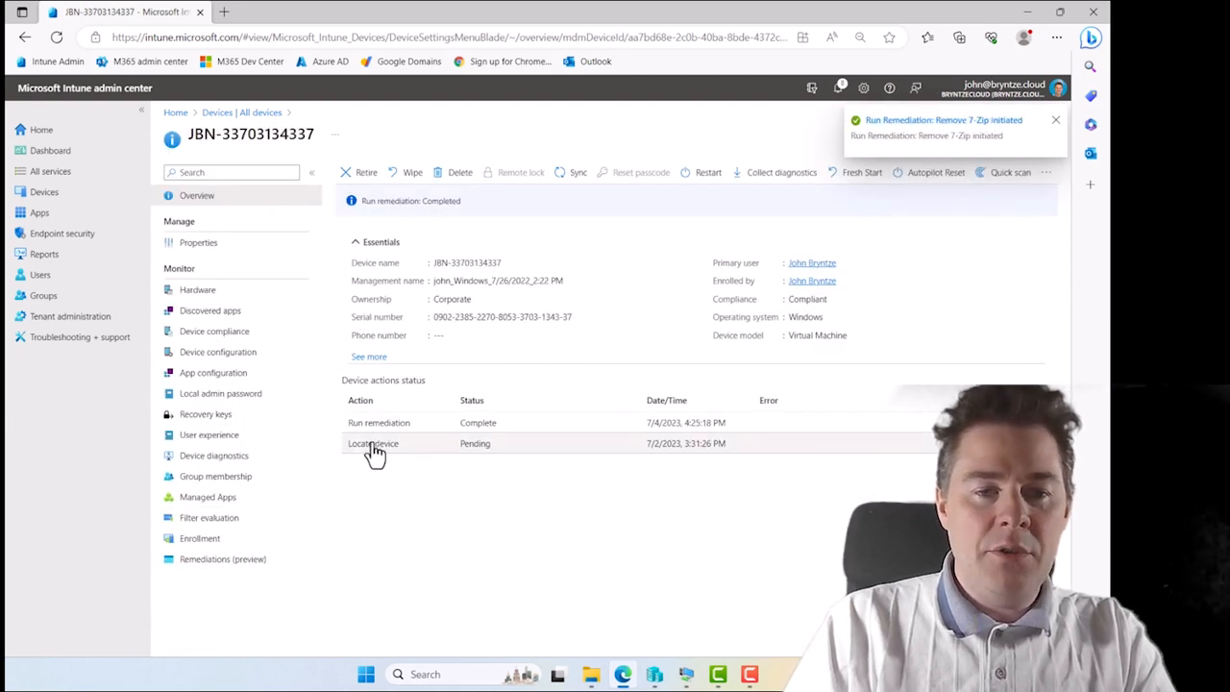
pyautogui.moveTo(465, 427)
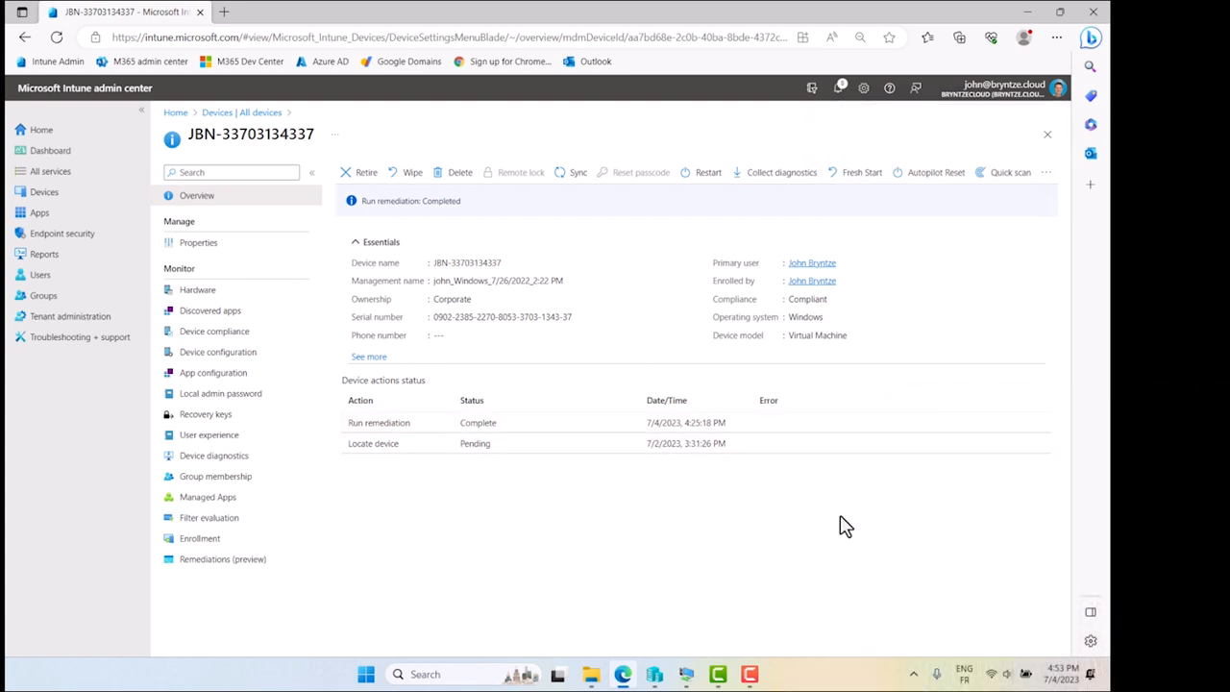
pyautogui.moveTo(861, 542)
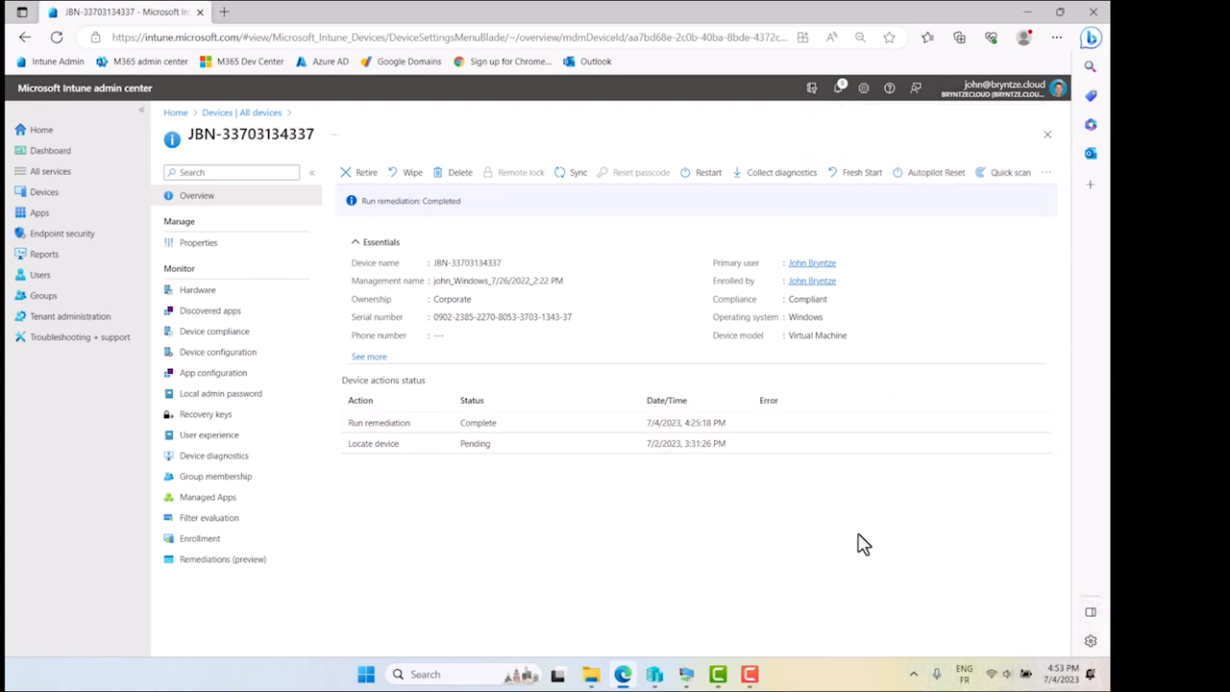
pyautogui.moveTo(591, 445)
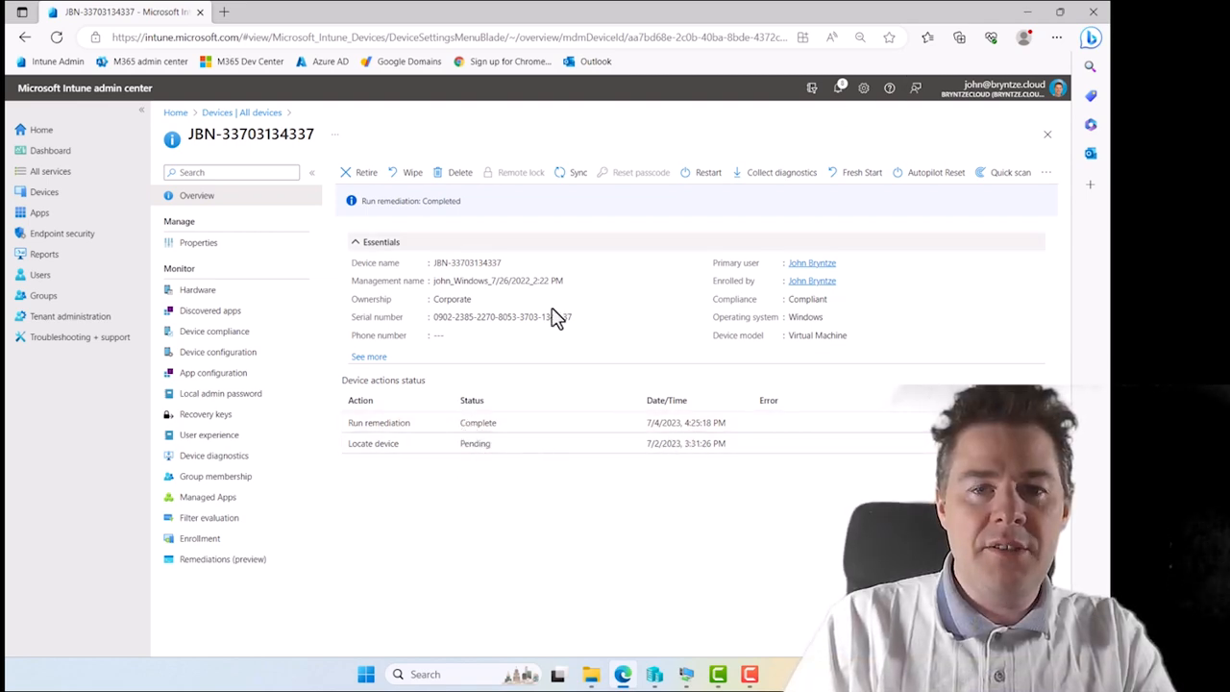
pyautogui.moveTo(413, 442)
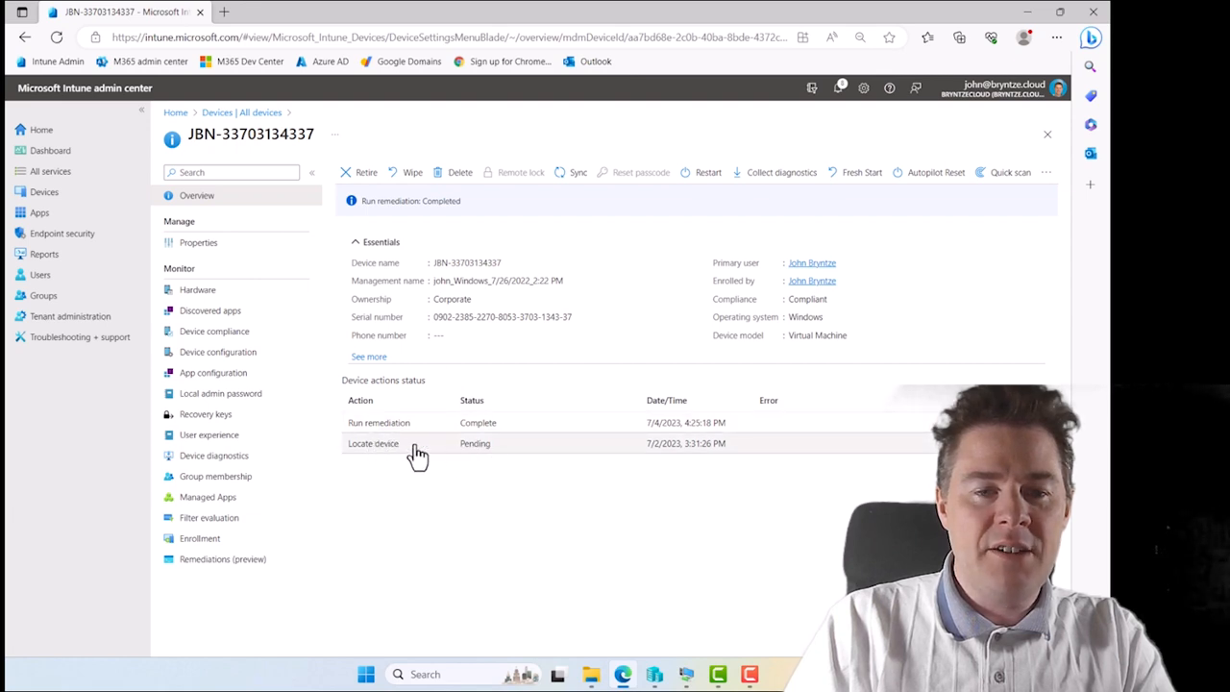
pyautogui.moveTo(573, 563)
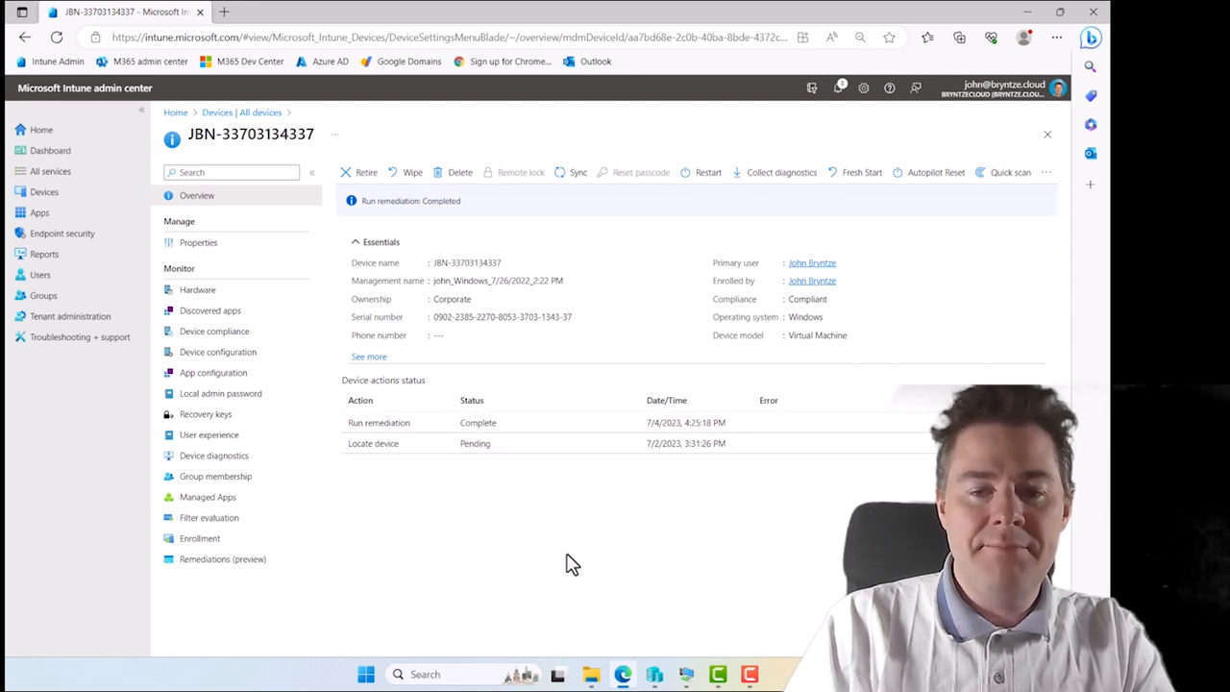
pyautogui.moveTo(599, 483)
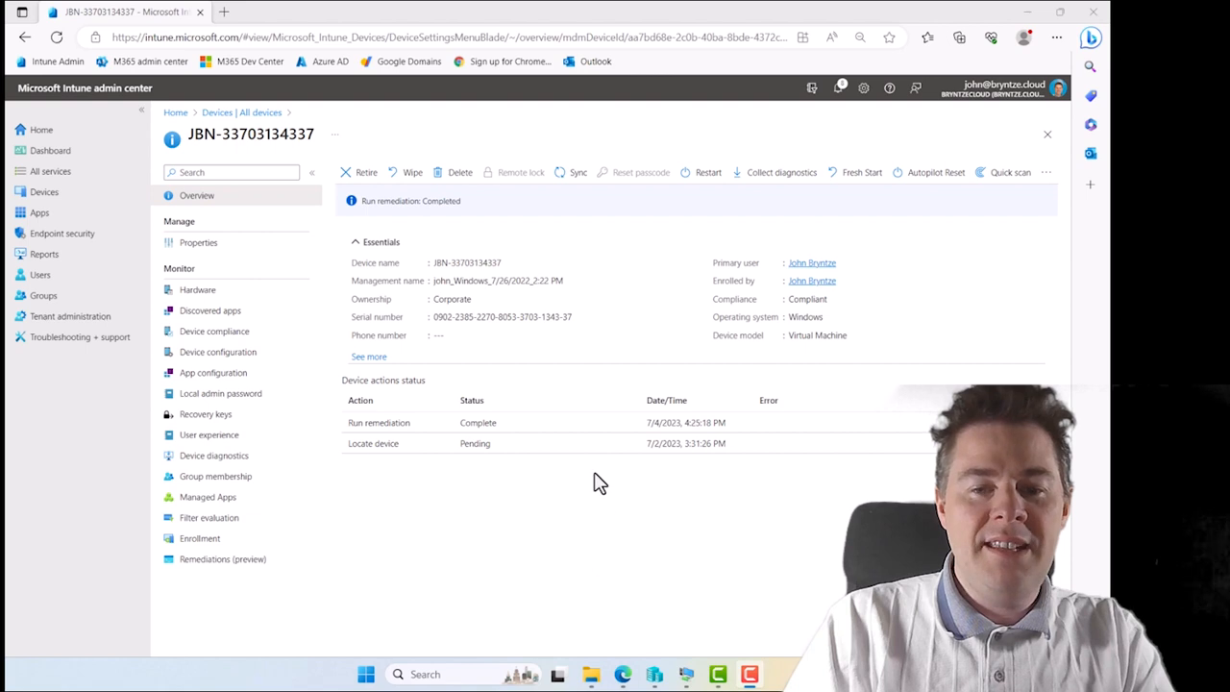
pyautogui.moveTo(611, 488)
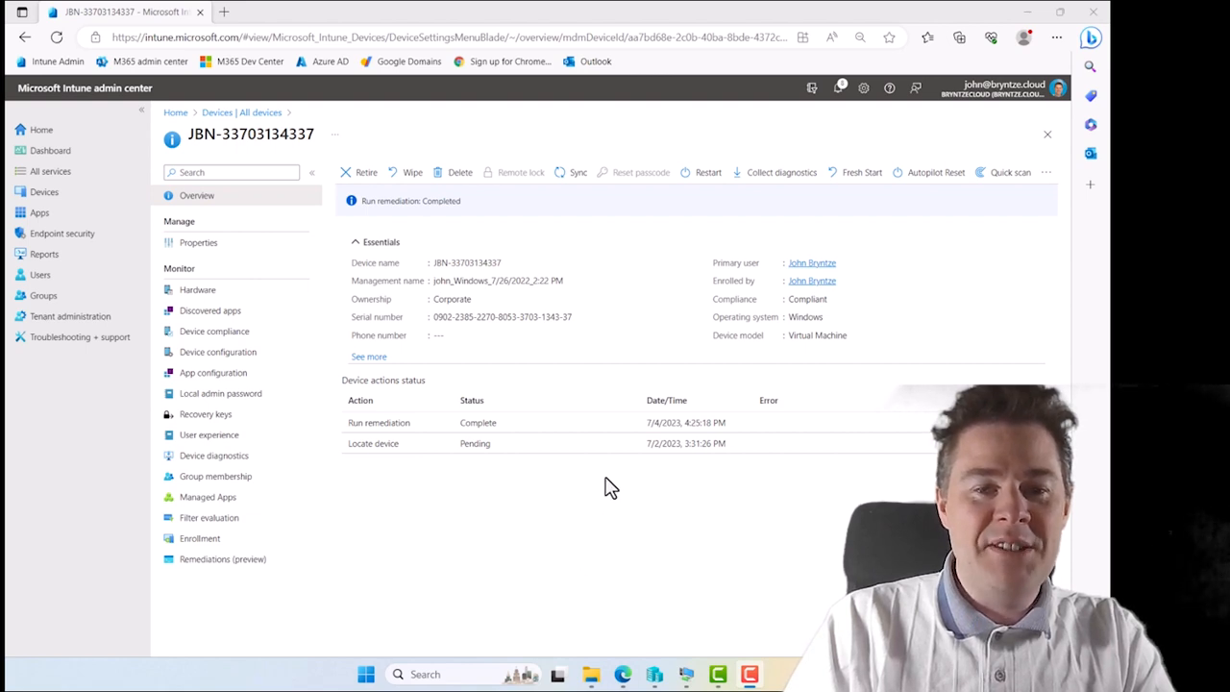
pyautogui.moveTo(372, 442)
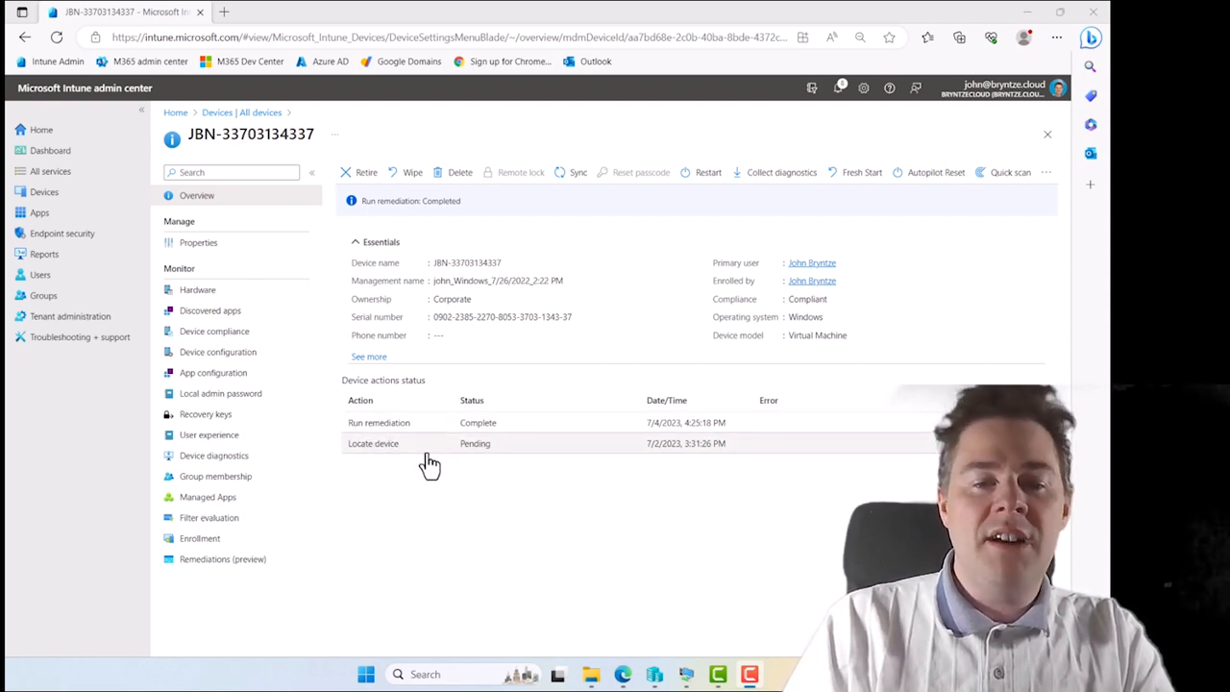
pyautogui.moveTo(438, 432)
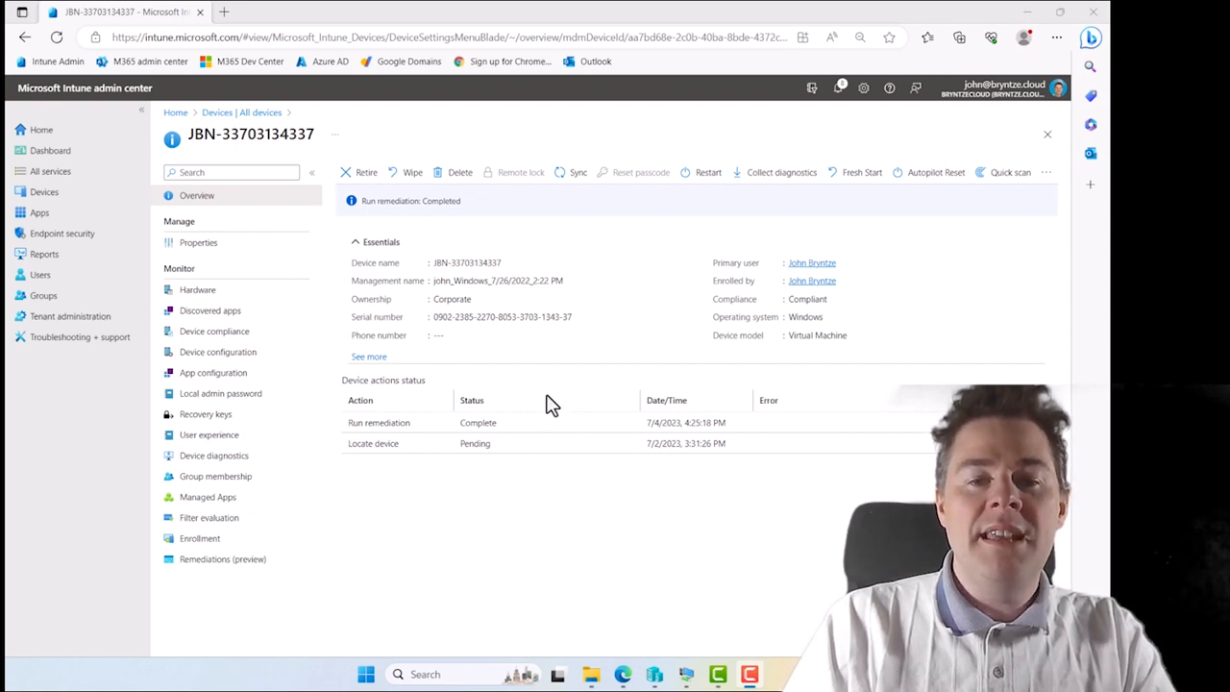
pyautogui.moveTo(653, 403)
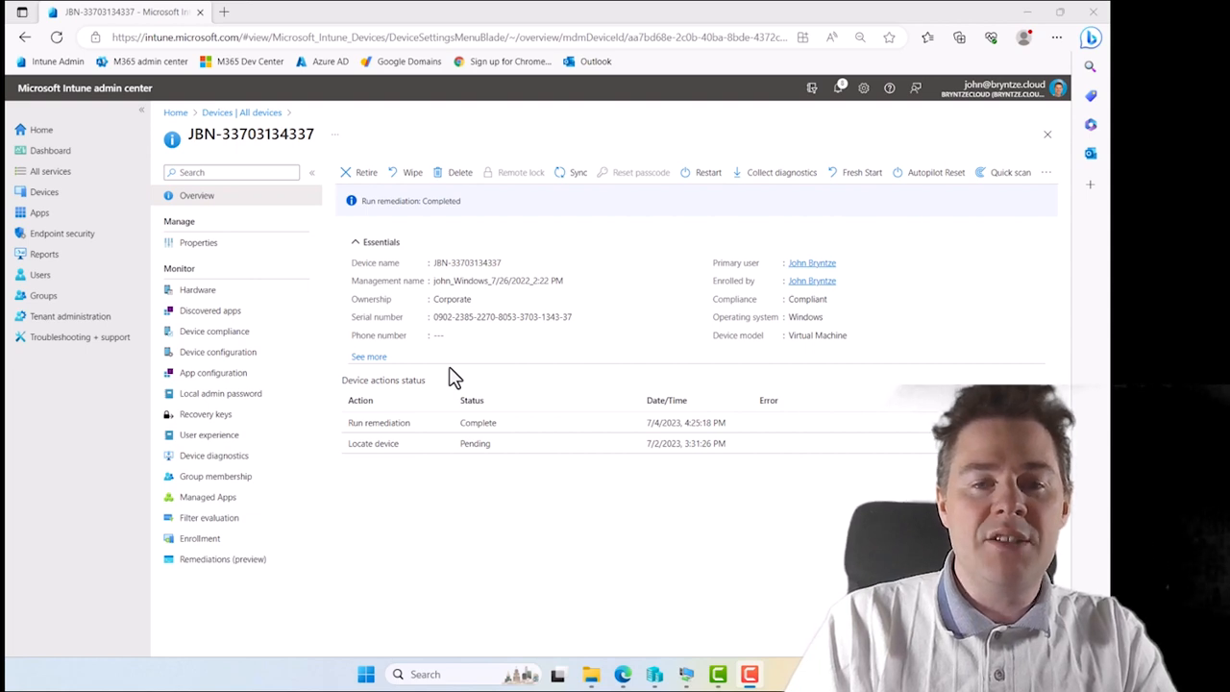
pyautogui.moveTo(377, 496)
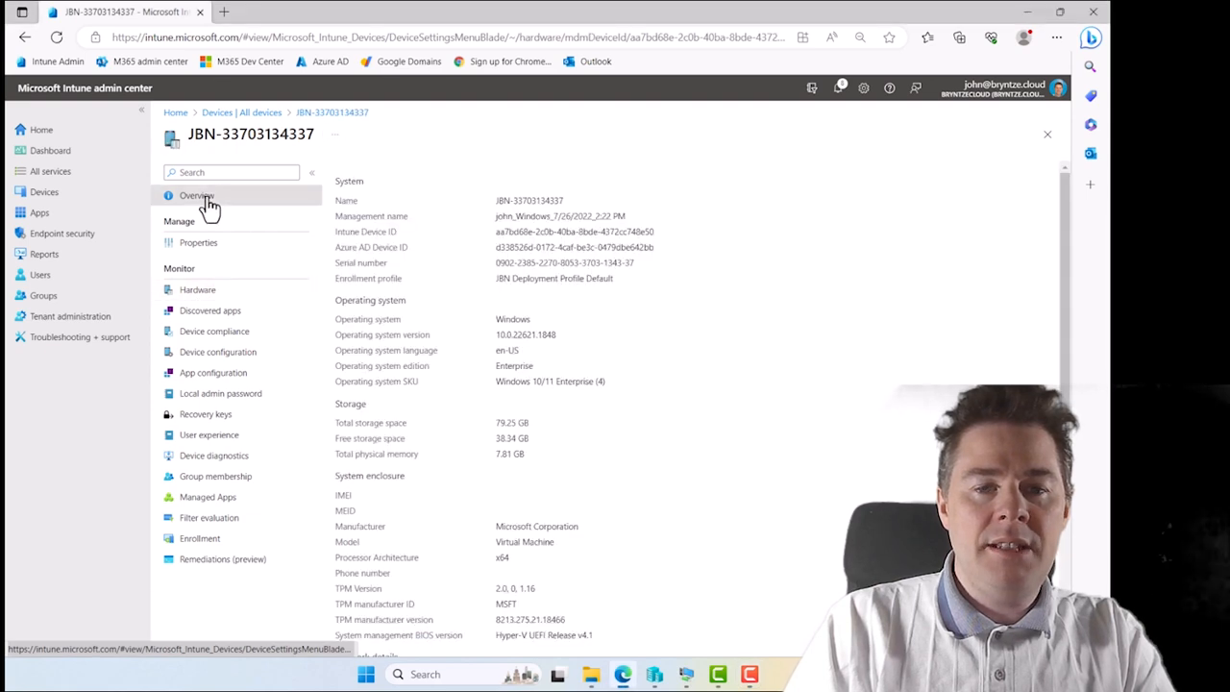
# Return to the device overview, where Run remediation now shows Pending.
pyautogui.click(196, 196)
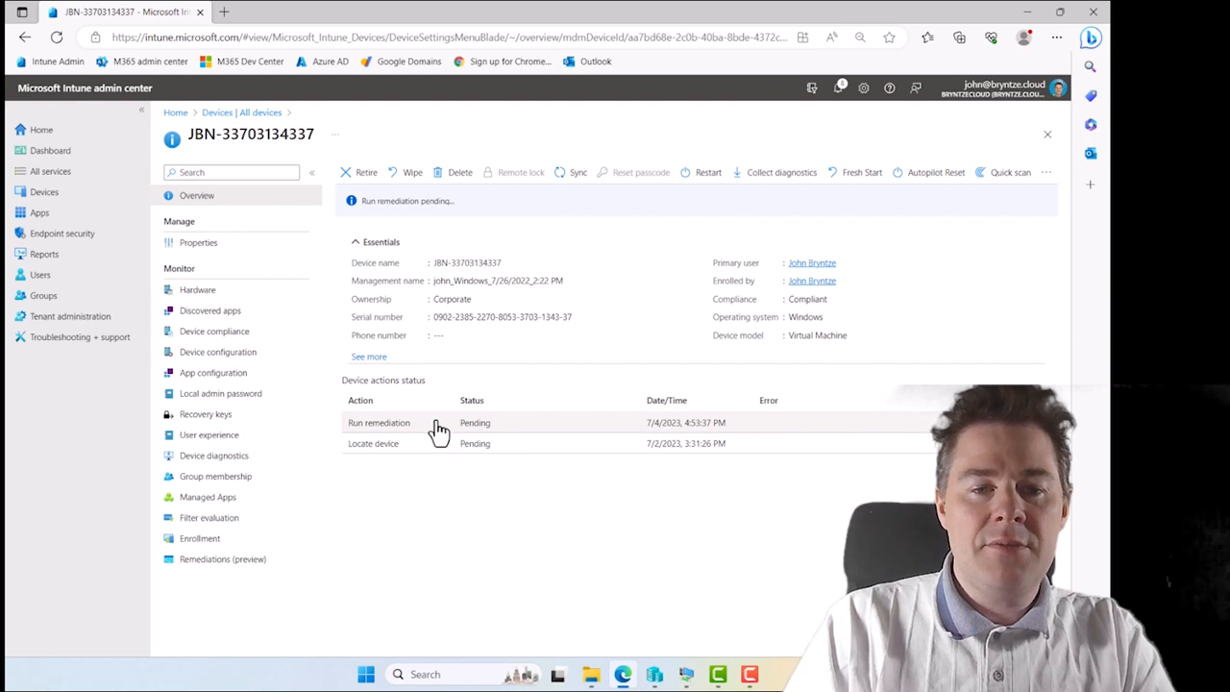
pyautogui.moveTo(477, 438)
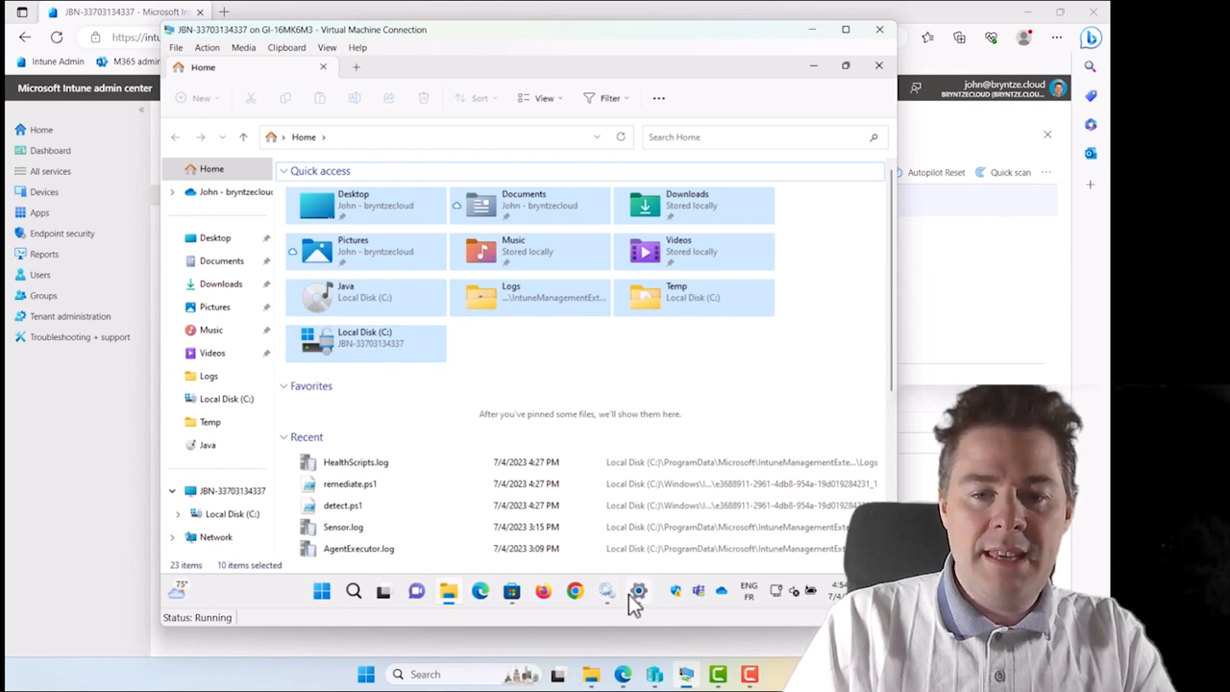
# Search the VM's installed apps for '7', finding no 7-Zip, then return to File Explorer.
pyautogui.click(638, 591)
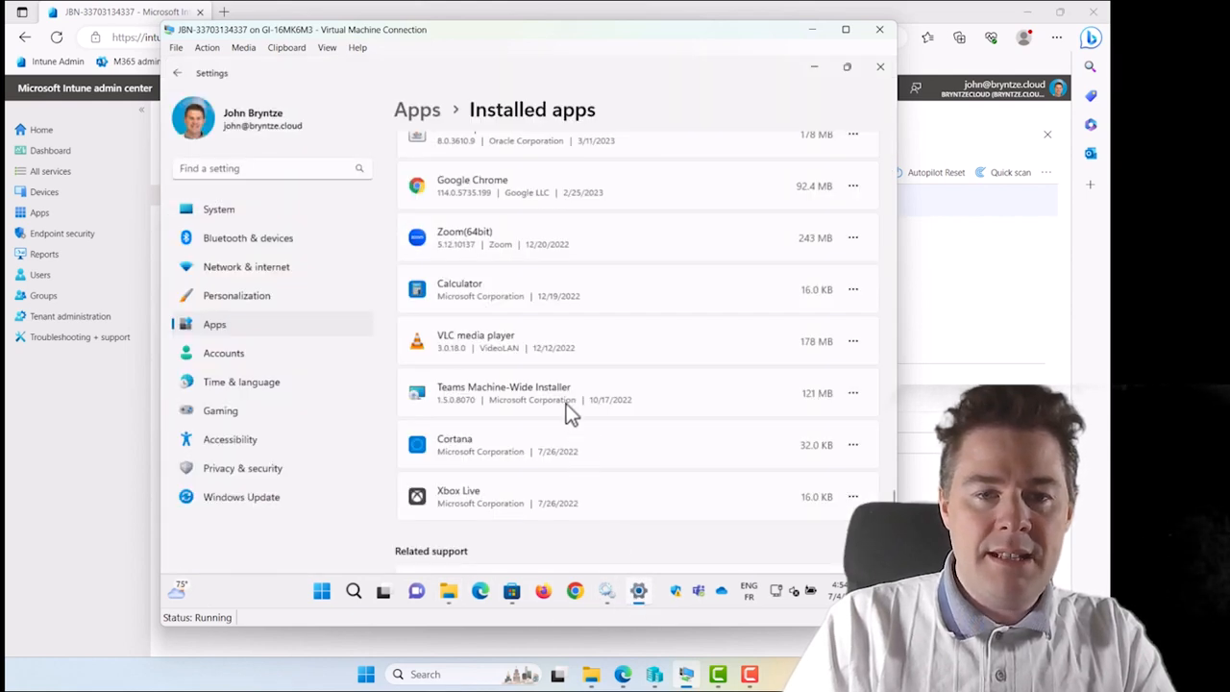
pyautogui.scroll(3)
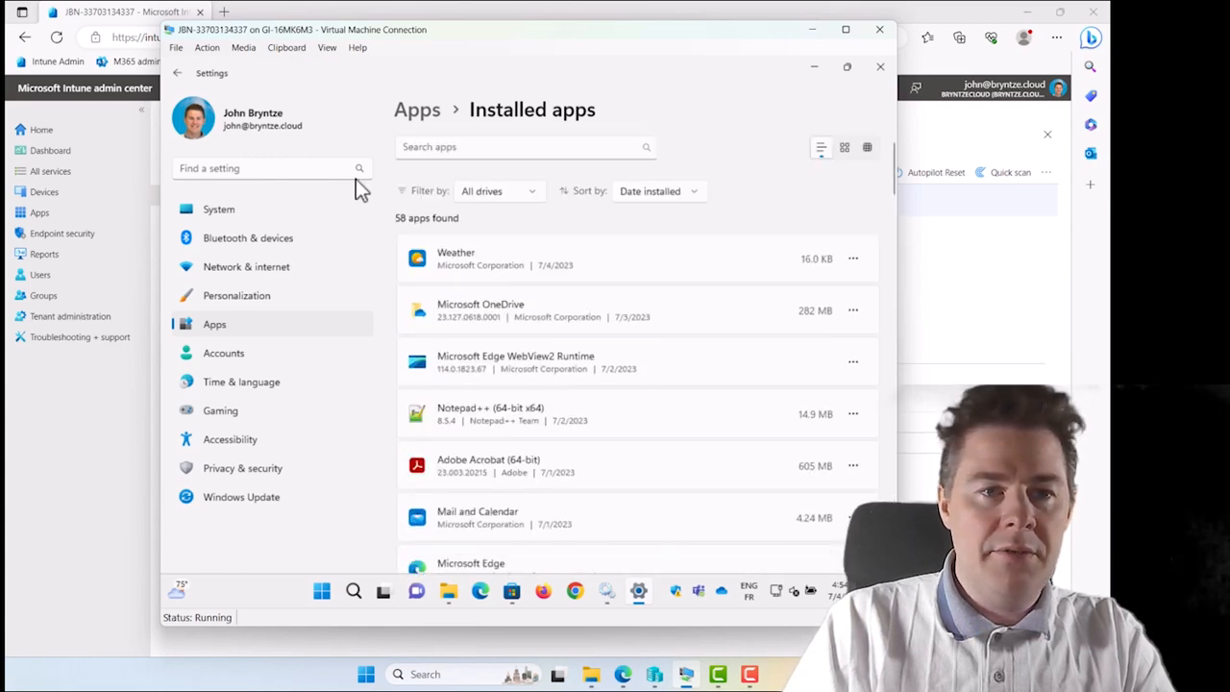
pyautogui.write('7')
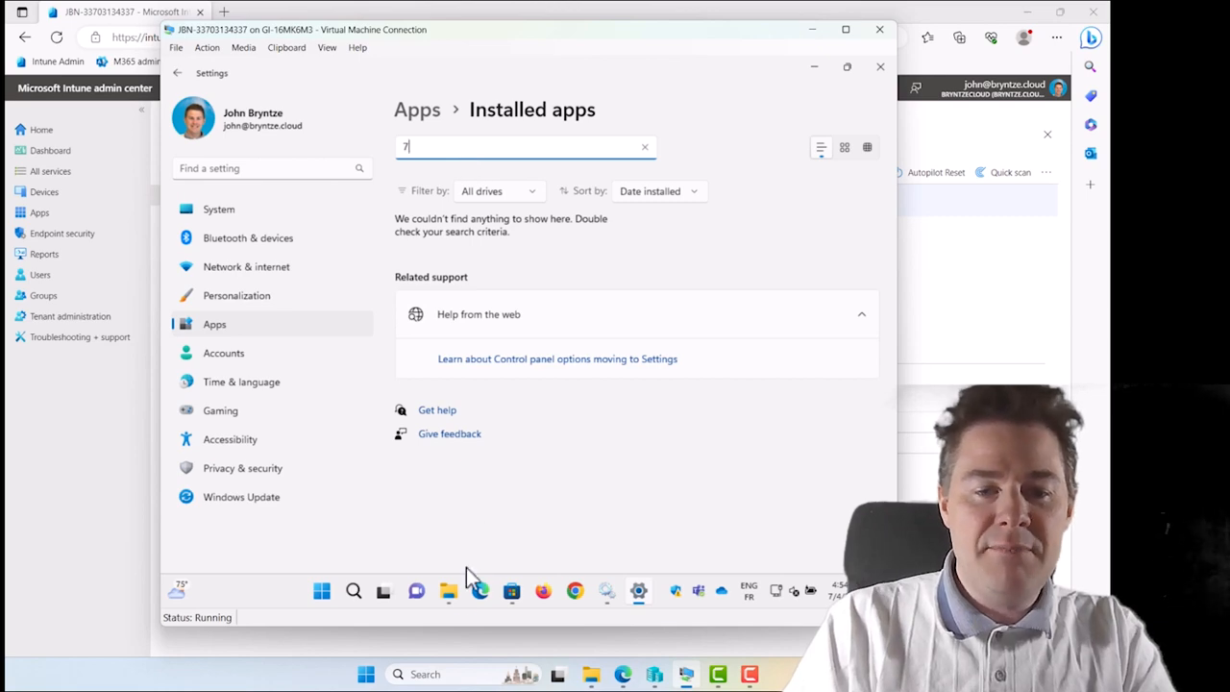
pyautogui.click(448, 592)
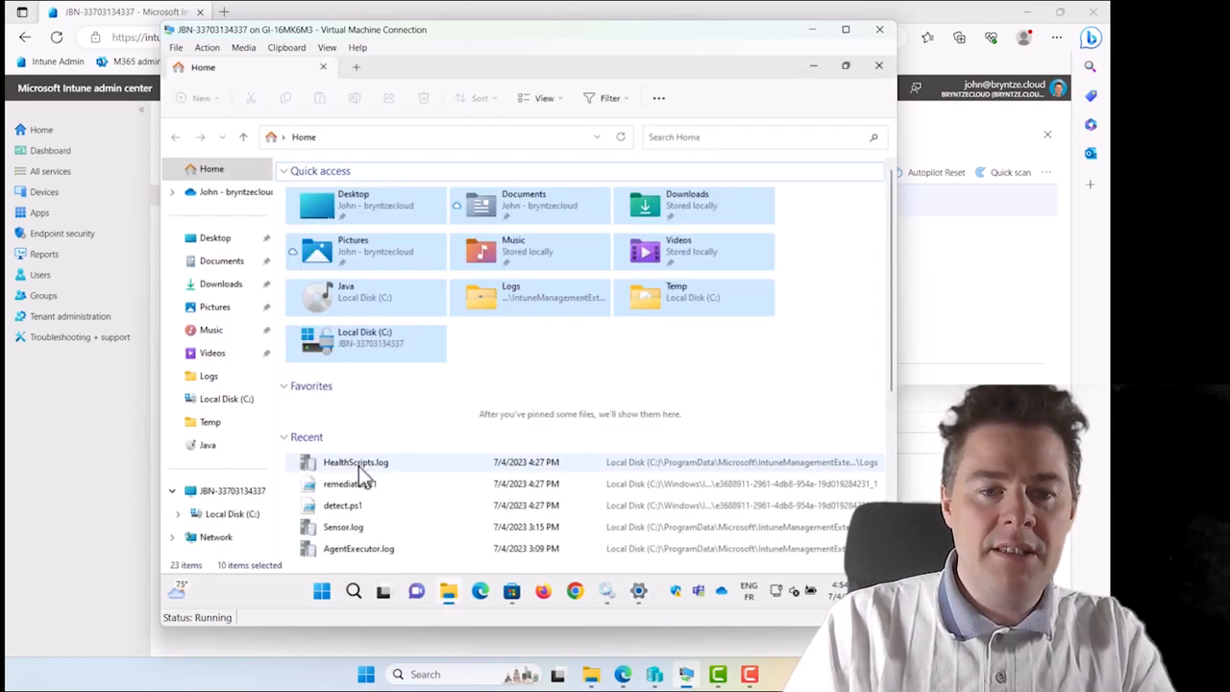
pyautogui.rightClick(356, 461)
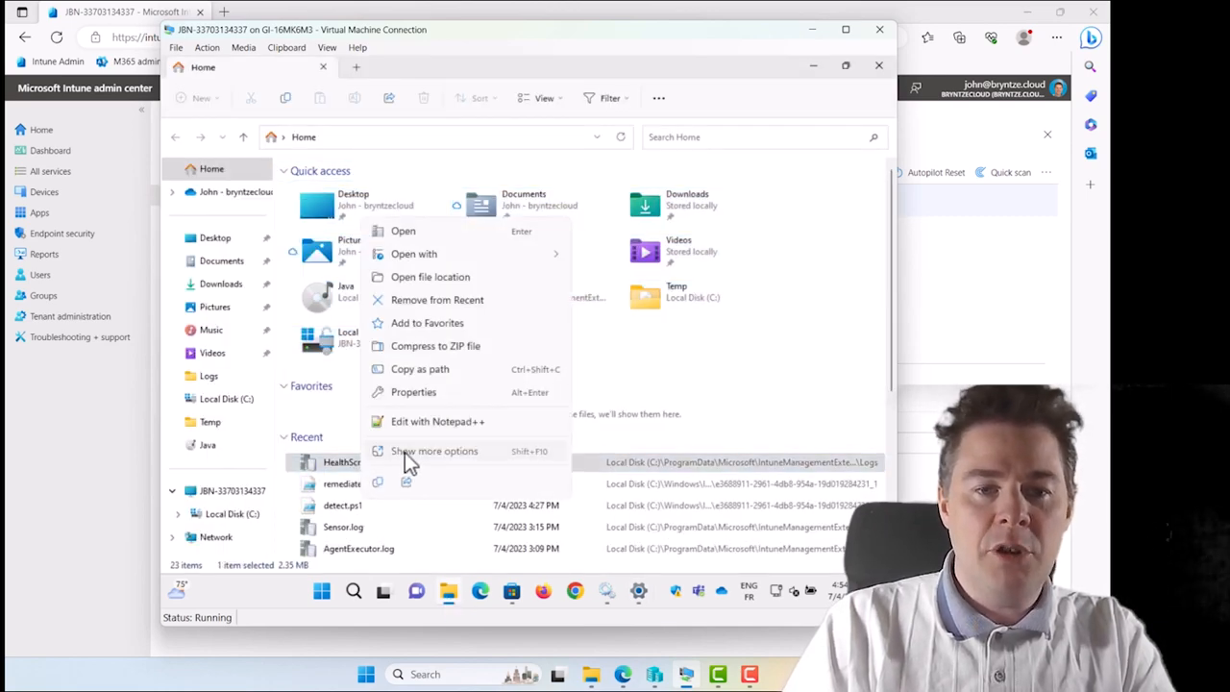
pyautogui.click(434, 449)
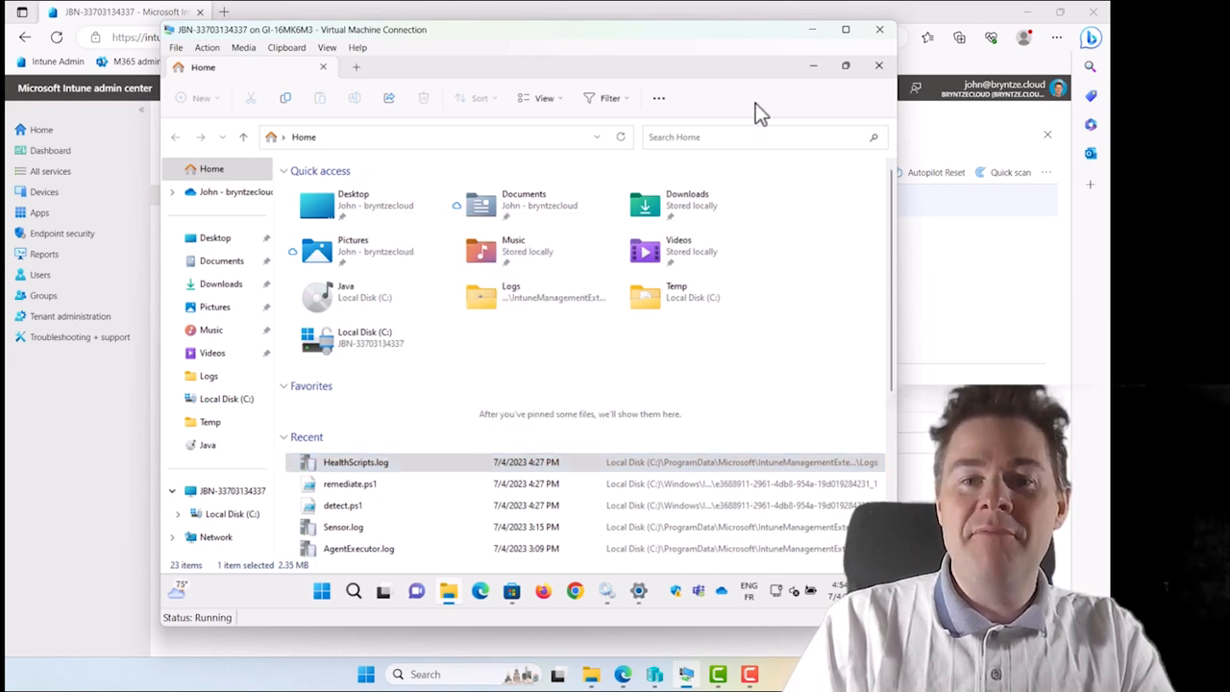
pyautogui.moveTo(481, 418)
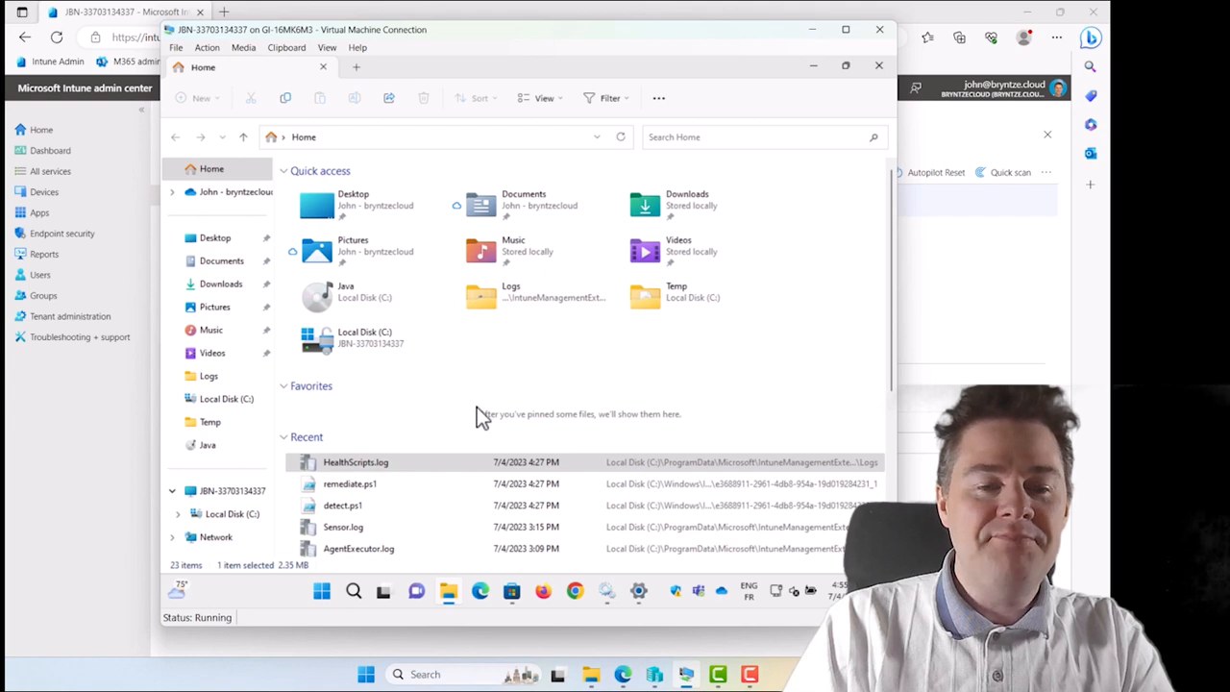
pyautogui.moveTo(346, 144)
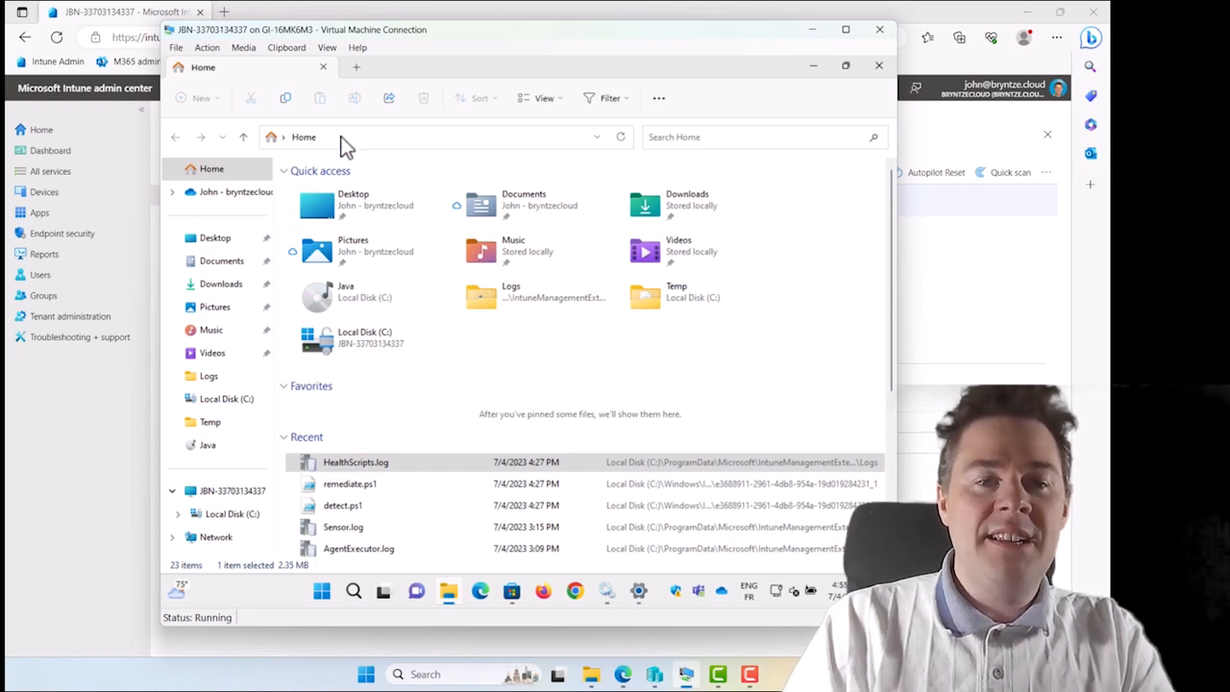
# Navigate to C:\Windows\IMECache\HealthScripts and open the second package folder, granting access.
pyautogui.click(432, 137)
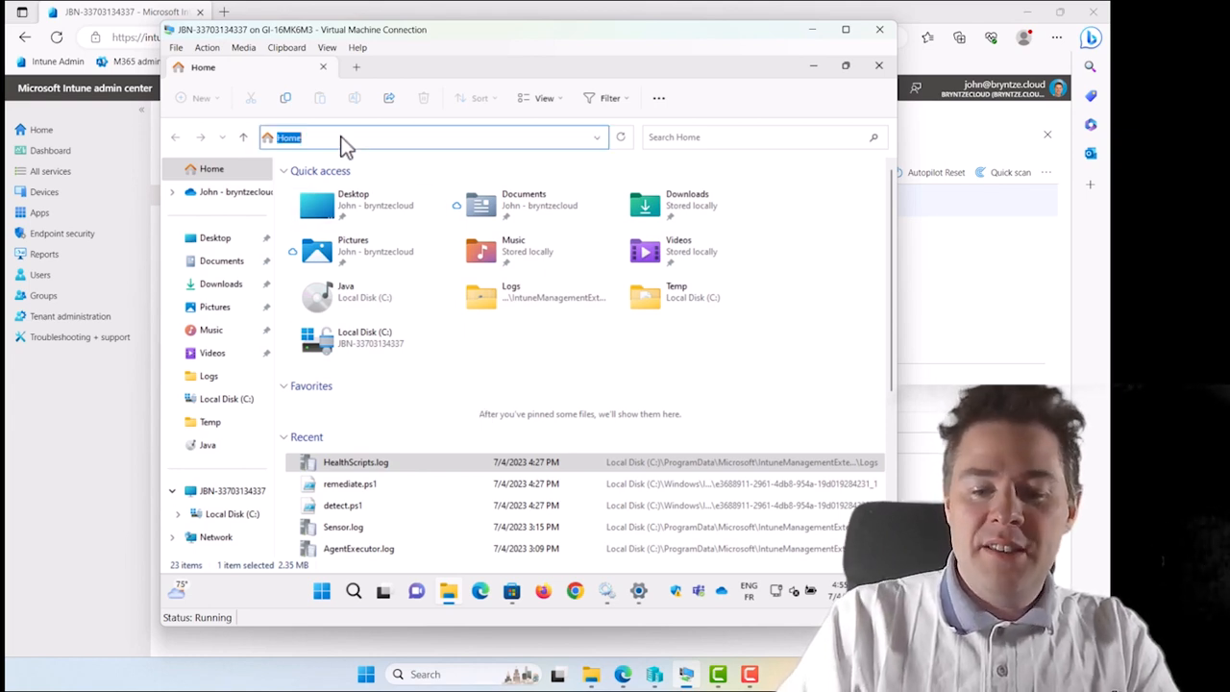
pyautogui.write('c:\\windows\\i')
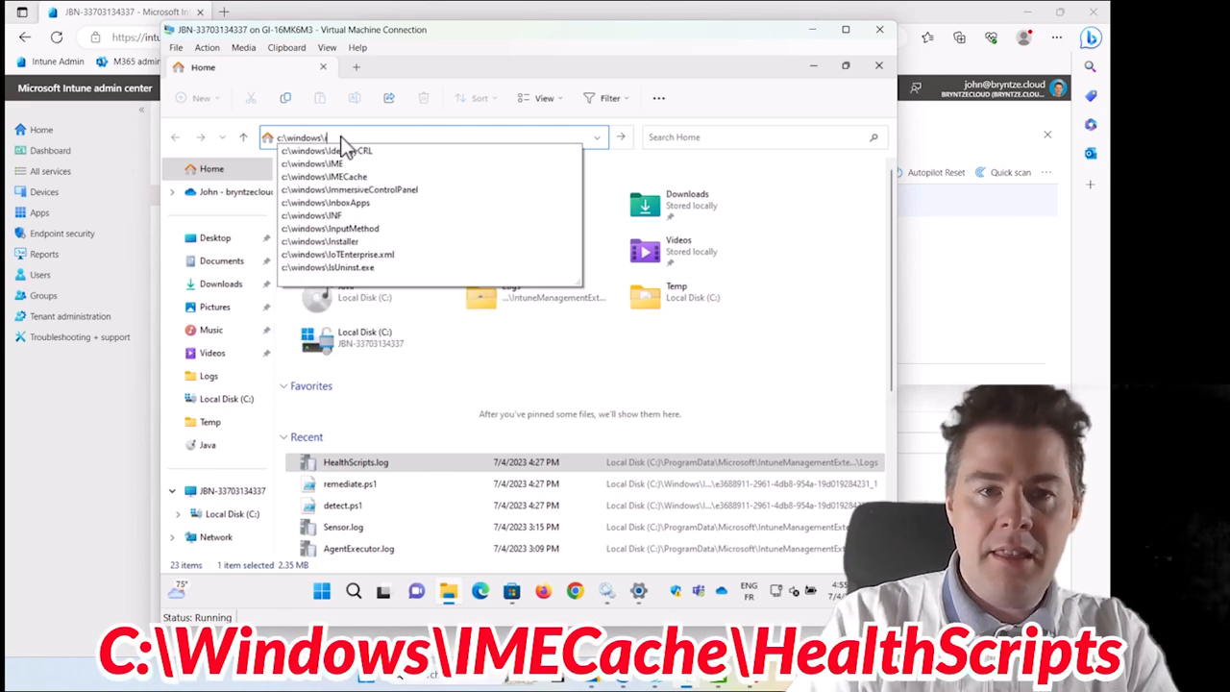
pyautogui.click(323, 177)
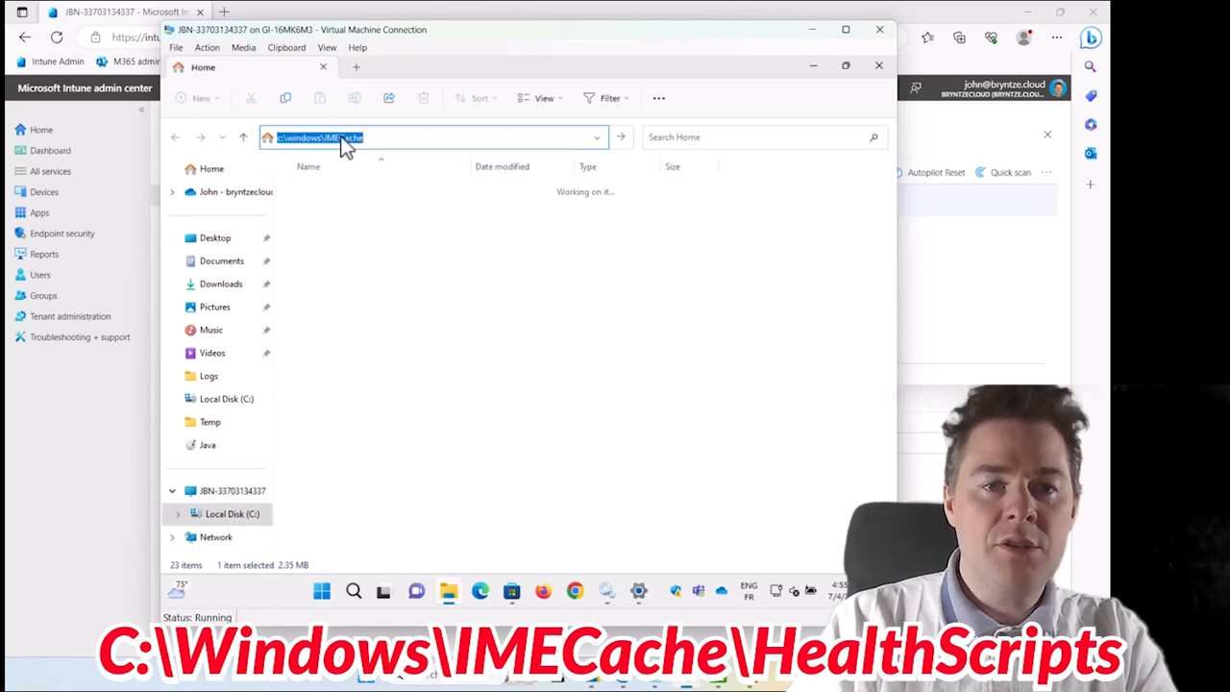
pyautogui.press('Enter')
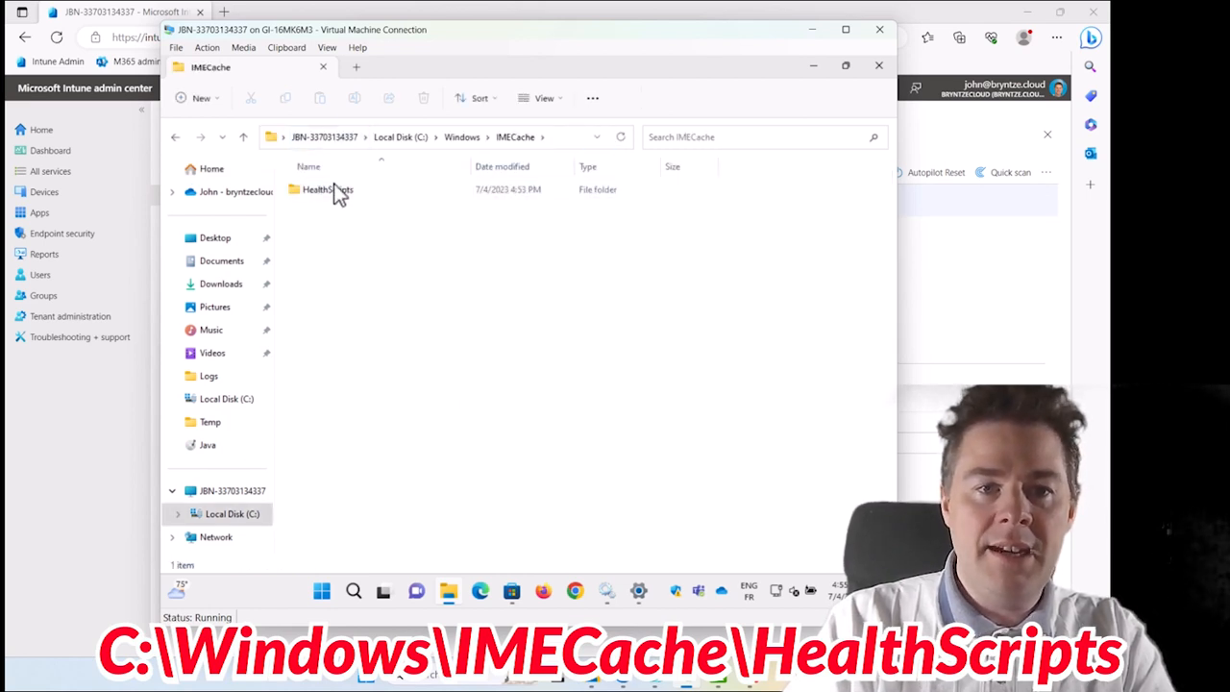
pyautogui.doubleClick(323, 191)
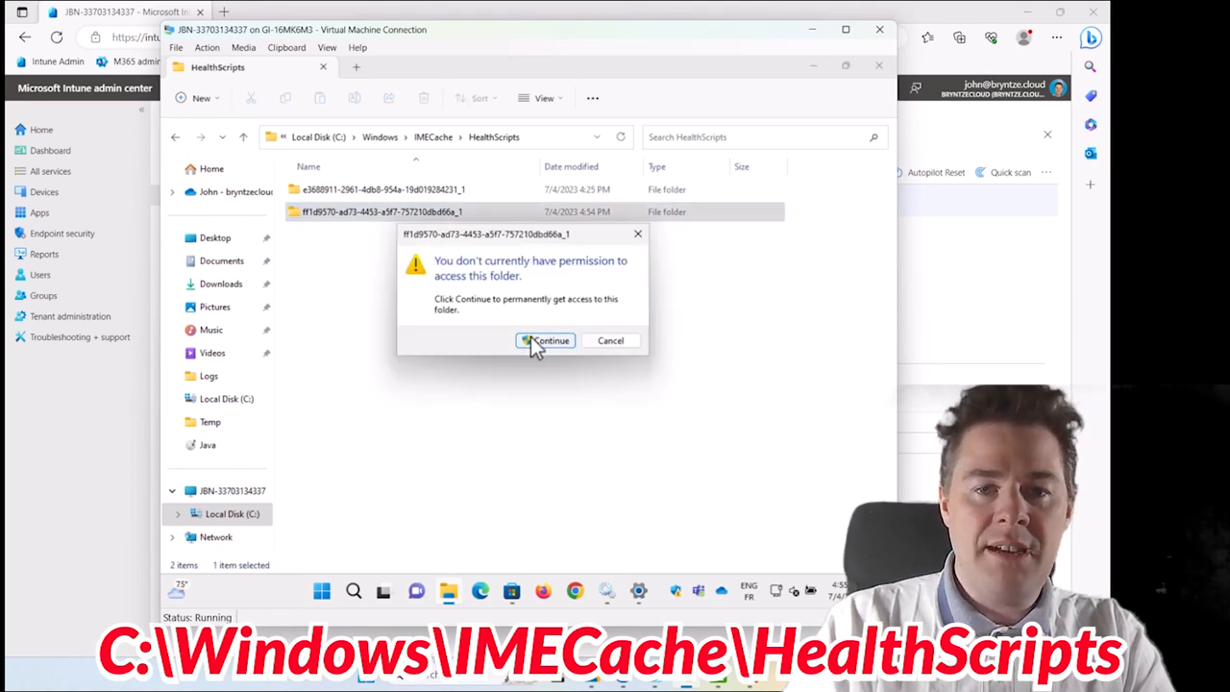
pyautogui.click(546, 340)
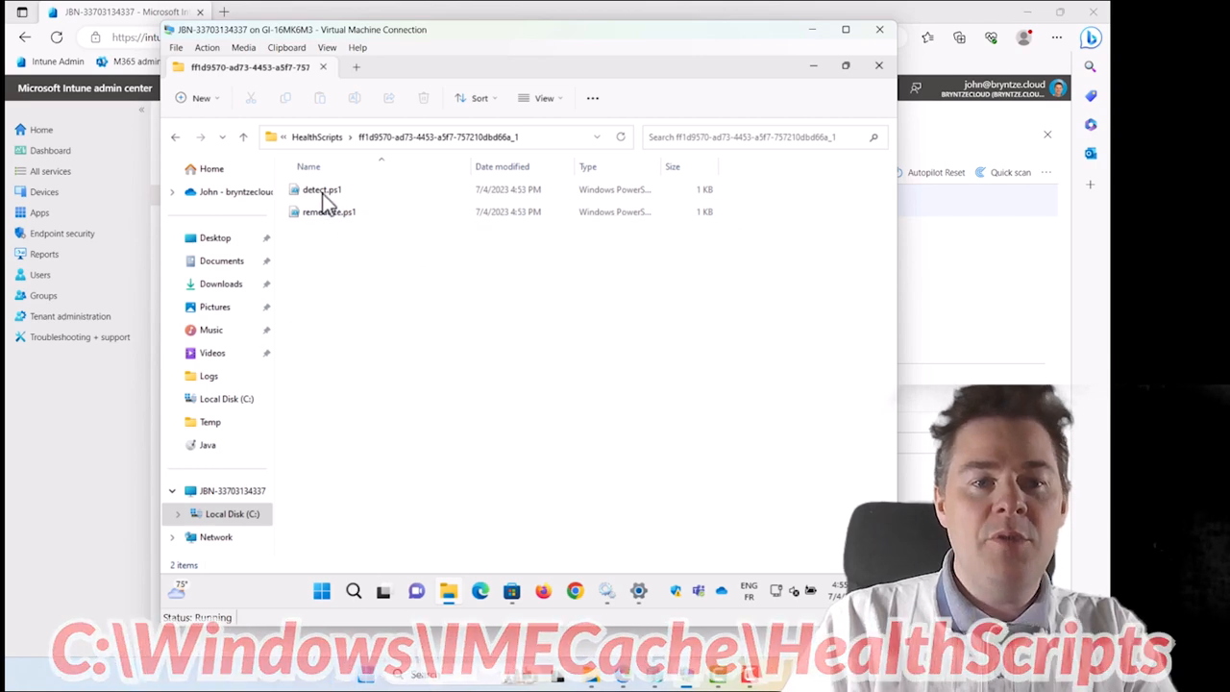
# Open the detect.ps1 script from the package folder in Notepad.
pyautogui.click(323, 190)
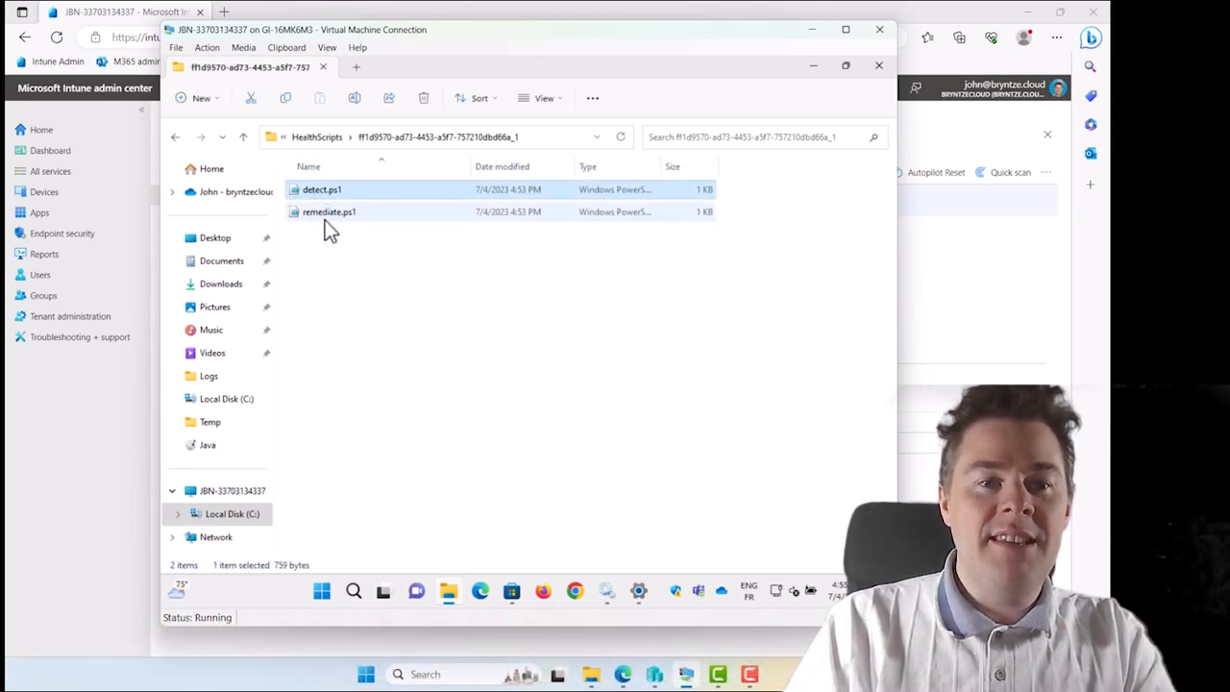
pyautogui.click(323, 190)
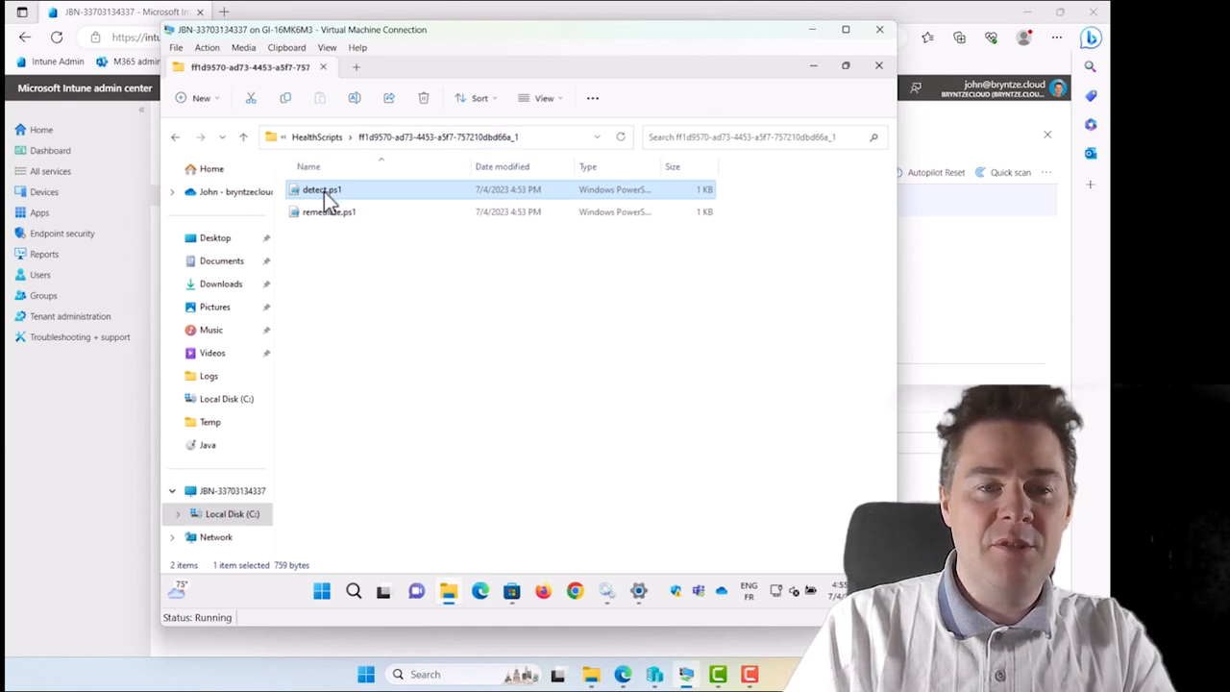
pyautogui.rightClick(323, 190)
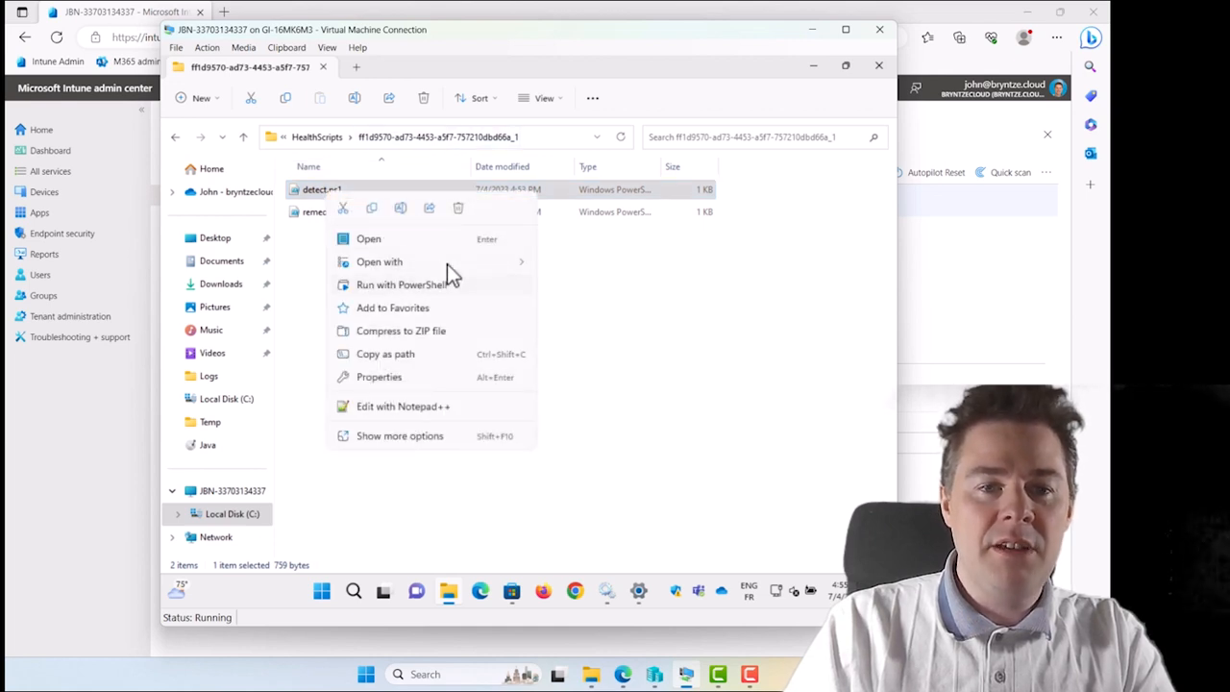
pyautogui.click(565, 277)
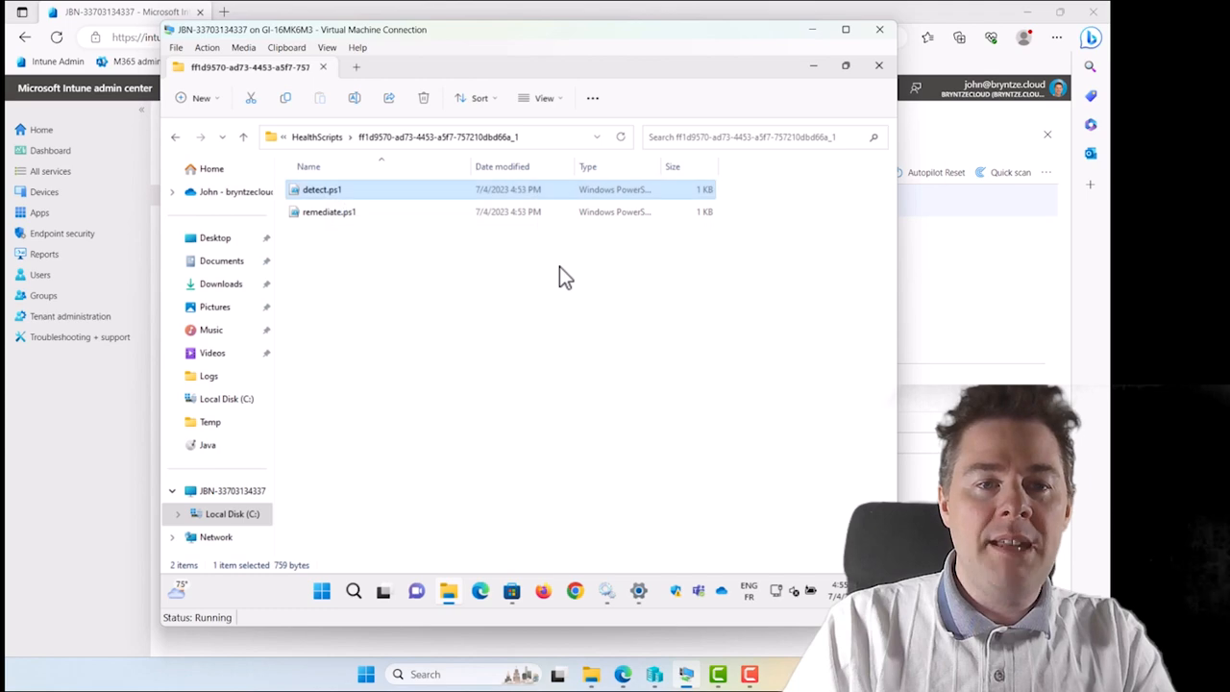
pyautogui.doubleClick(323, 190)
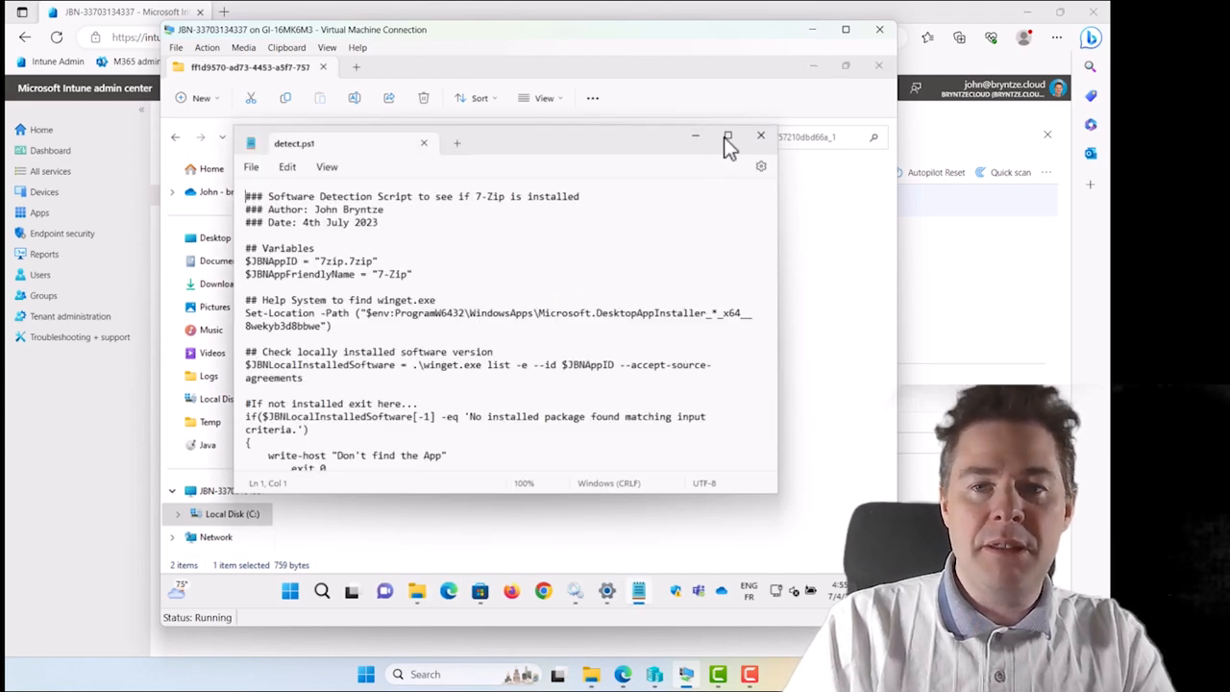
# Read the winget-based 7-Zip detection script enlarged, then close Notepad.
pyautogui.click(727, 137)
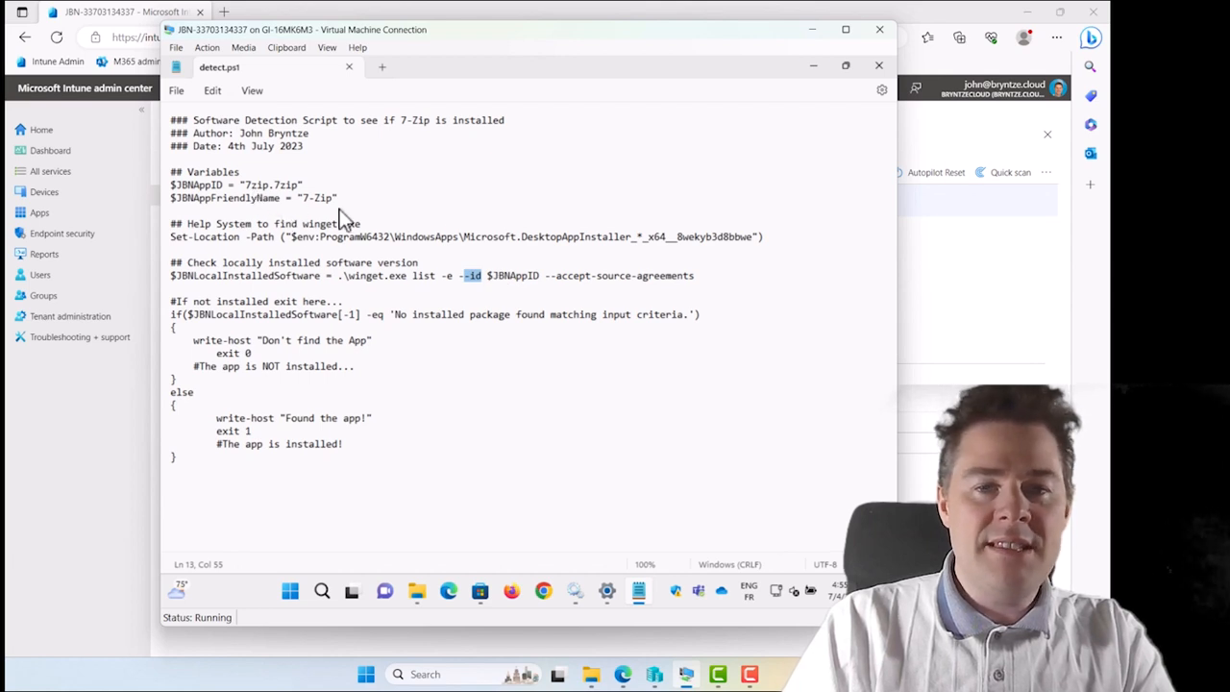
pyautogui.moveTo(292, 325)
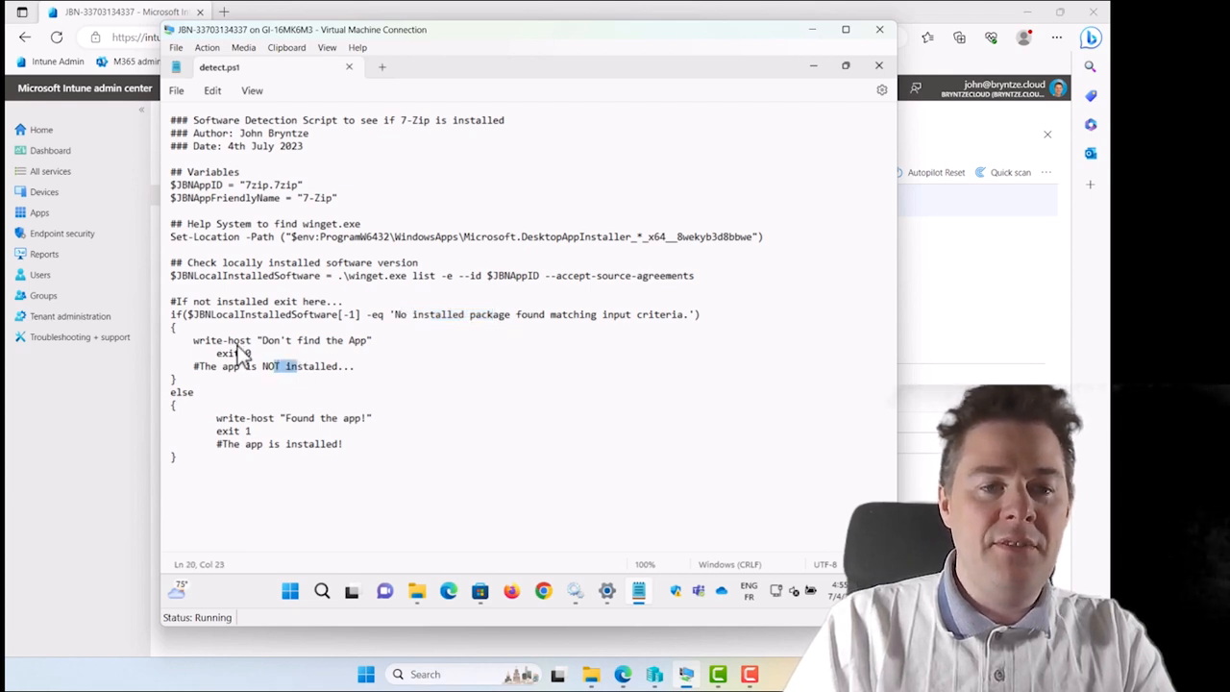
pyautogui.moveTo(427, 346)
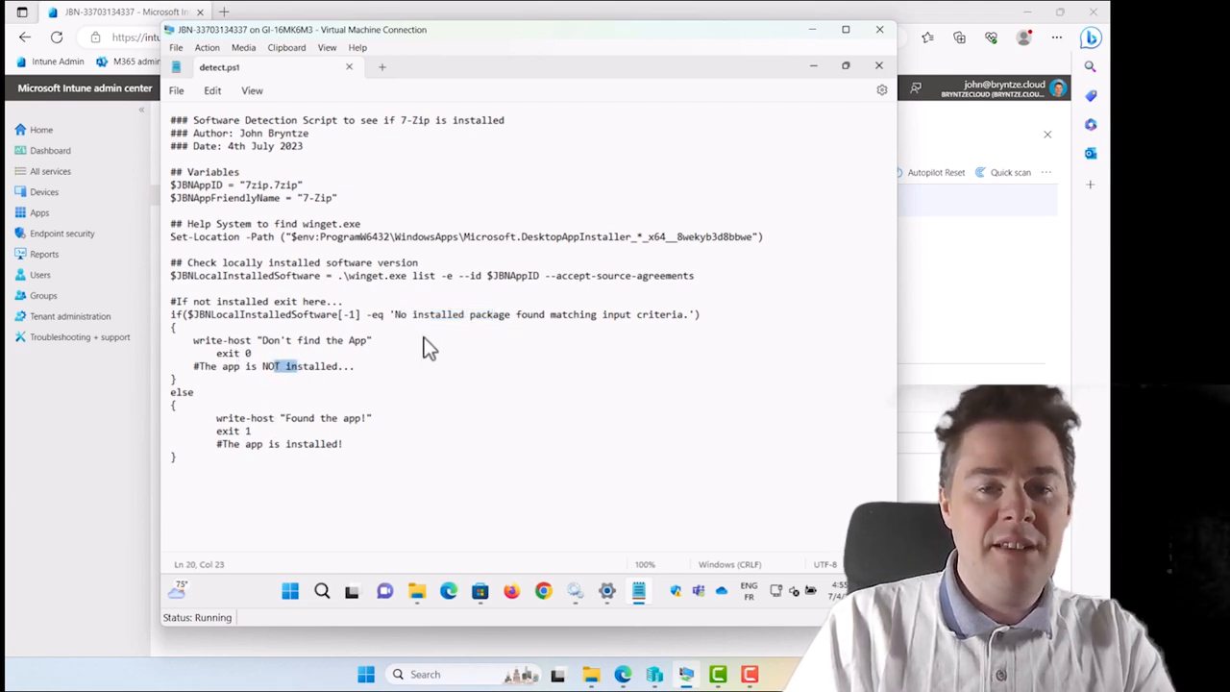
pyautogui.doubleClick(439, 315)
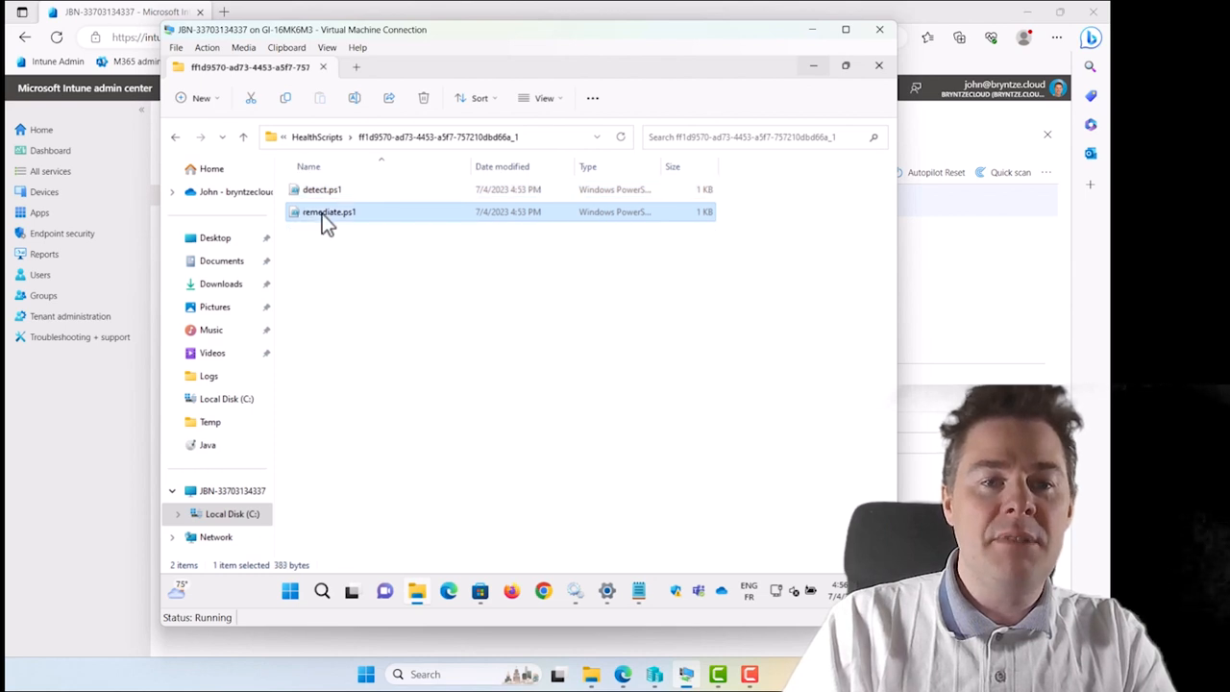
pyautogui.rightClick(328, 212)
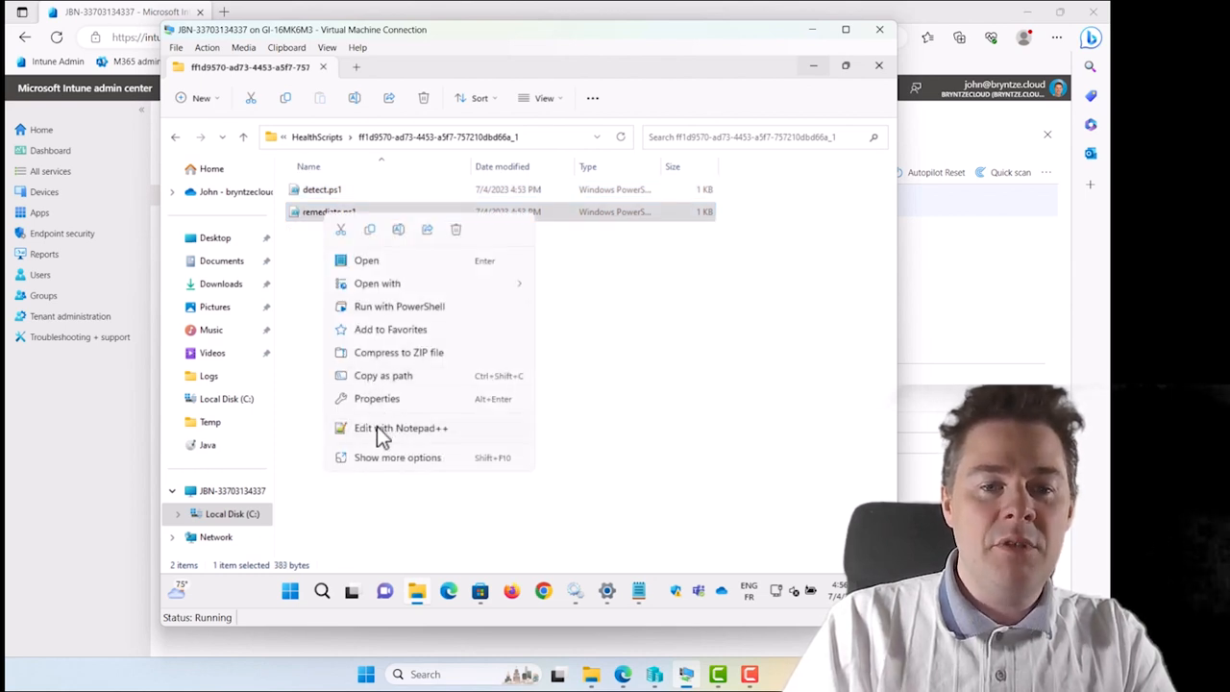
pyautogui.click(400, 426)
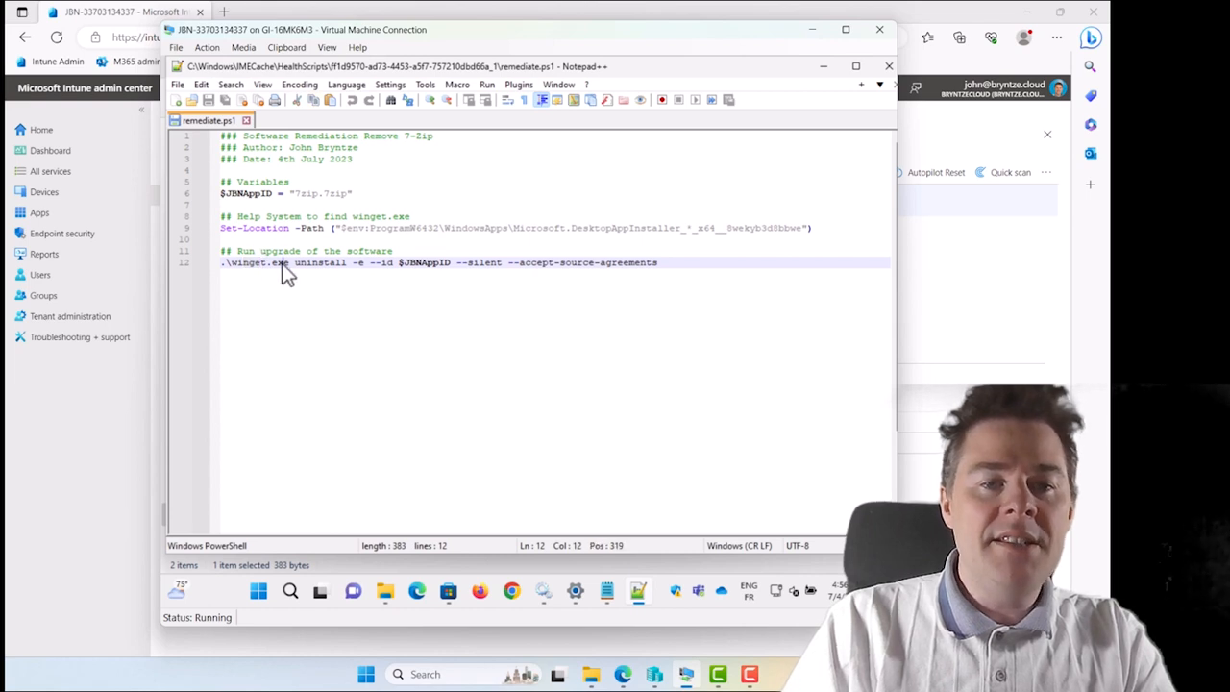
pyautogui.doubleClick(423, 262)
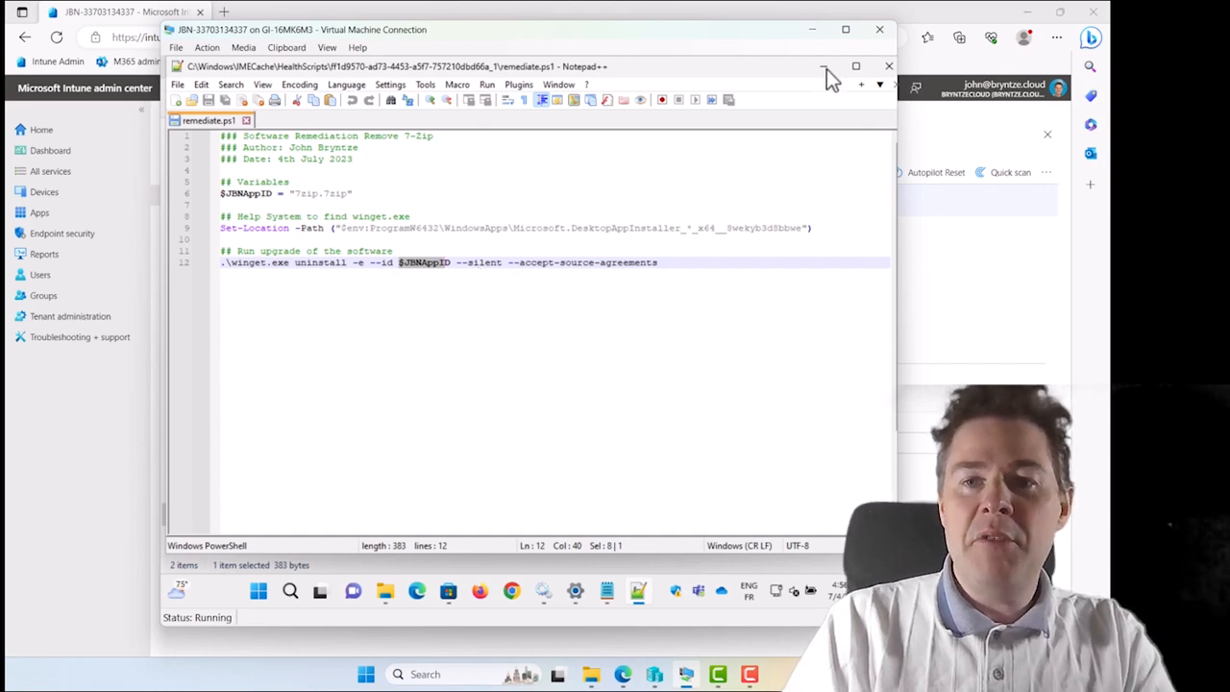
pyautogui.click(822, 66)
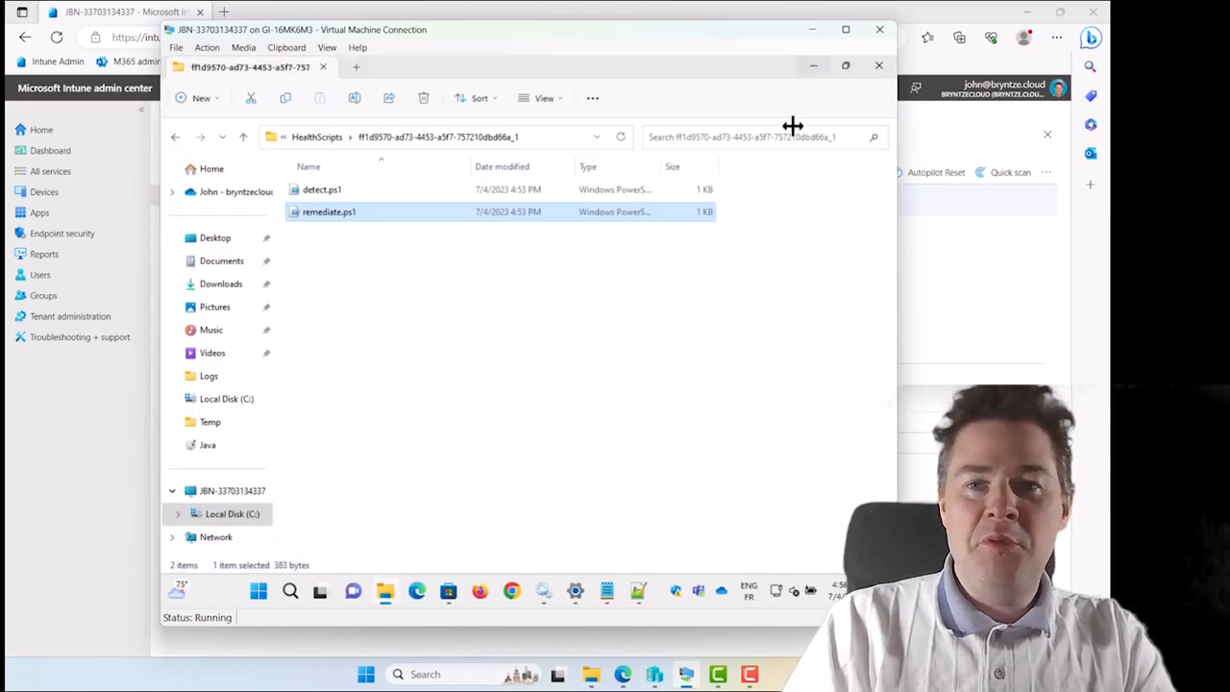
pyautogui.write('7')
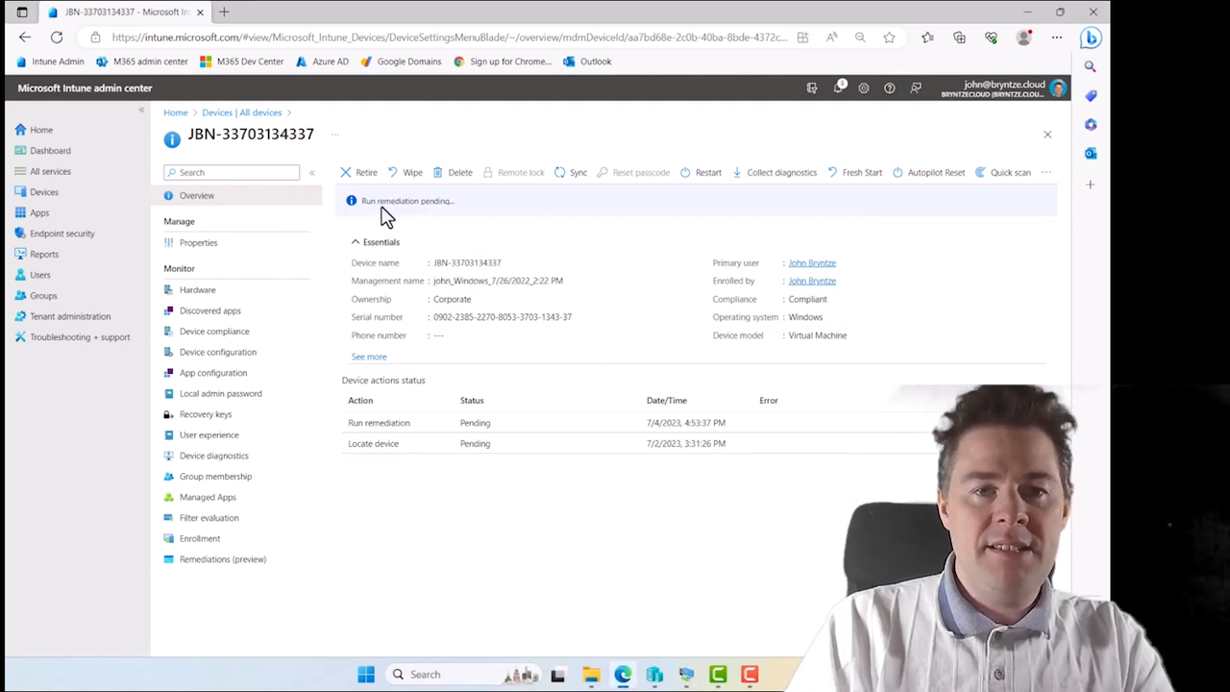
pyautogui.moveTo(238, 242)
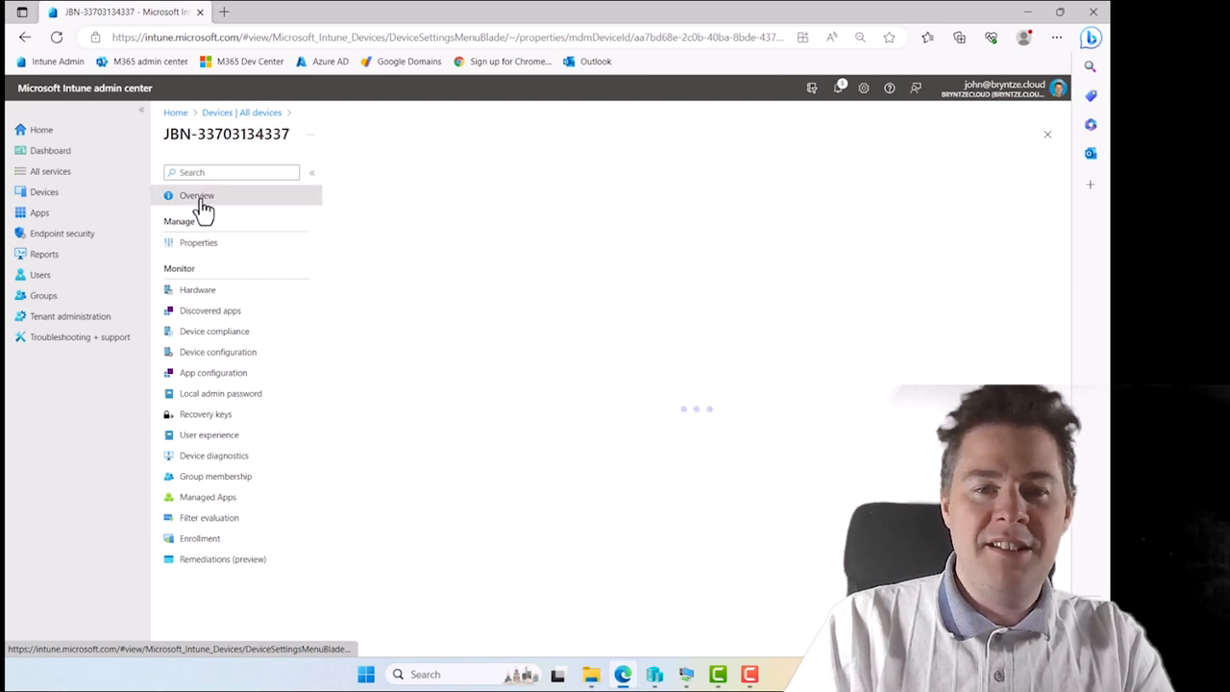
# Reload the device overview so Run remediation shows Complete.
pyautogui.click(196, 196)
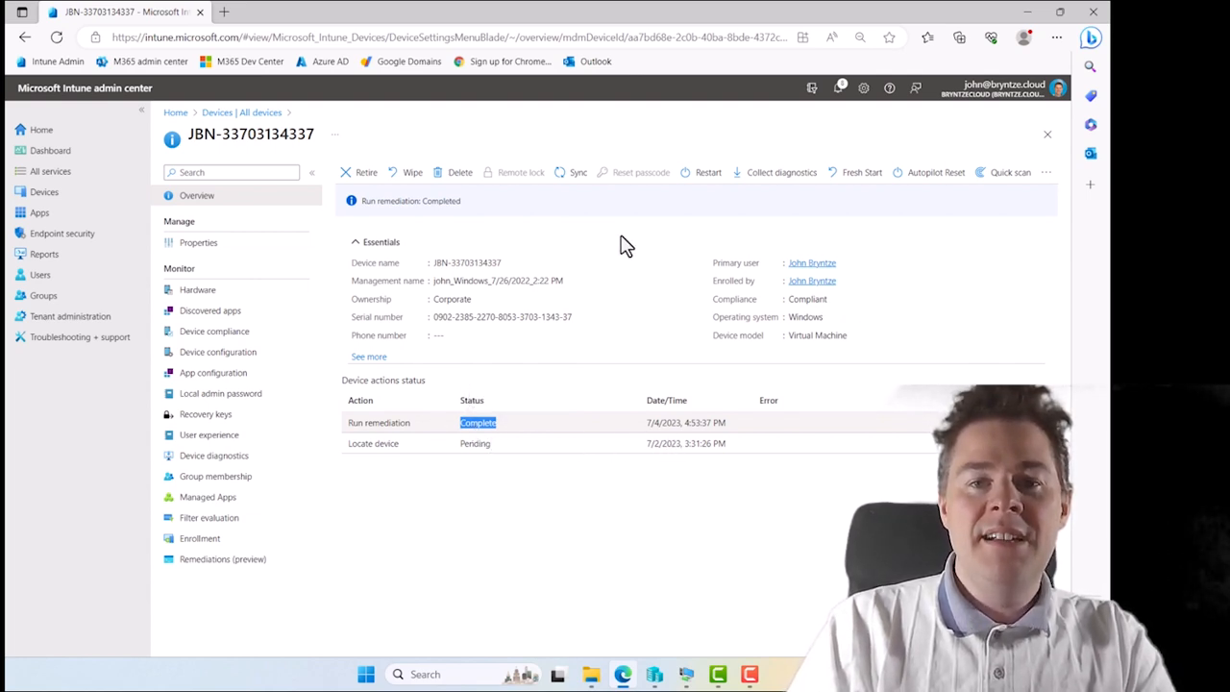
pyautogui.moveTo(261, 342)
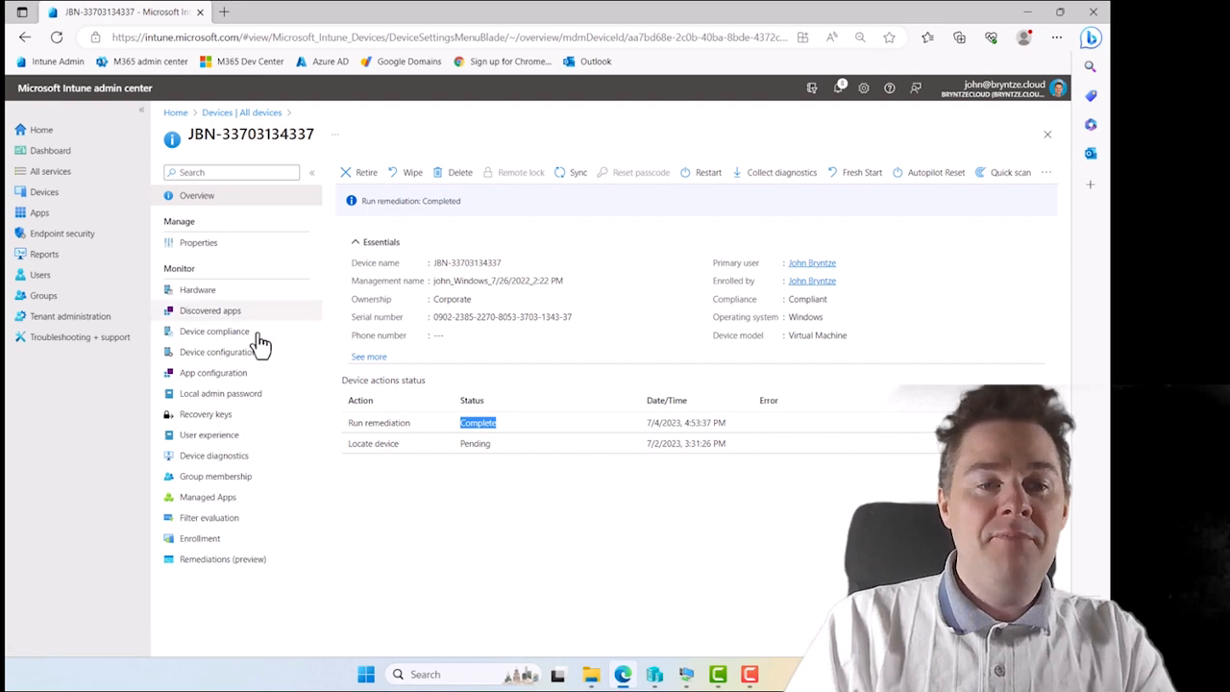
pyautogui.moveTo(42, 192)
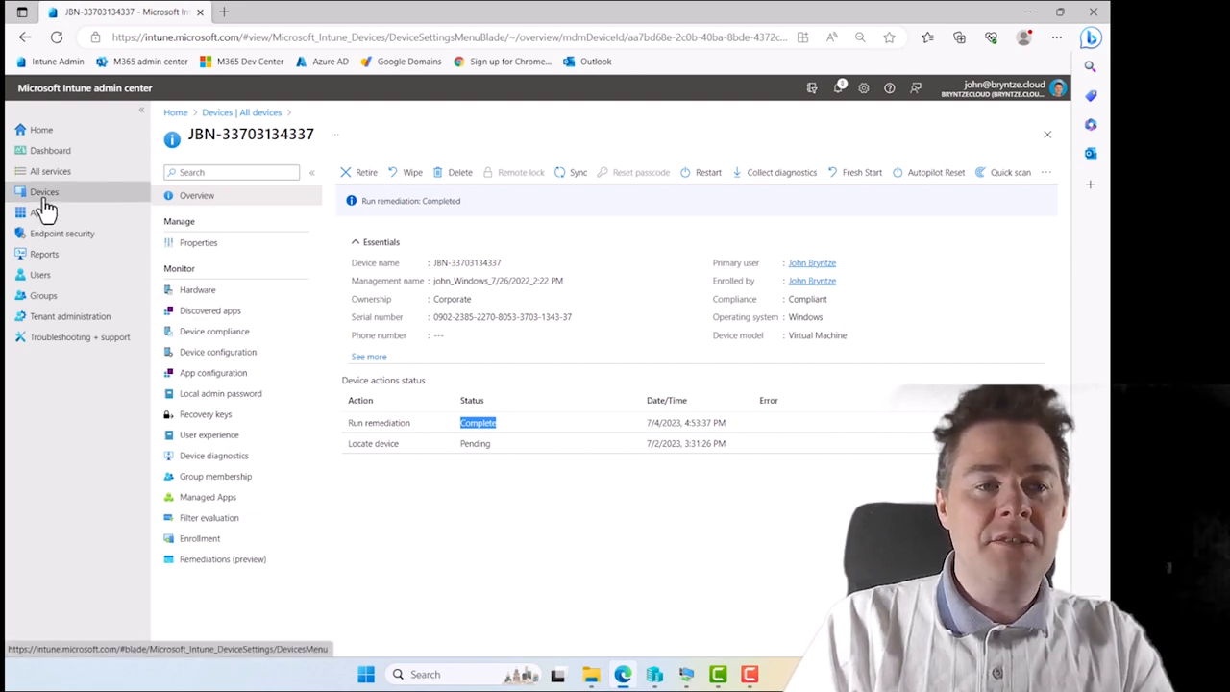
# View the Remediations list under Devices.
pyautogui.click(42, 192)
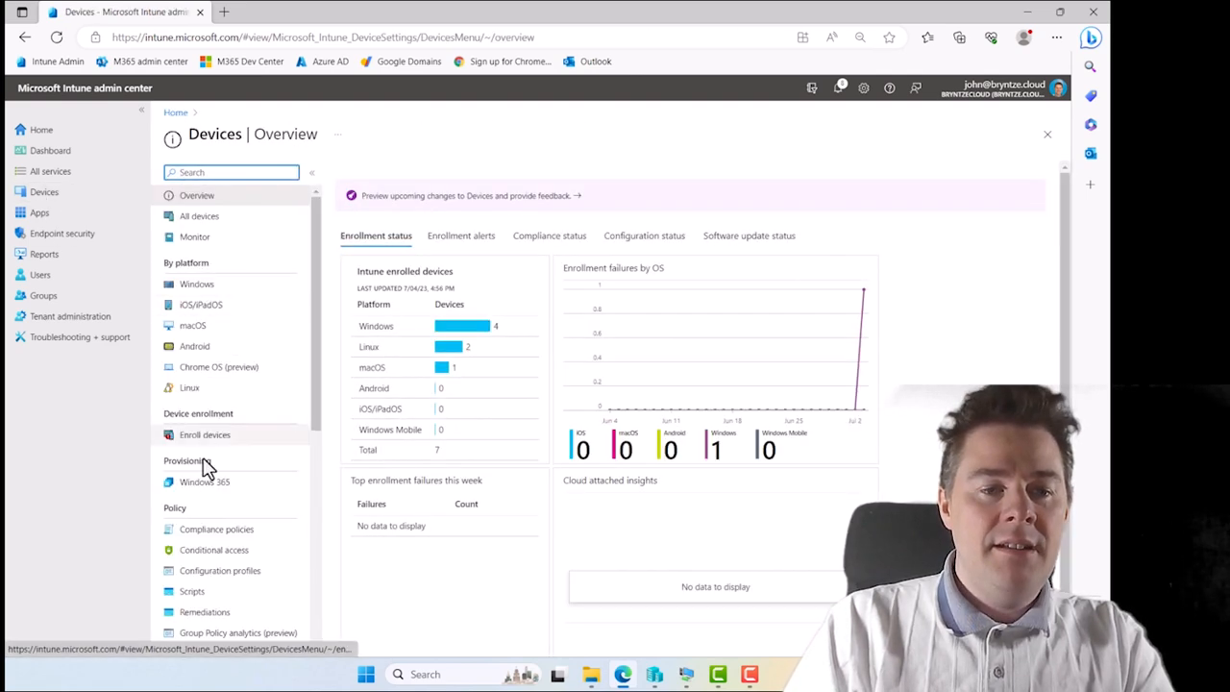
pyautogui.click(203, 610)
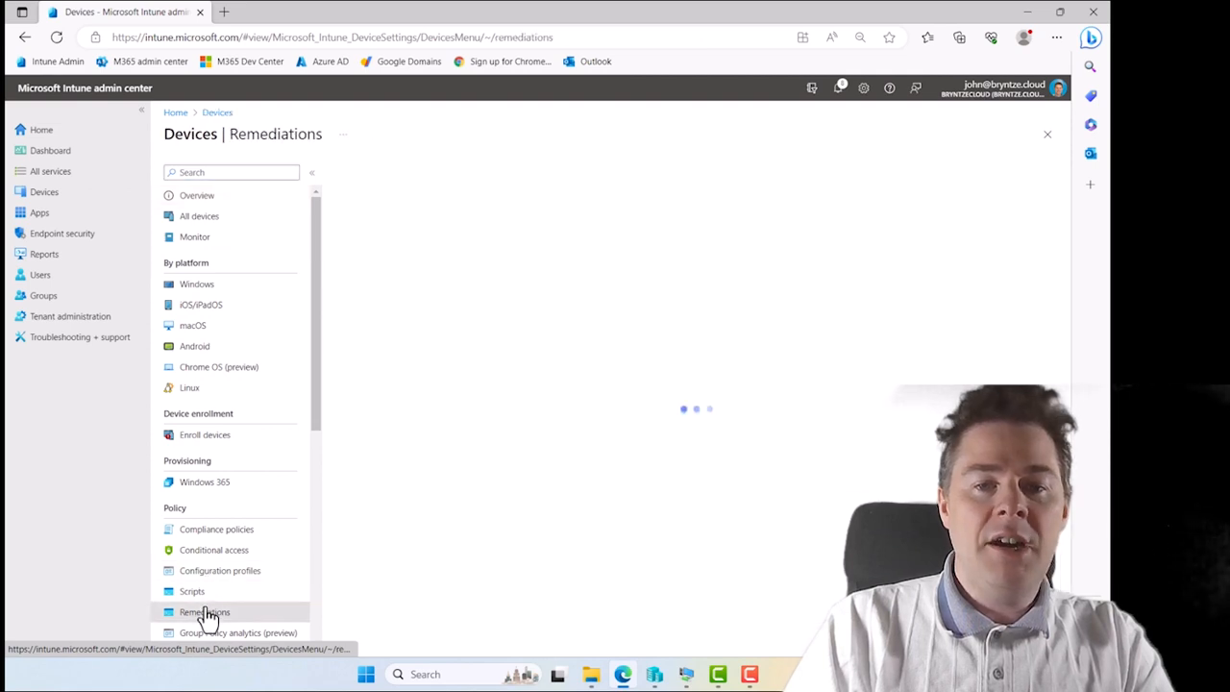
pyautogui.click(204, 611)
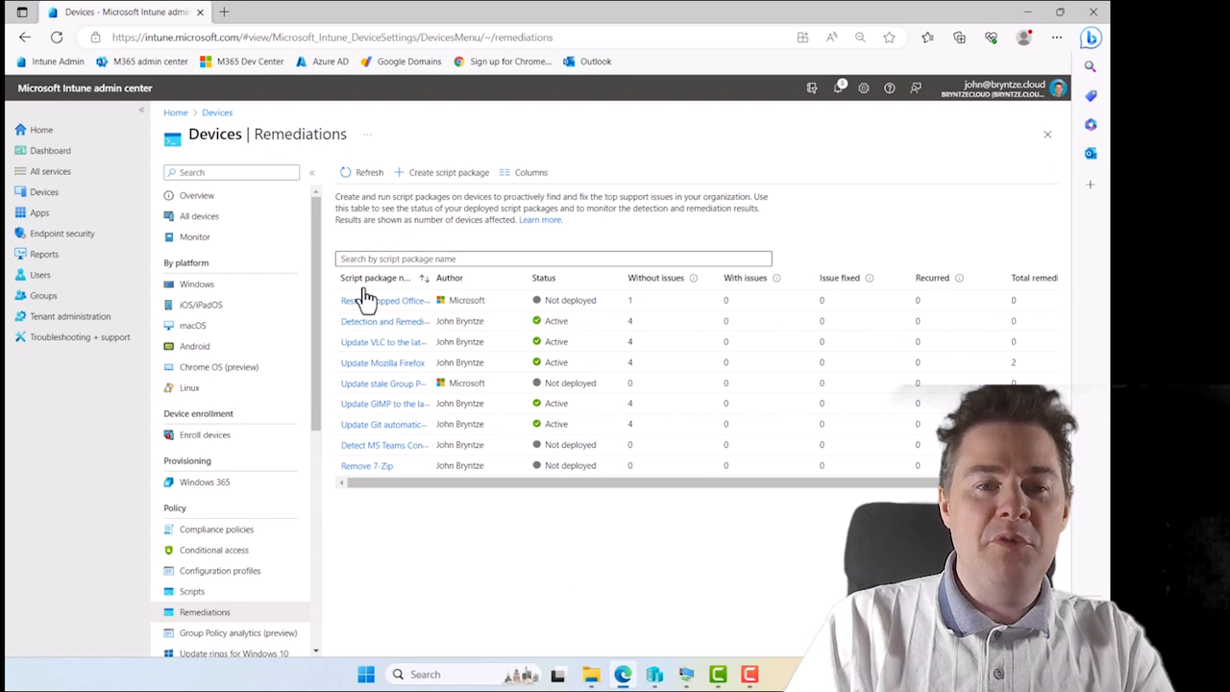
# Bring up the All devices list of seven enrolled devices.
pyautogui.click(42, 192)
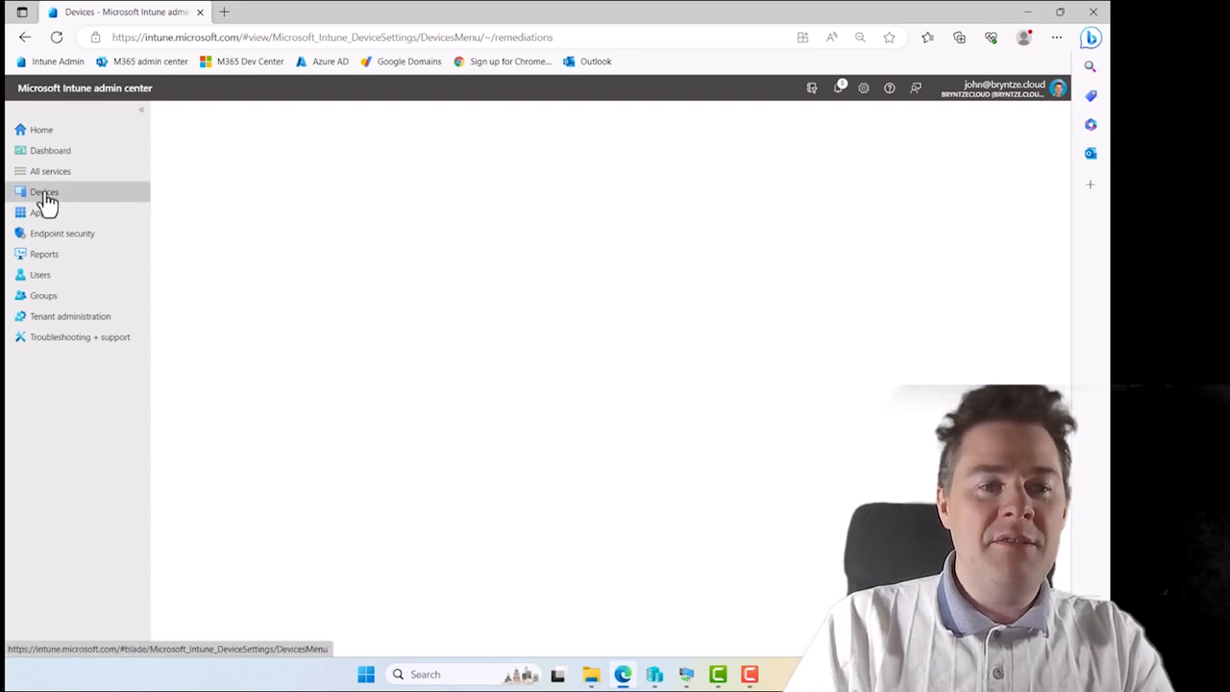
pyautogui.click(43, 192)
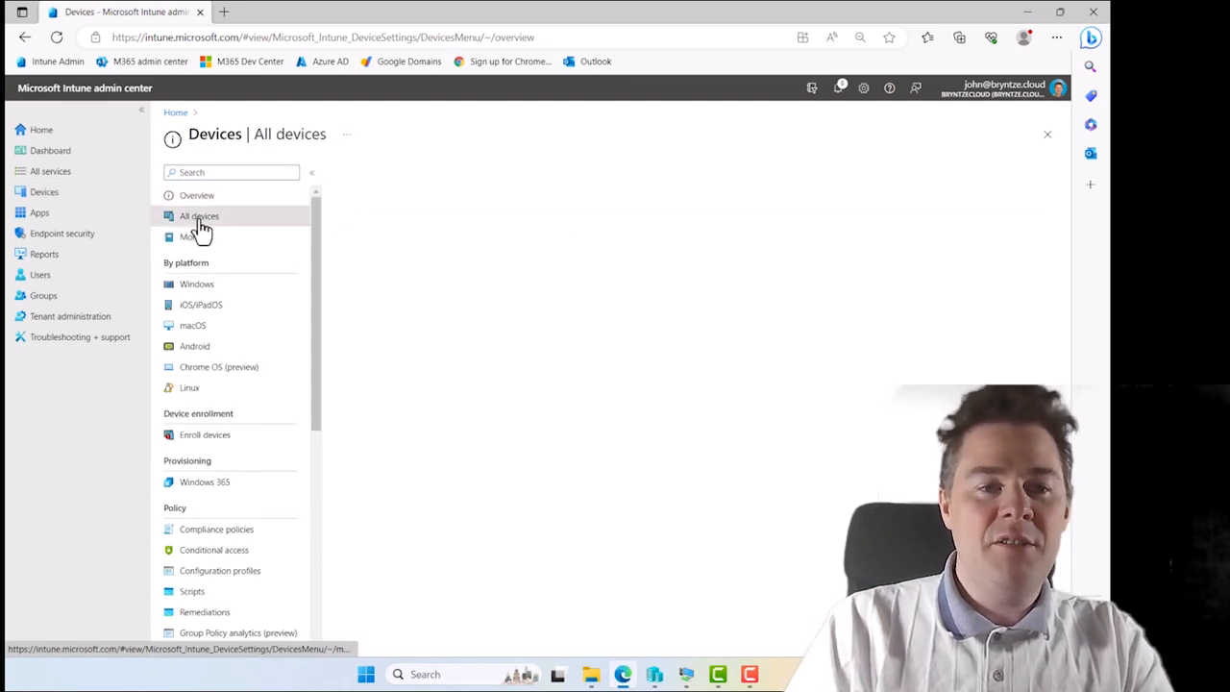
pyautogui.click(200, 215)
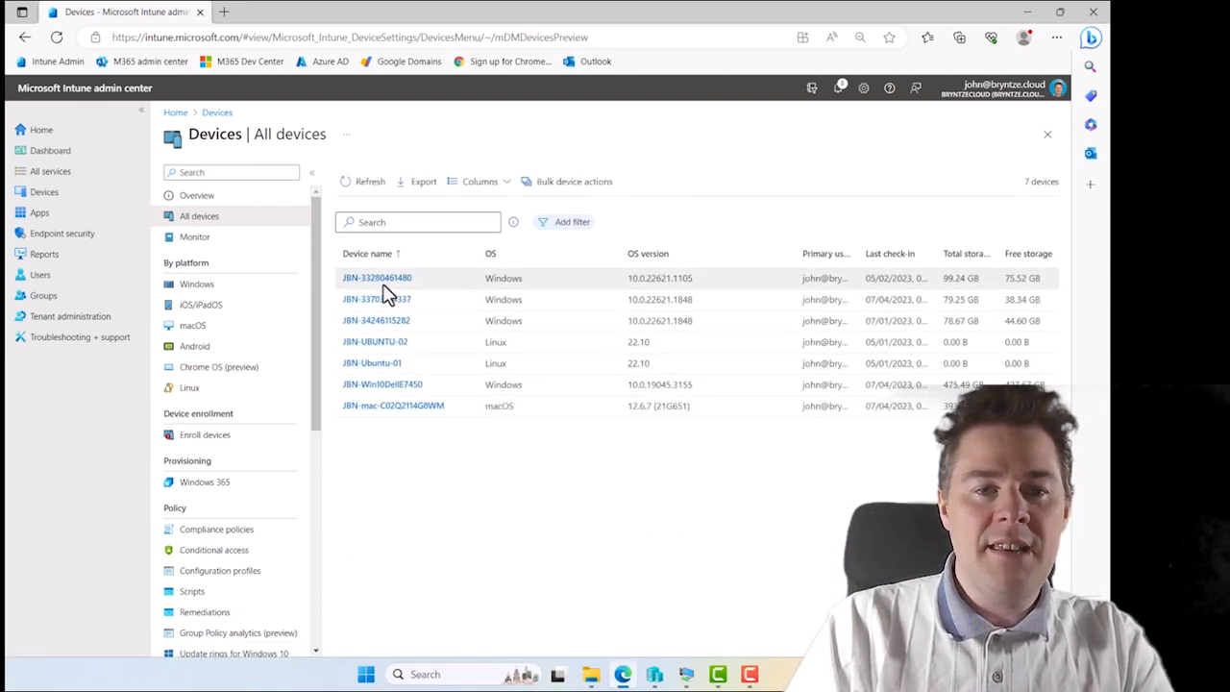
pyautogui.click(376, 277)
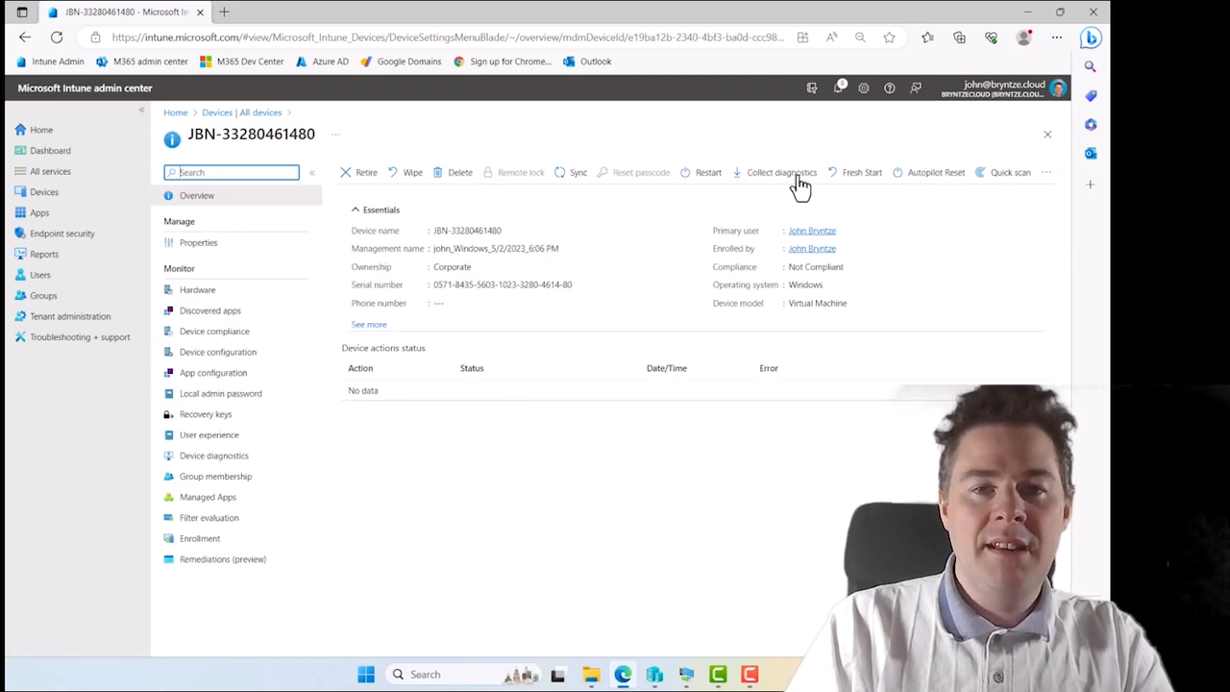
pyautogui.click(1045, 173)
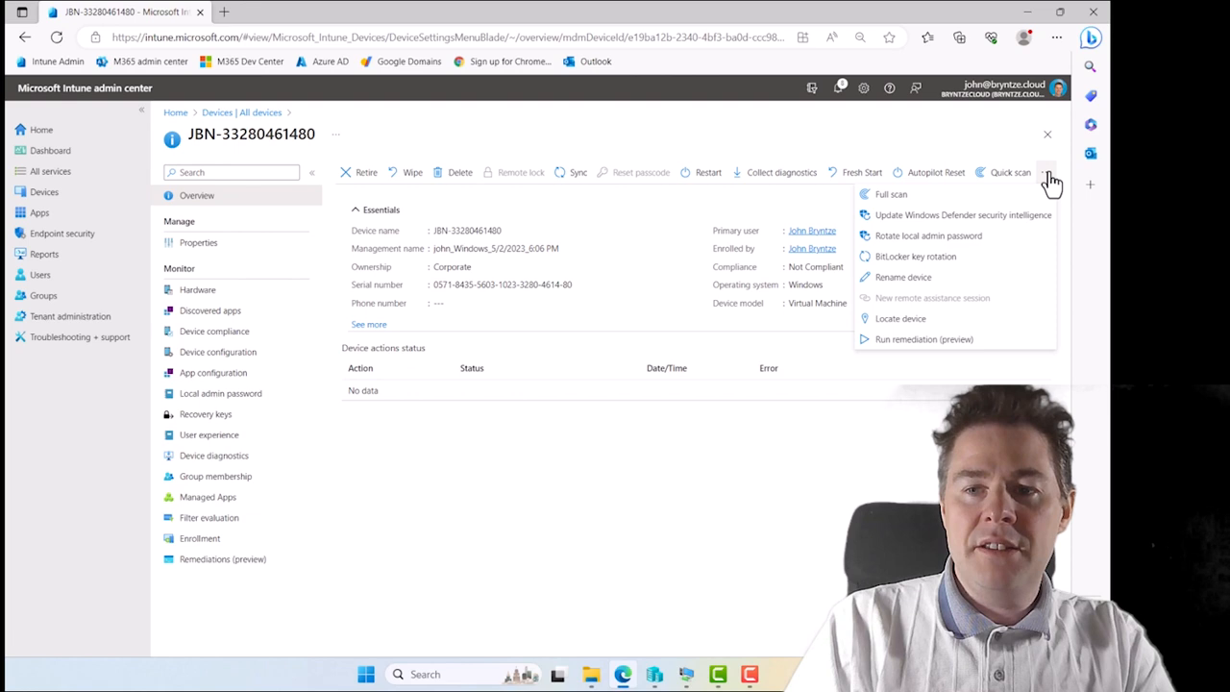
pyautogui.click(922, 339)
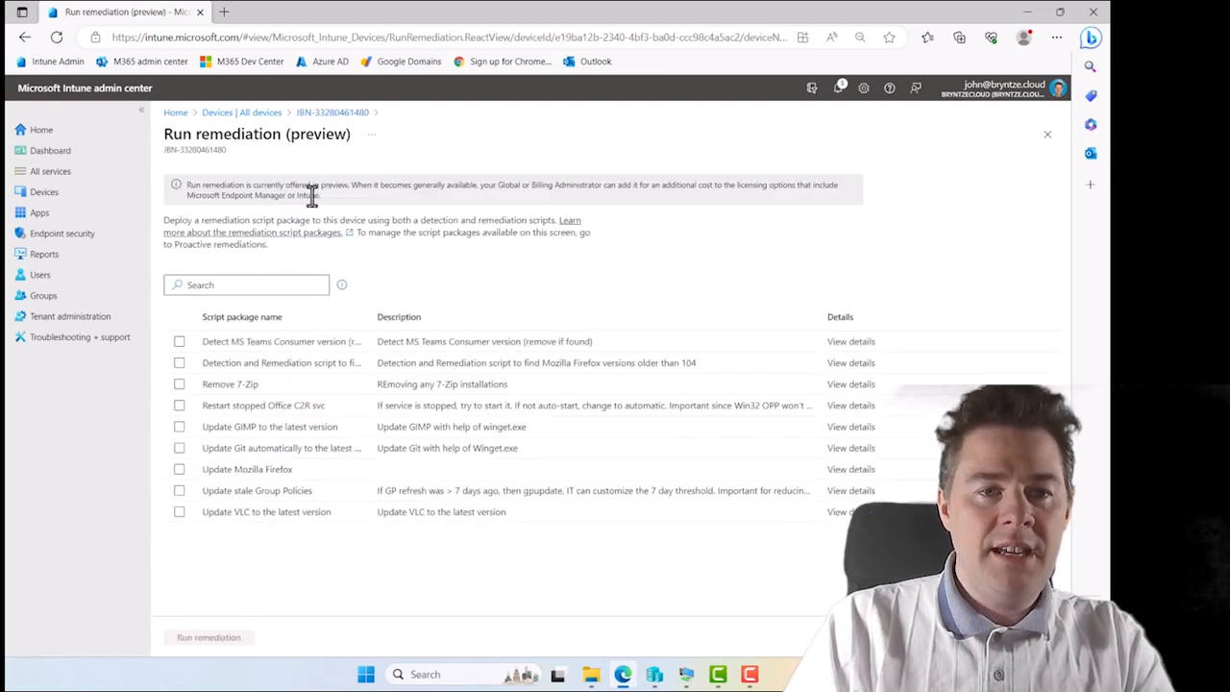
# Leave Remove 7-Zip as the only ticked script package, unticking Update GIMP and others.
pyautogui.click(179, 469)
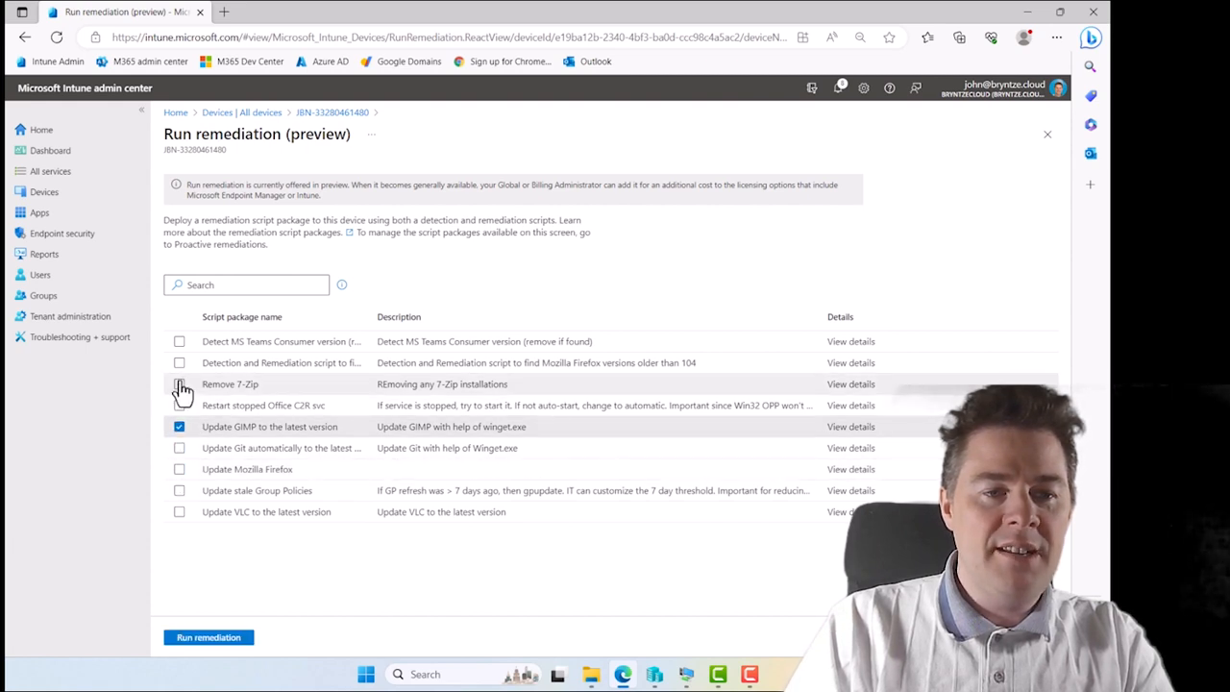
pyautogui.click(178, 404)
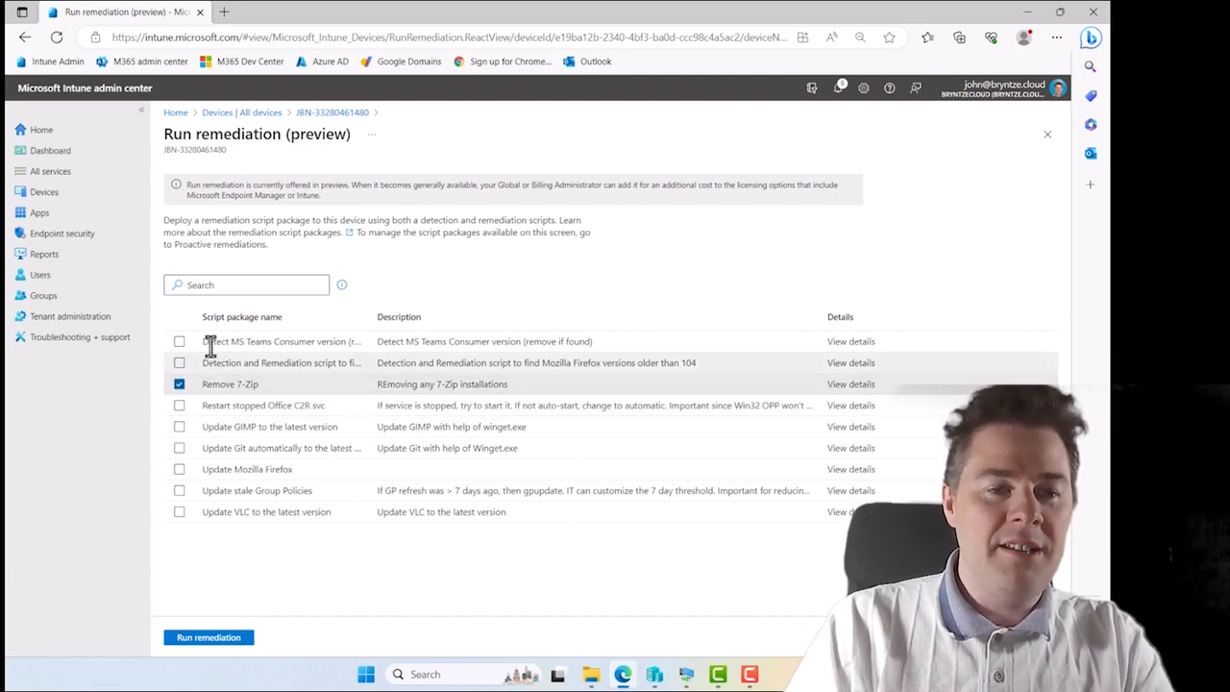
pyautogui.click(178, 342)
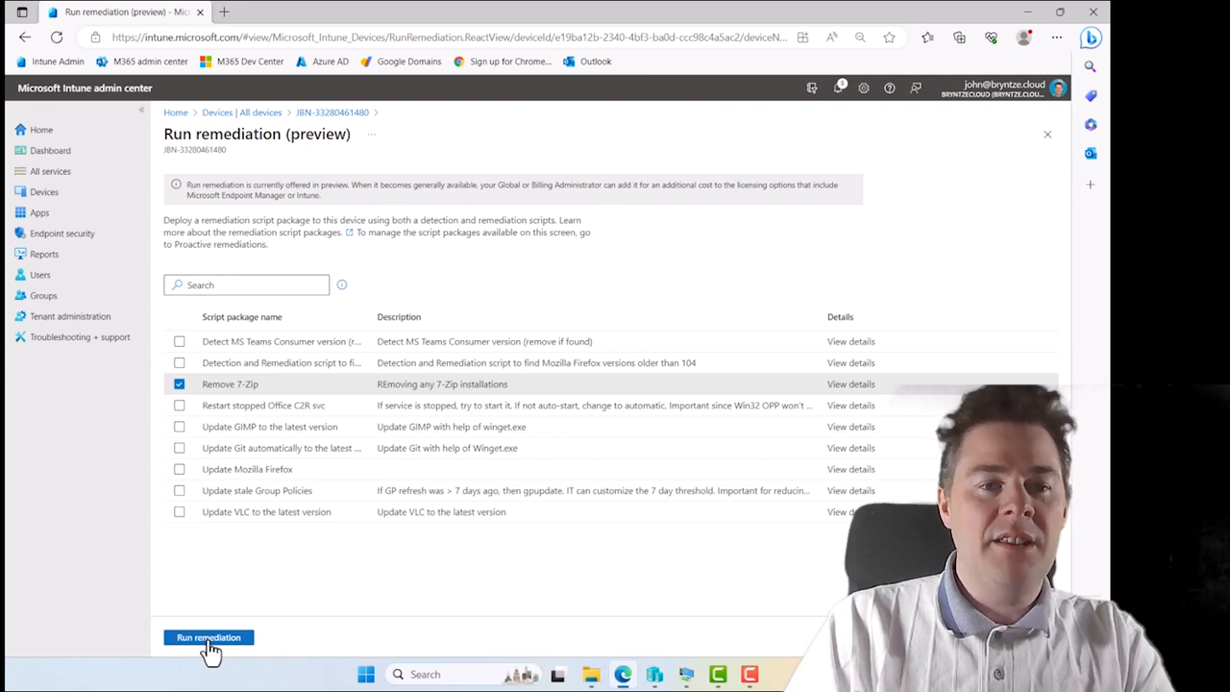
pyautogui.click(178, 361)
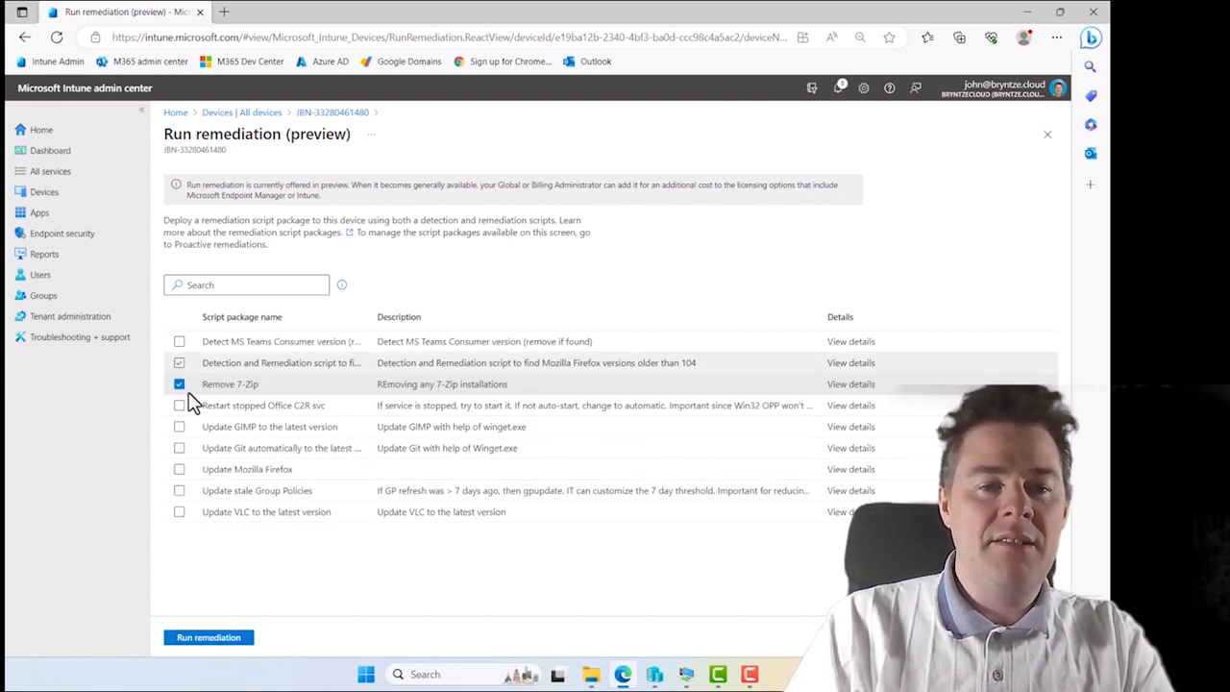
pyautogui.click(178, 361)
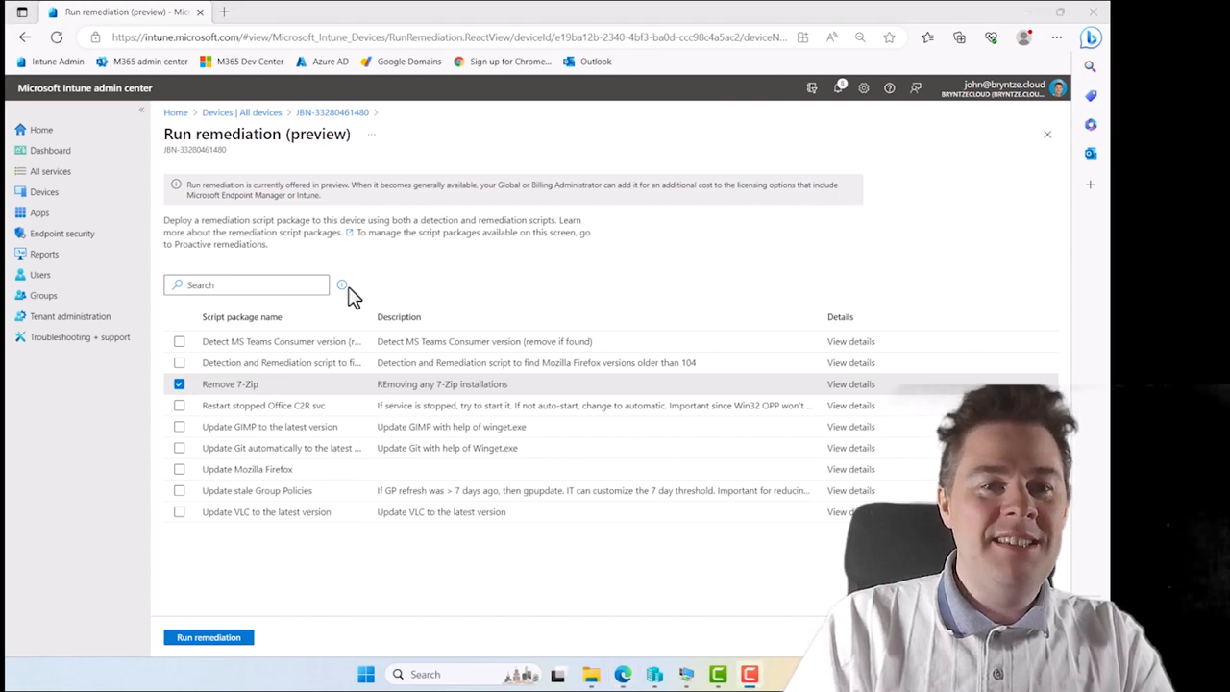
pyautogui.moveTo(490, 295)
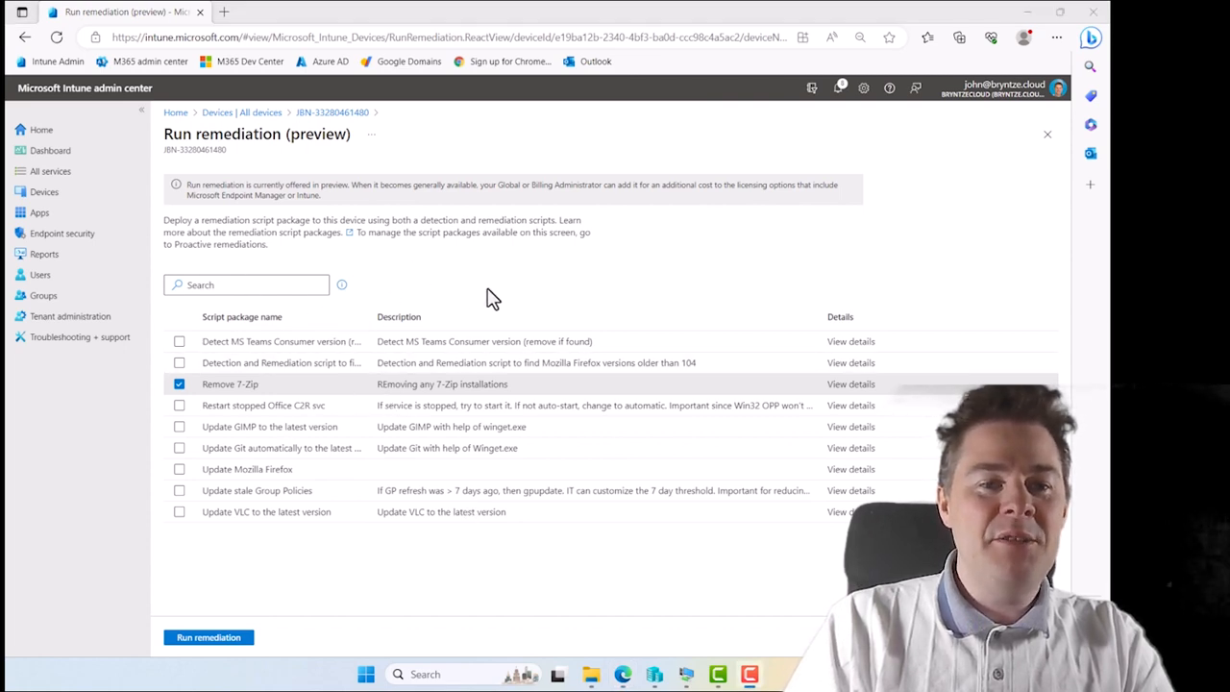
pyautogui.moveTo(661, 298)
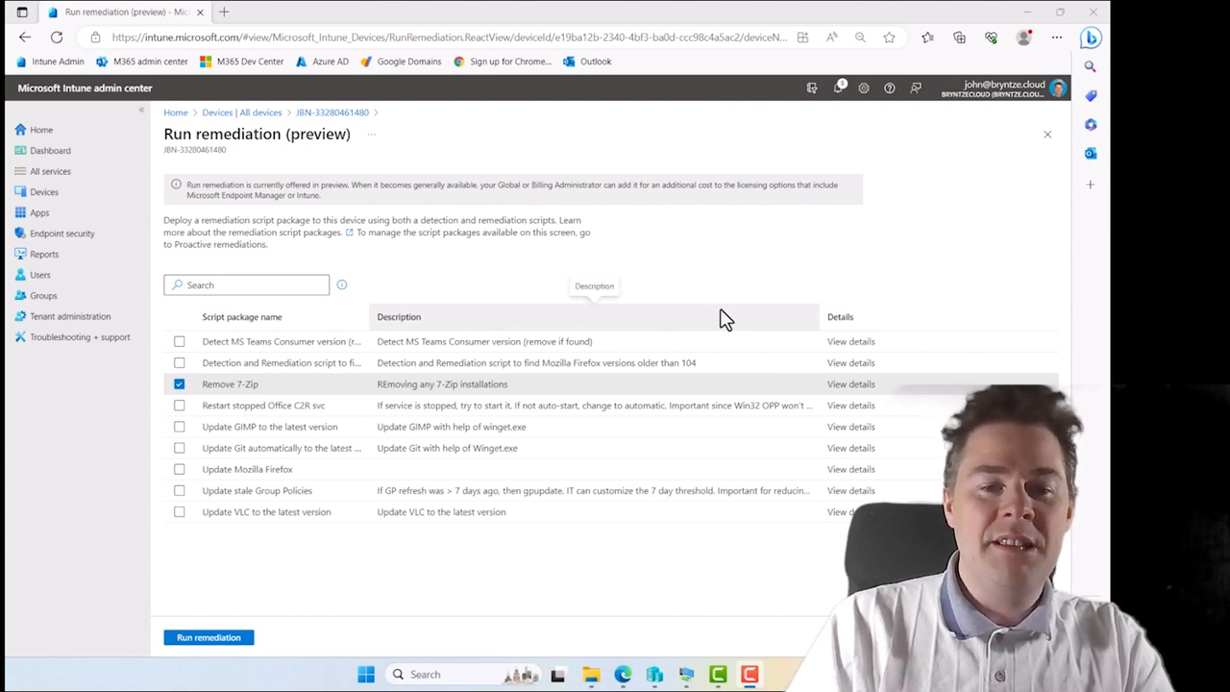
pyautogui.moveTo(662, 267)
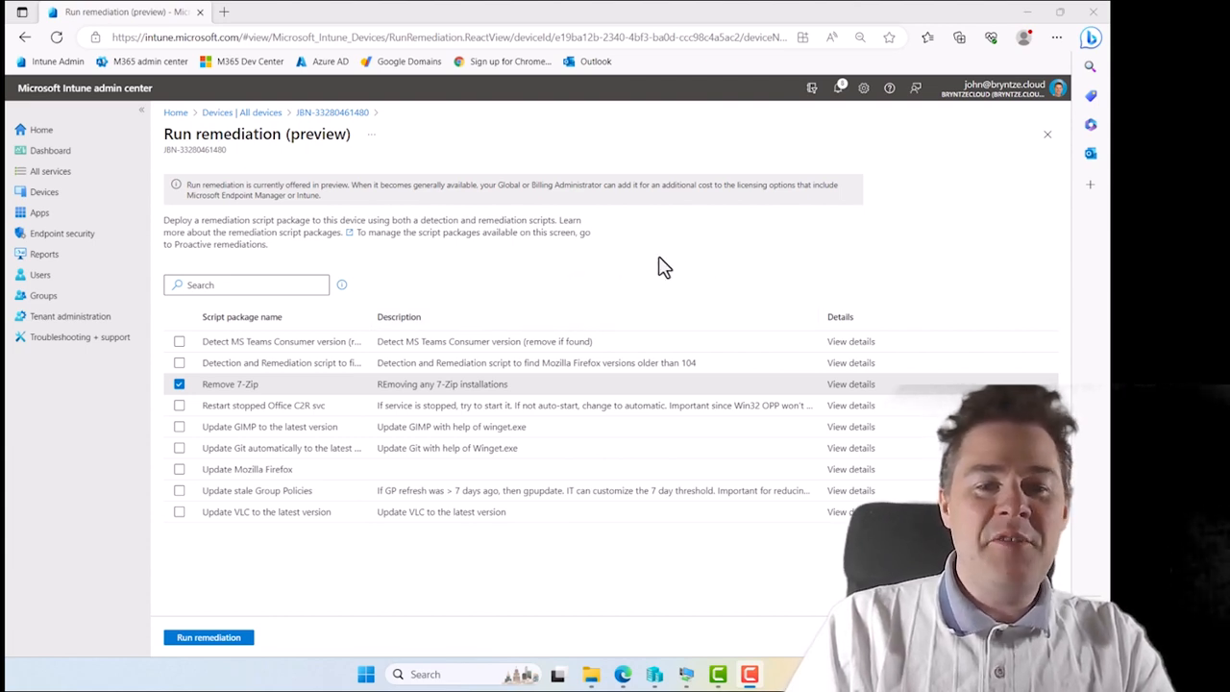